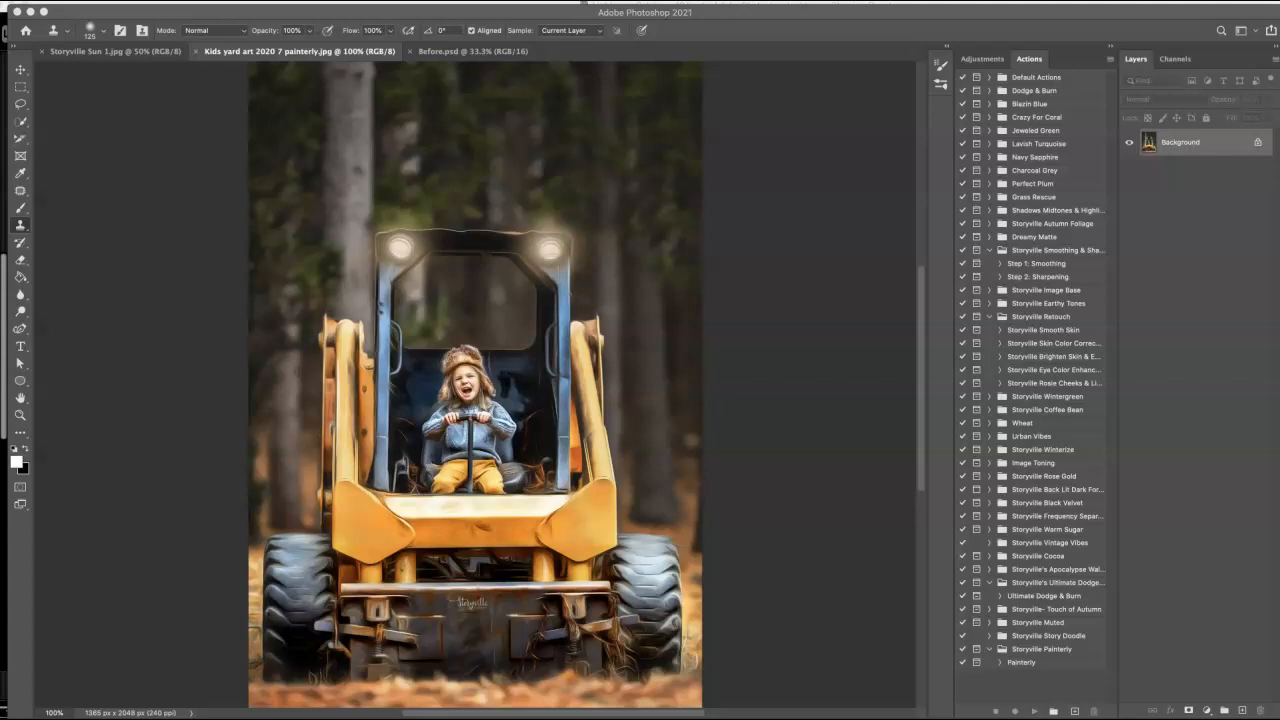
mouse_move(765, 600)
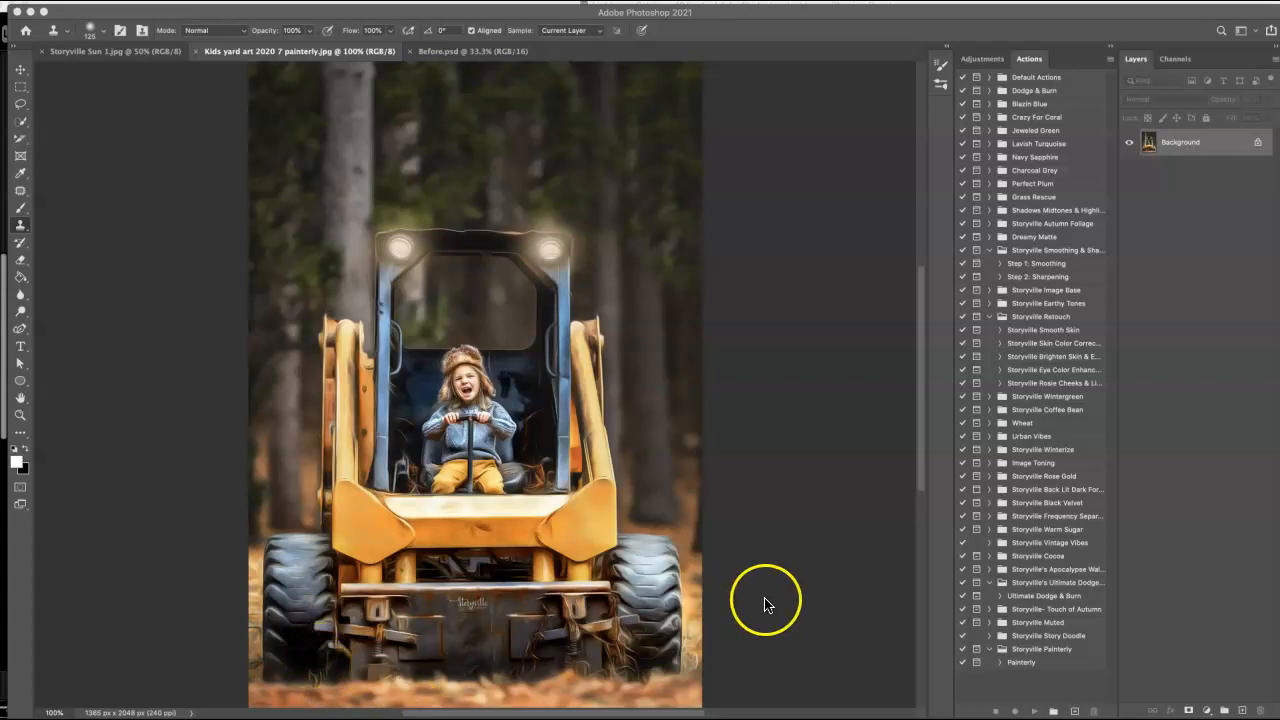
mouse_move(770, 437)
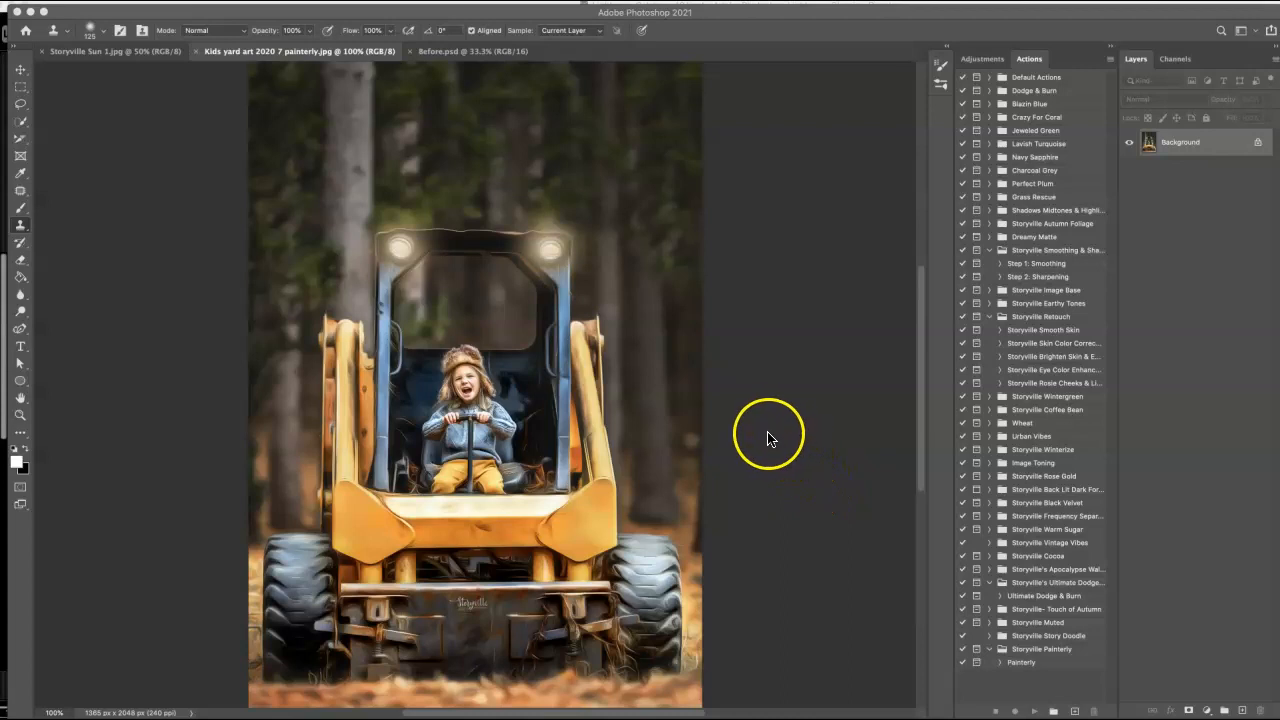
mouse_move(772, 392)
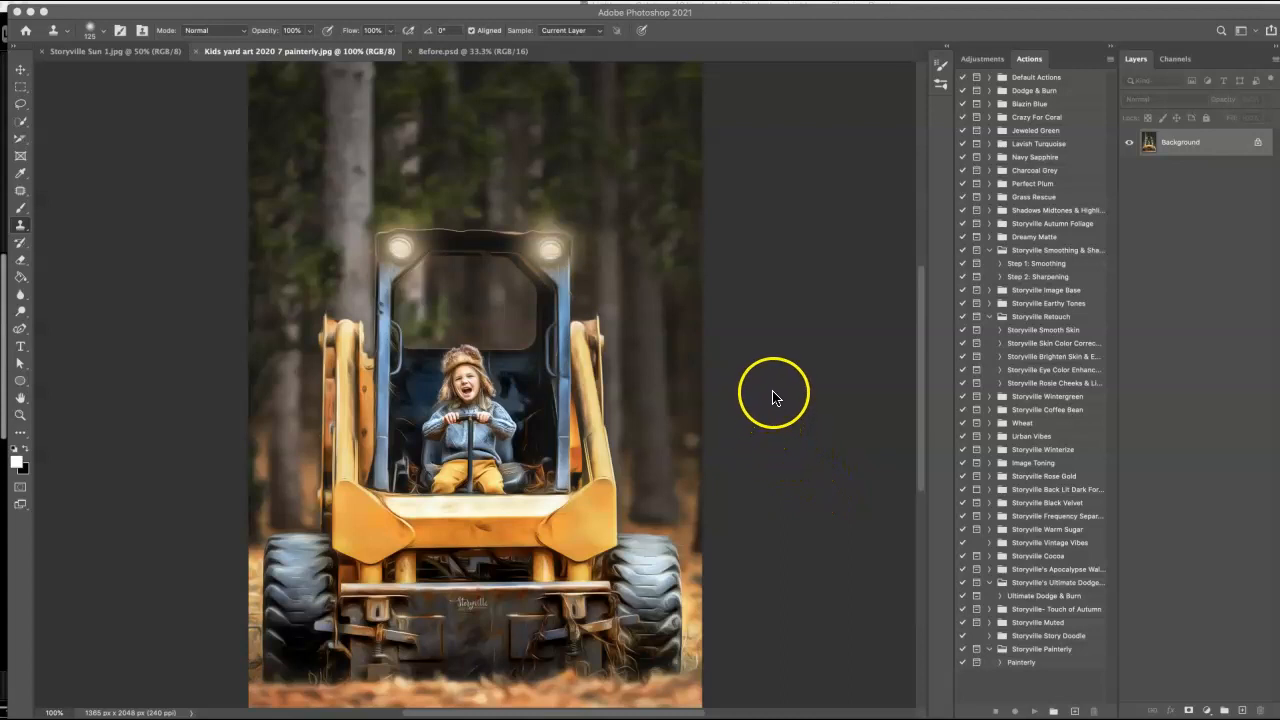
mouse_move(800, 378)
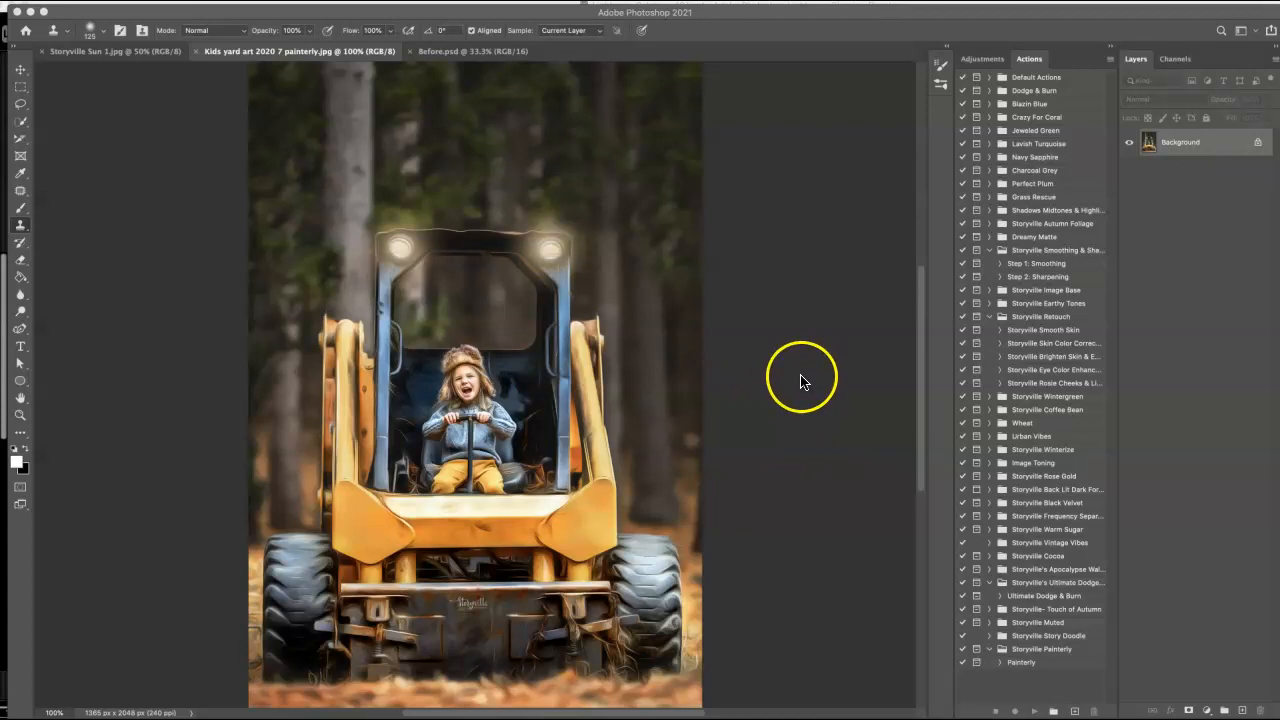
mouse_move(818, 207)
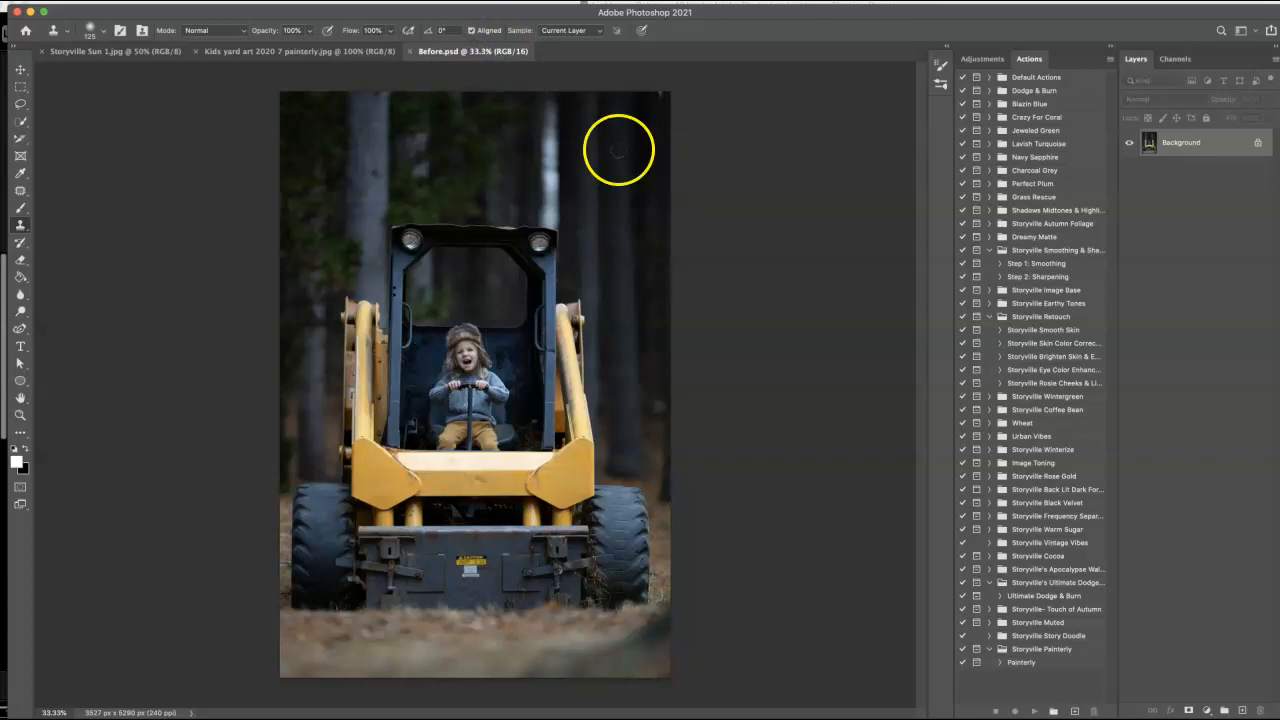
mouse_move(659, 208)
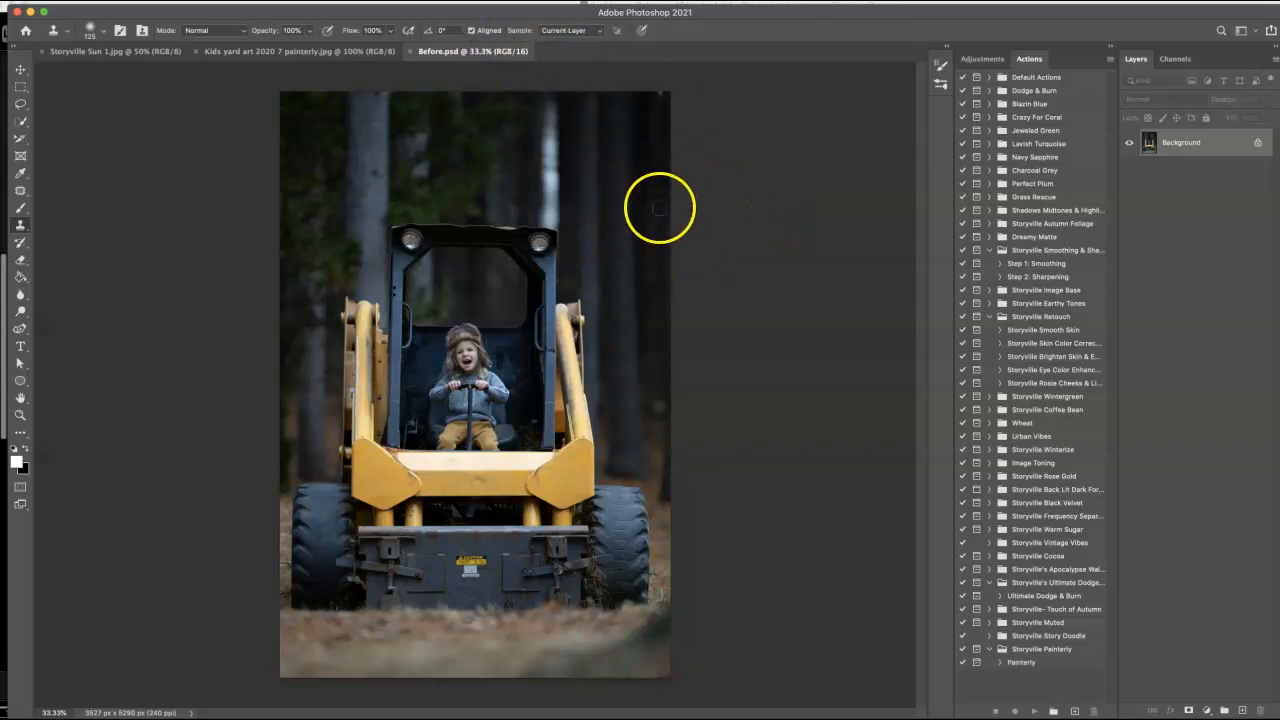
- Switch to the Before.psd tab to view the unedited original skid-steer photo
left_click(290, 51)
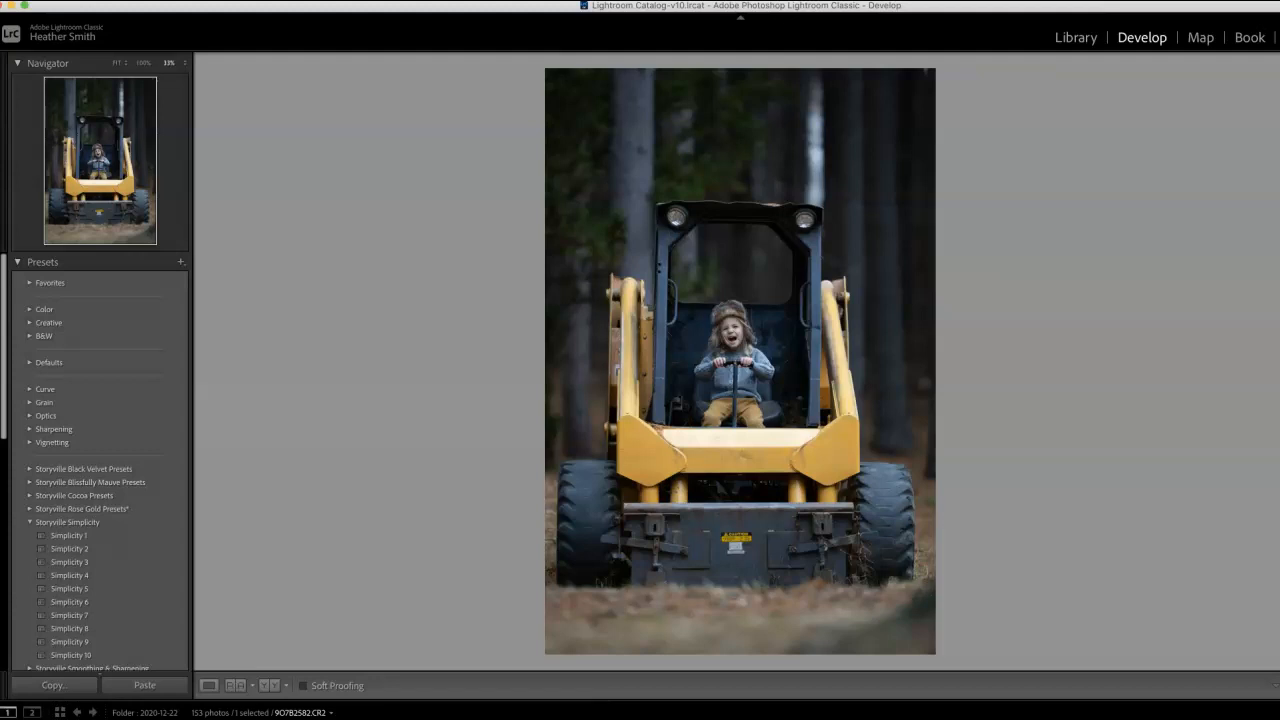
mouse_move(390, 650)
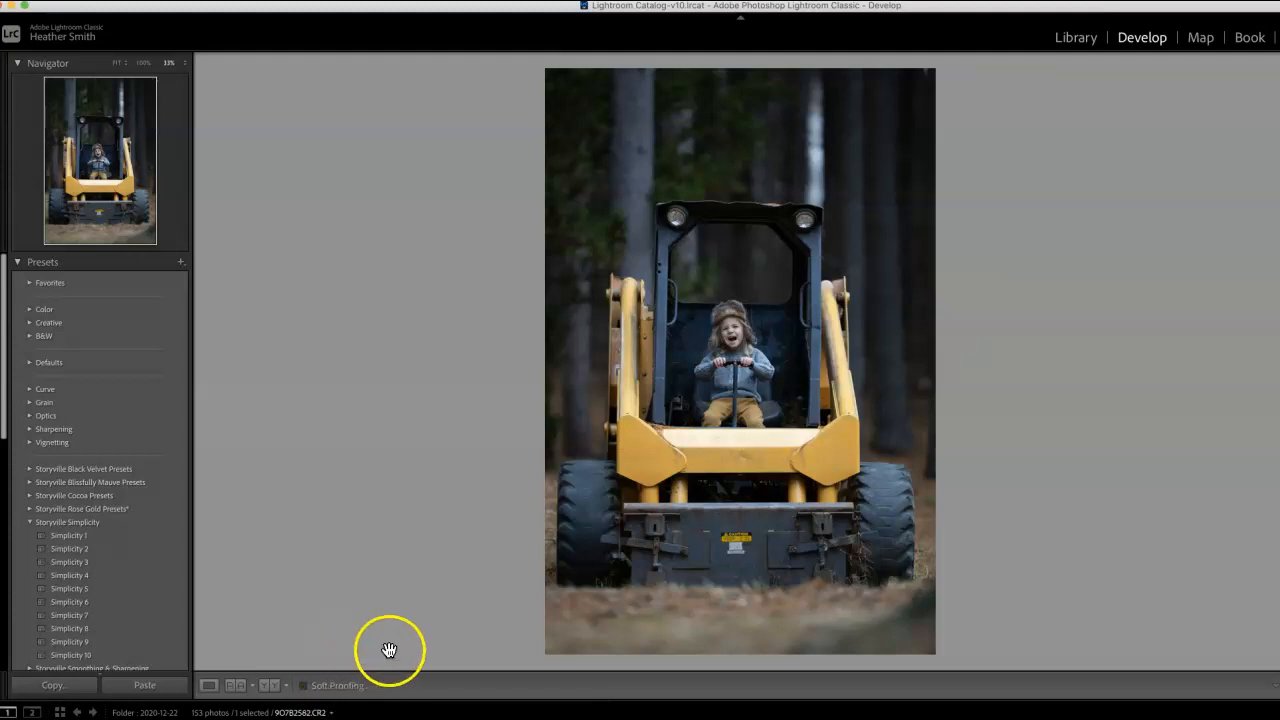
mouse_move(207, 561)
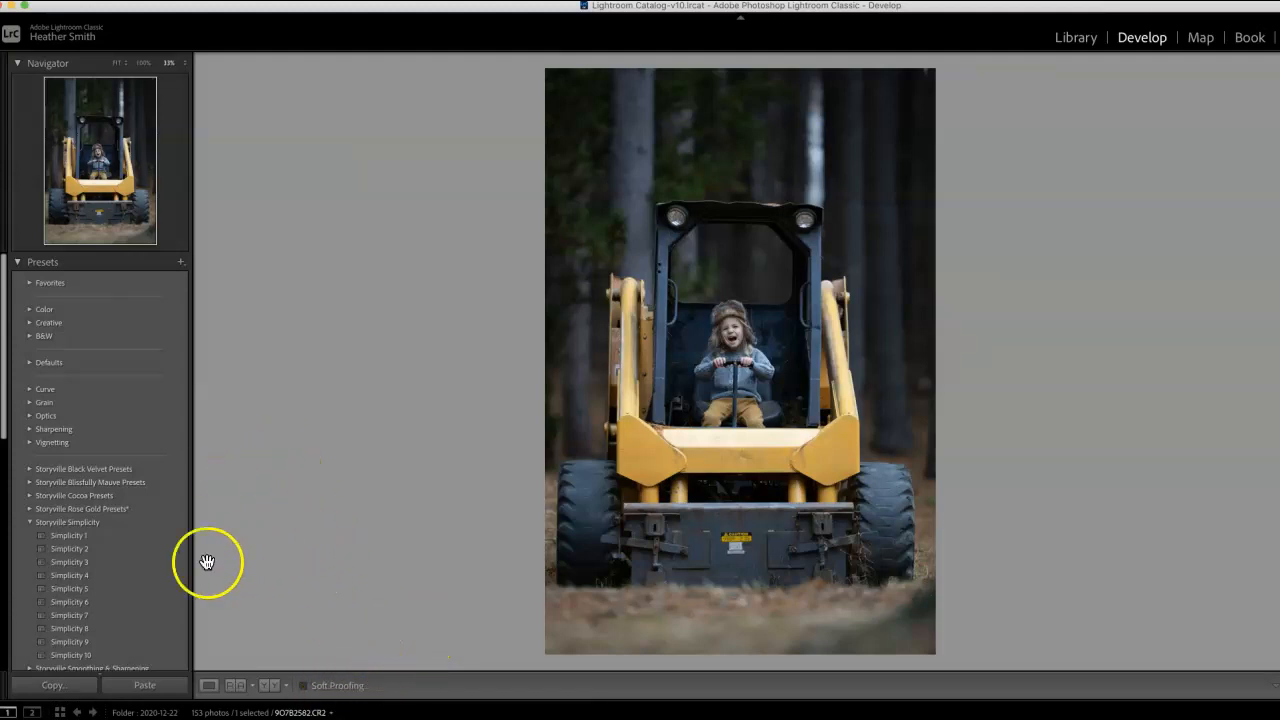
- Apply the Storyville Simplicity 7 preset to the raw skid-steer photo
left_click(70, 615)
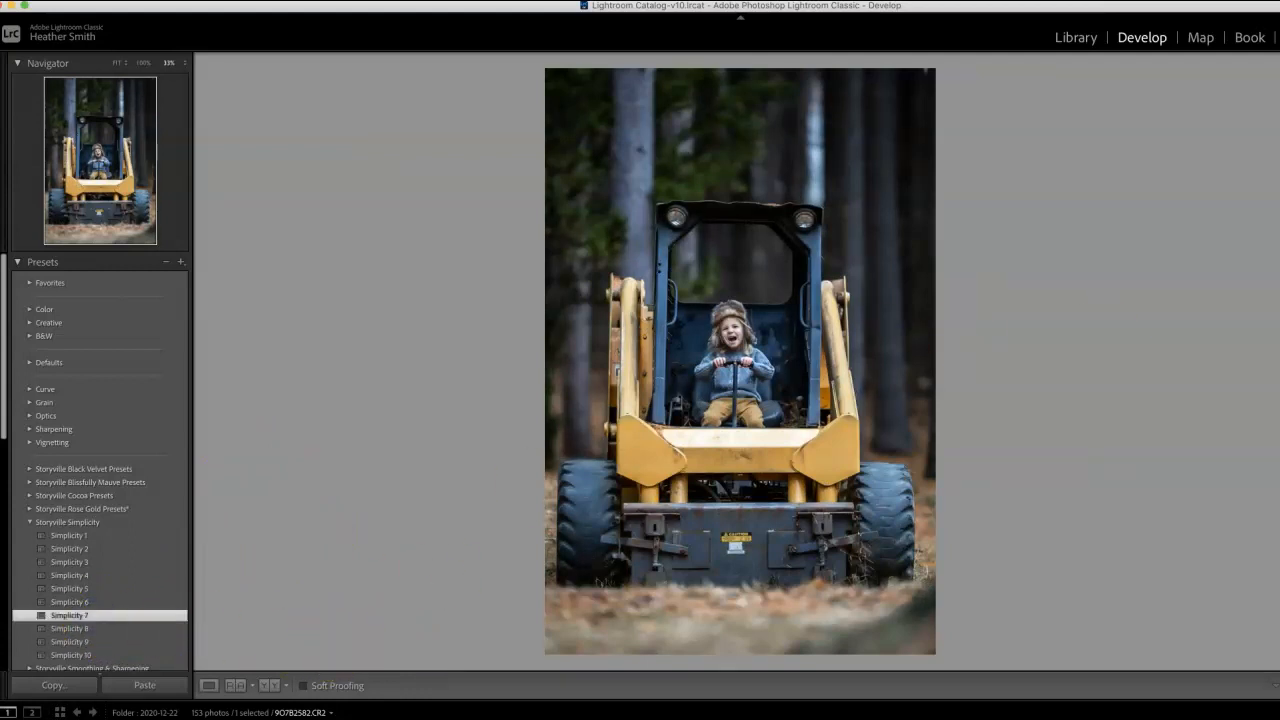
left_click(70, 615)
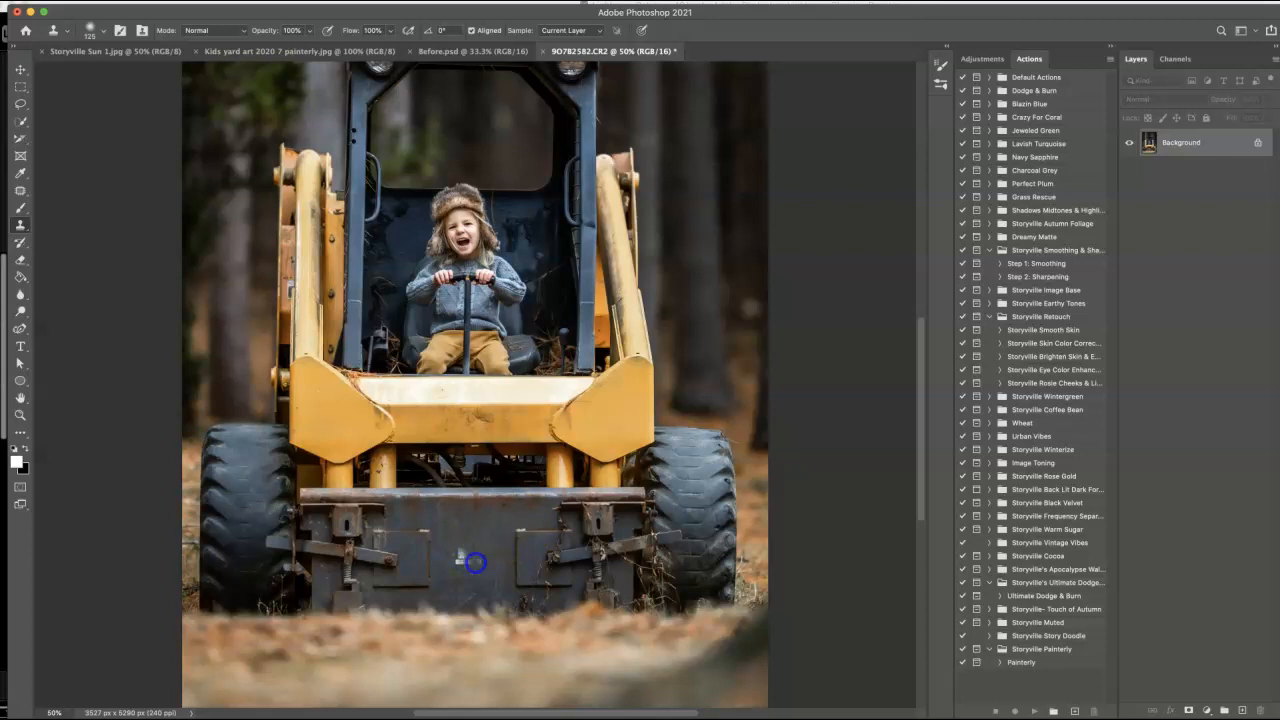
mouse_move(461, 549)
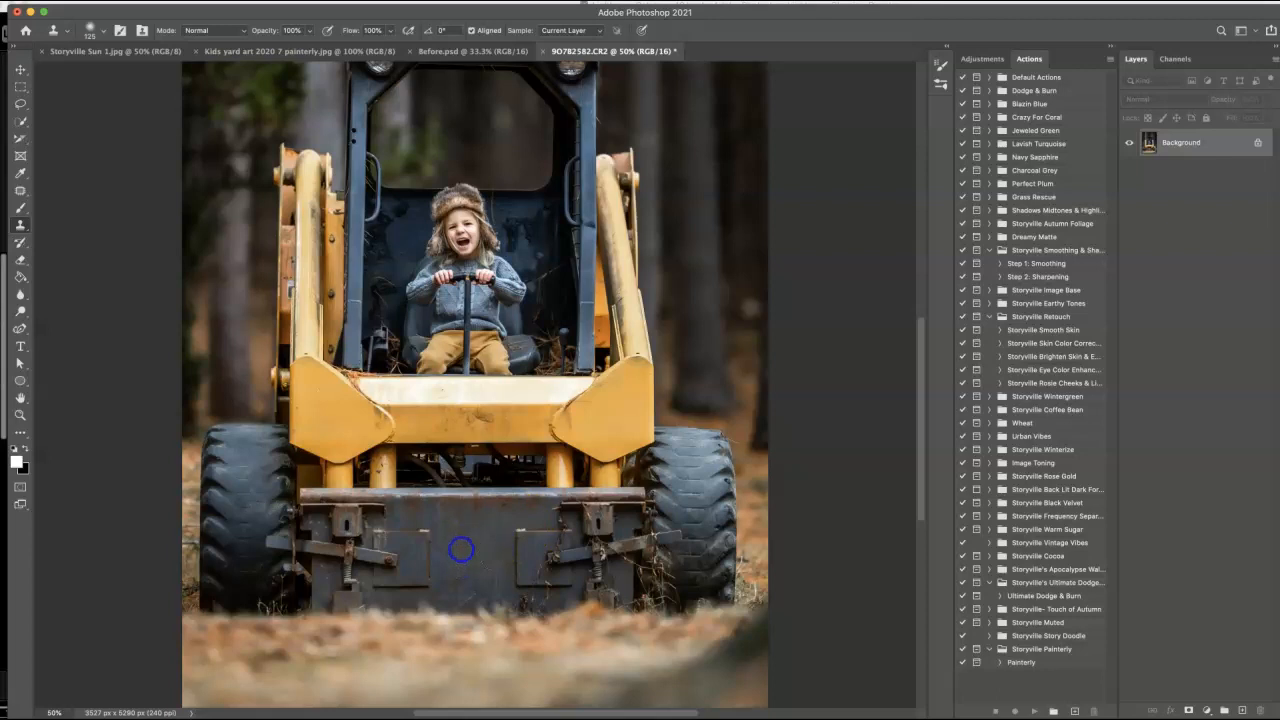
mouse_move(863, 467)
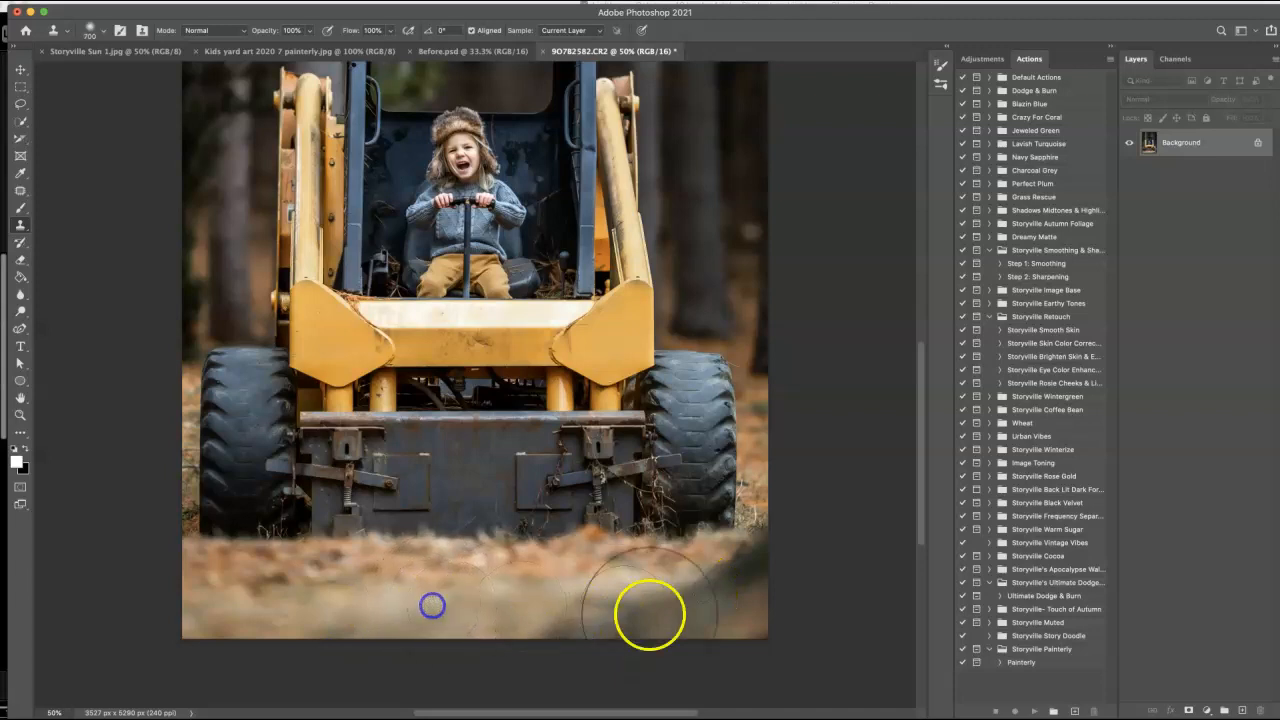
mouse_move(575, 608)
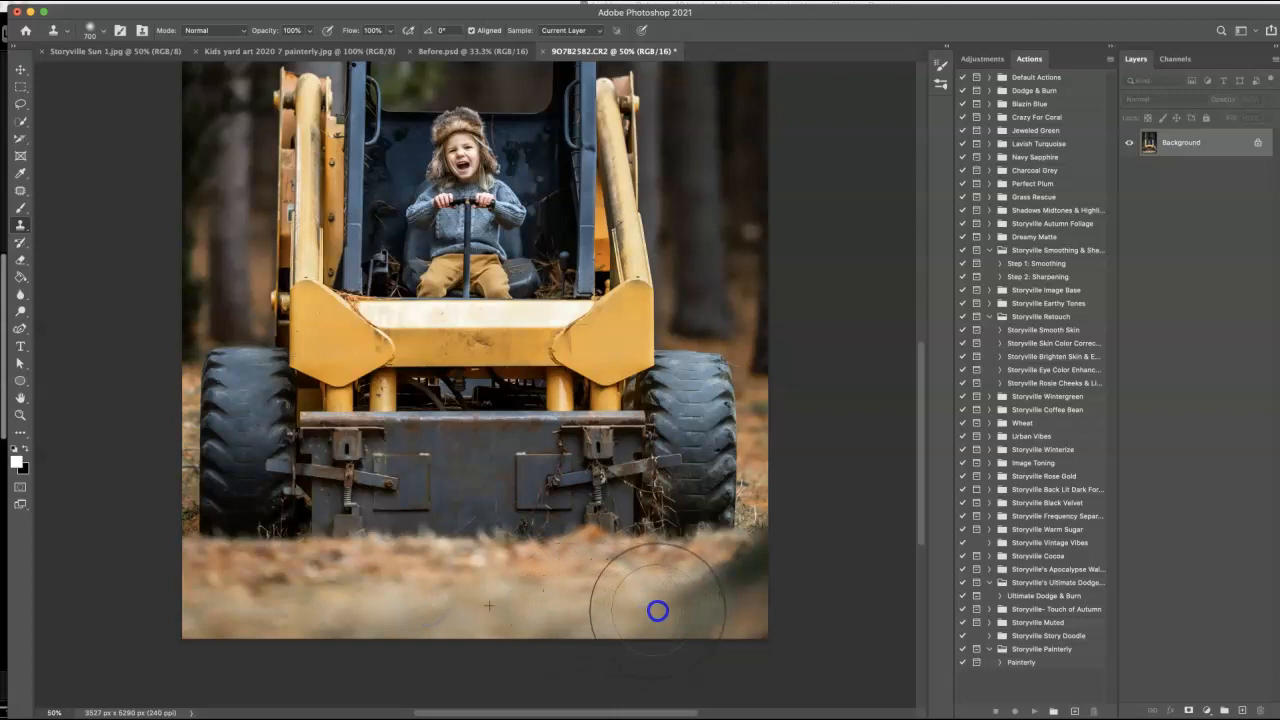
mouse_move(697, 610)
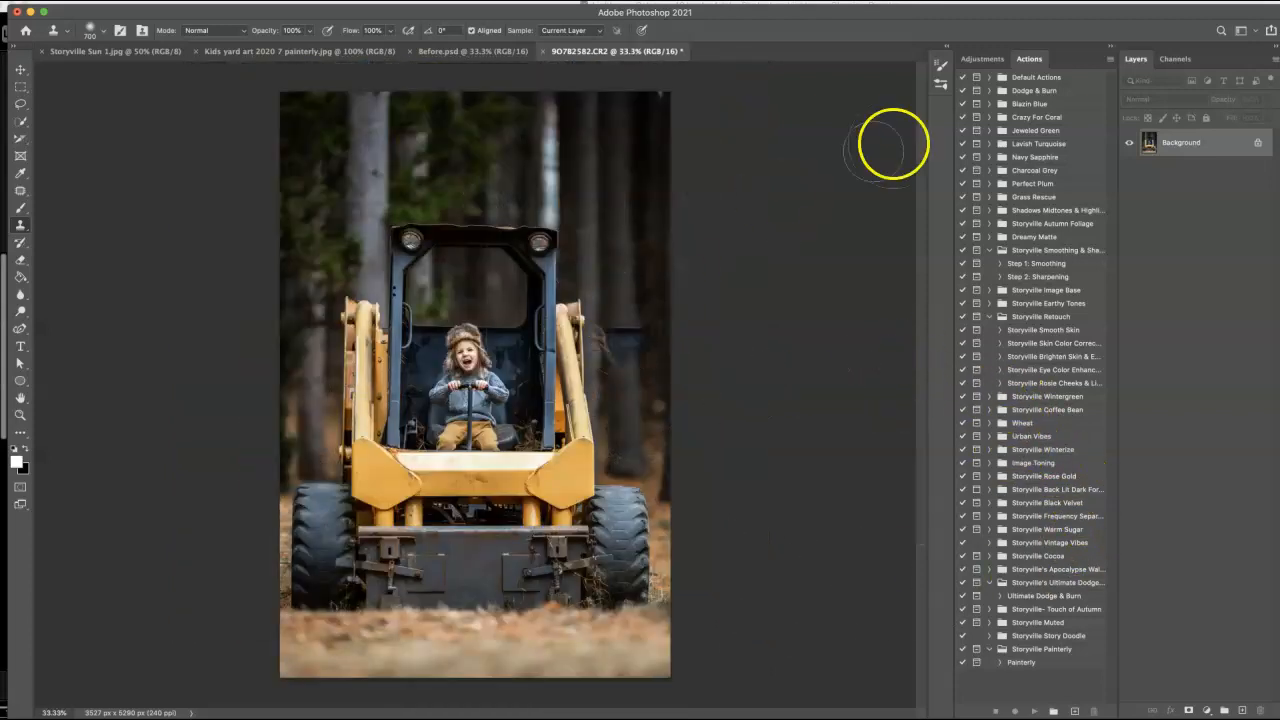
mouse_move(708, 158)
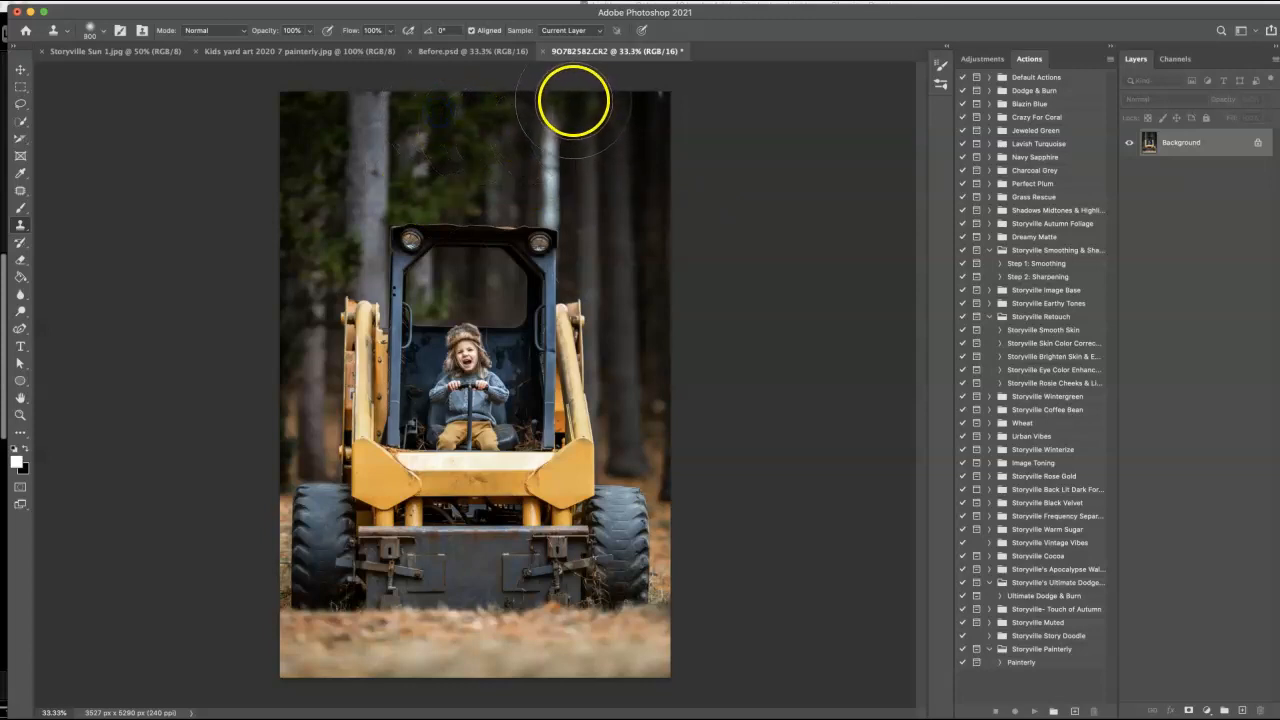
mouse_move(595, 165)
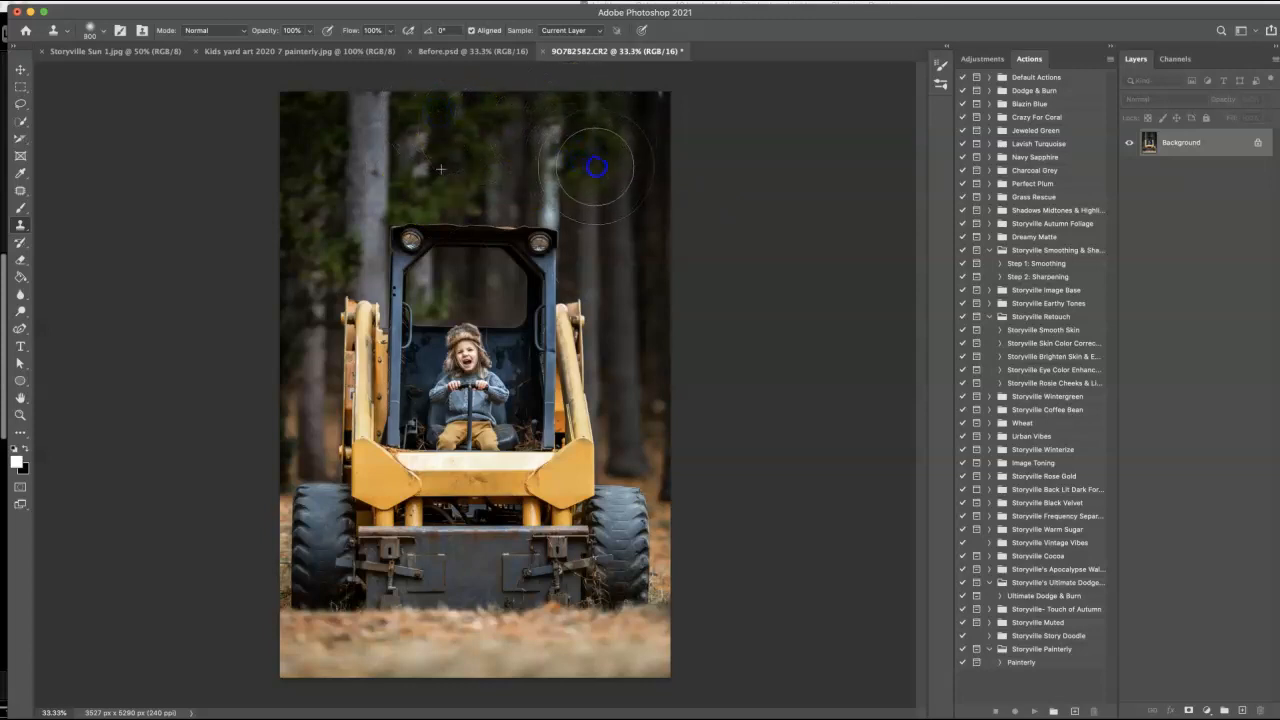
mouse_move(645, 162)
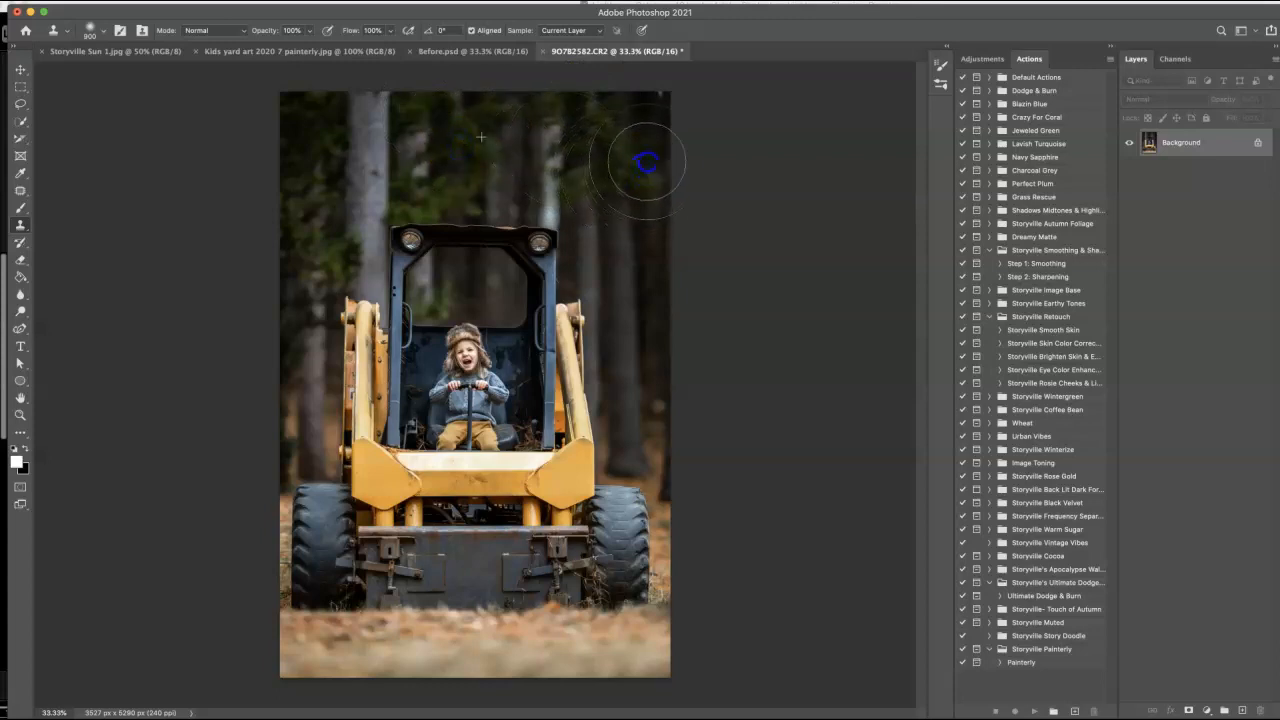
mouse_move(650, 119)
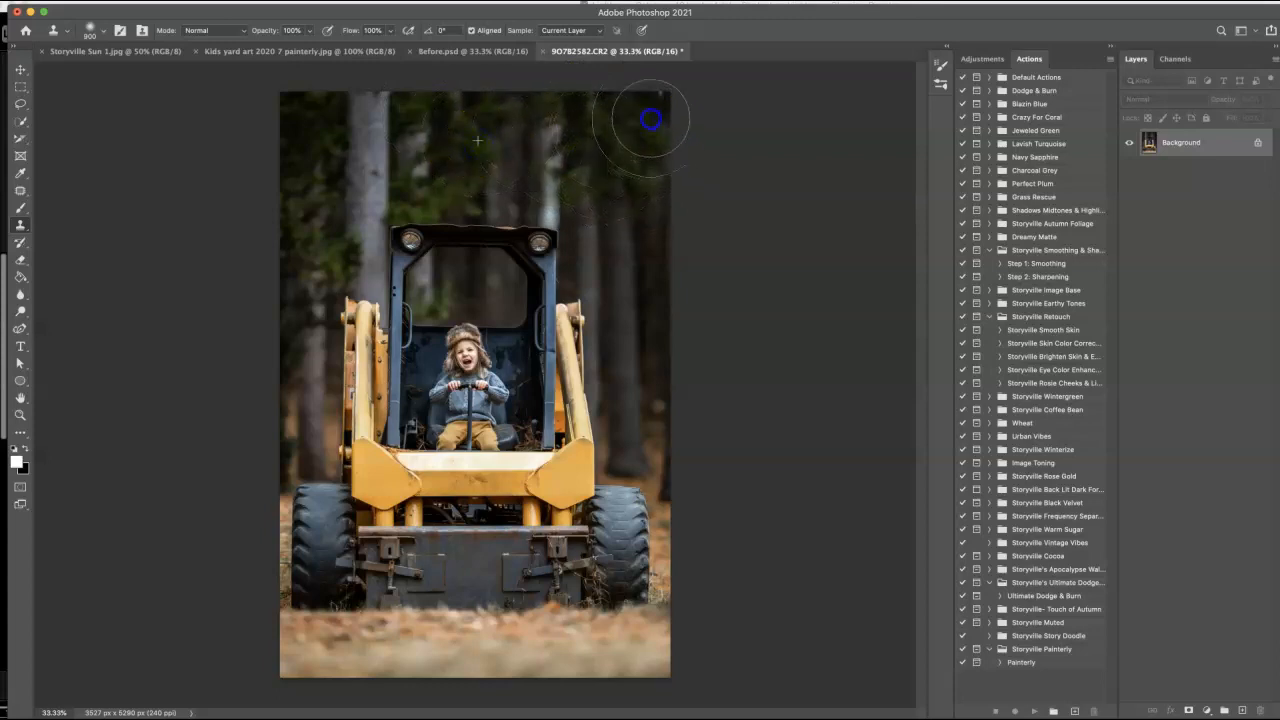
mouse_move(458, 155)
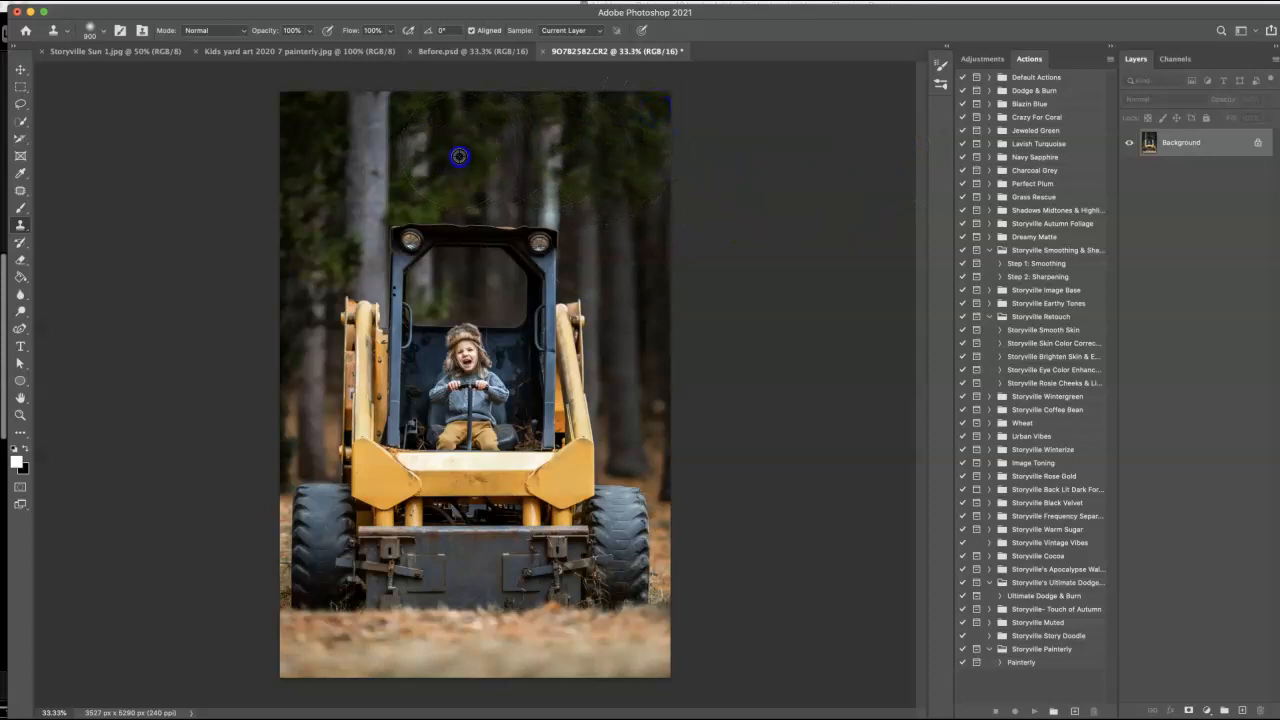
mouse_move(580, 192)
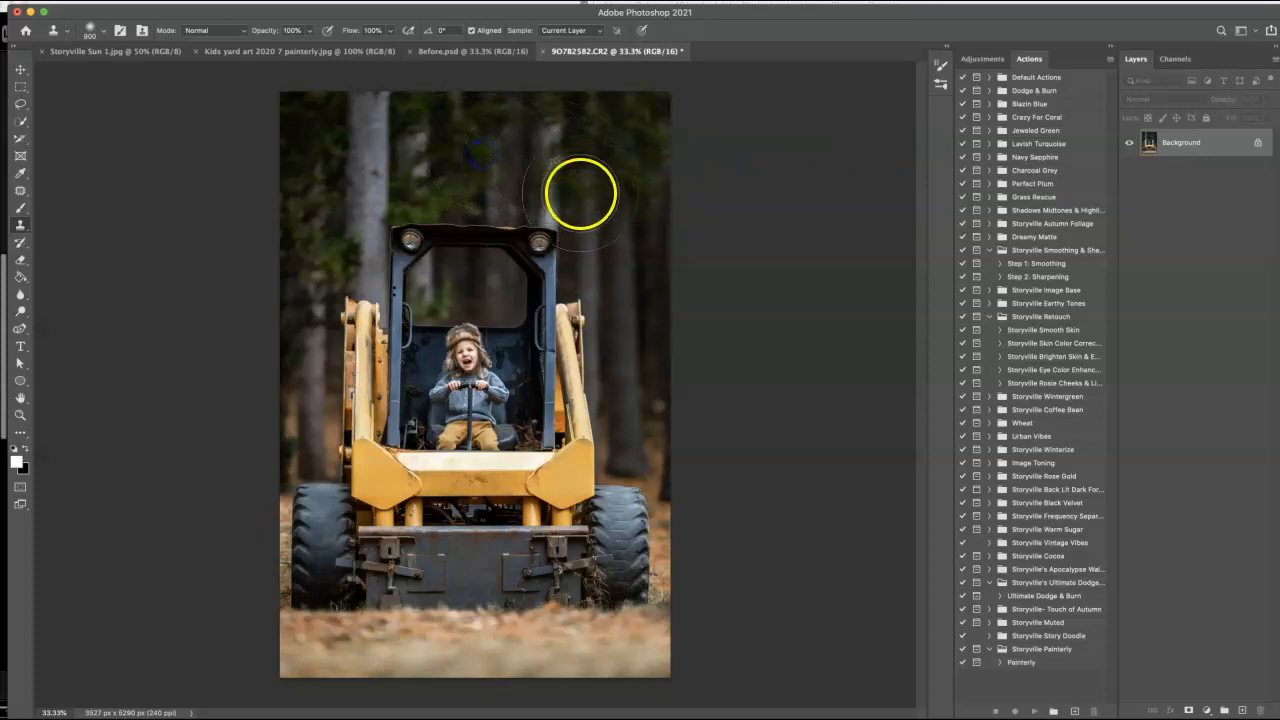
mouse_move(560, 175)
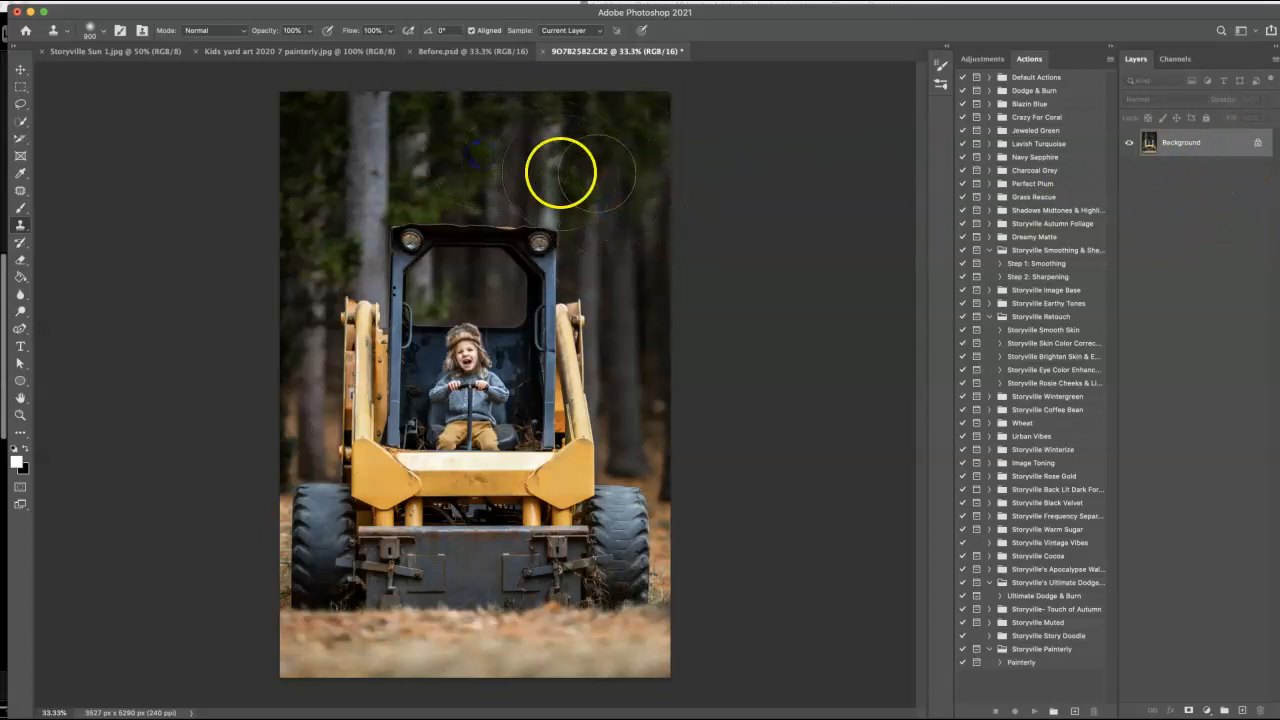
mouse_move(615, 198)
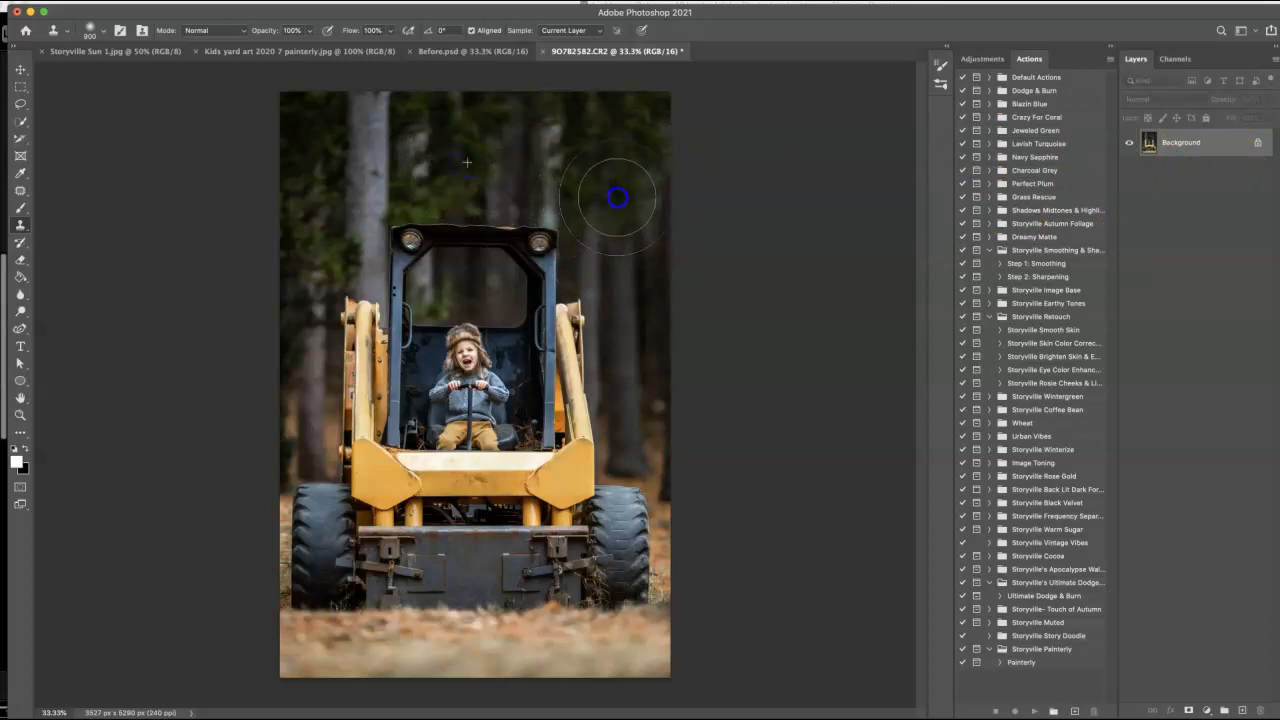
mouse_move(515, 165)
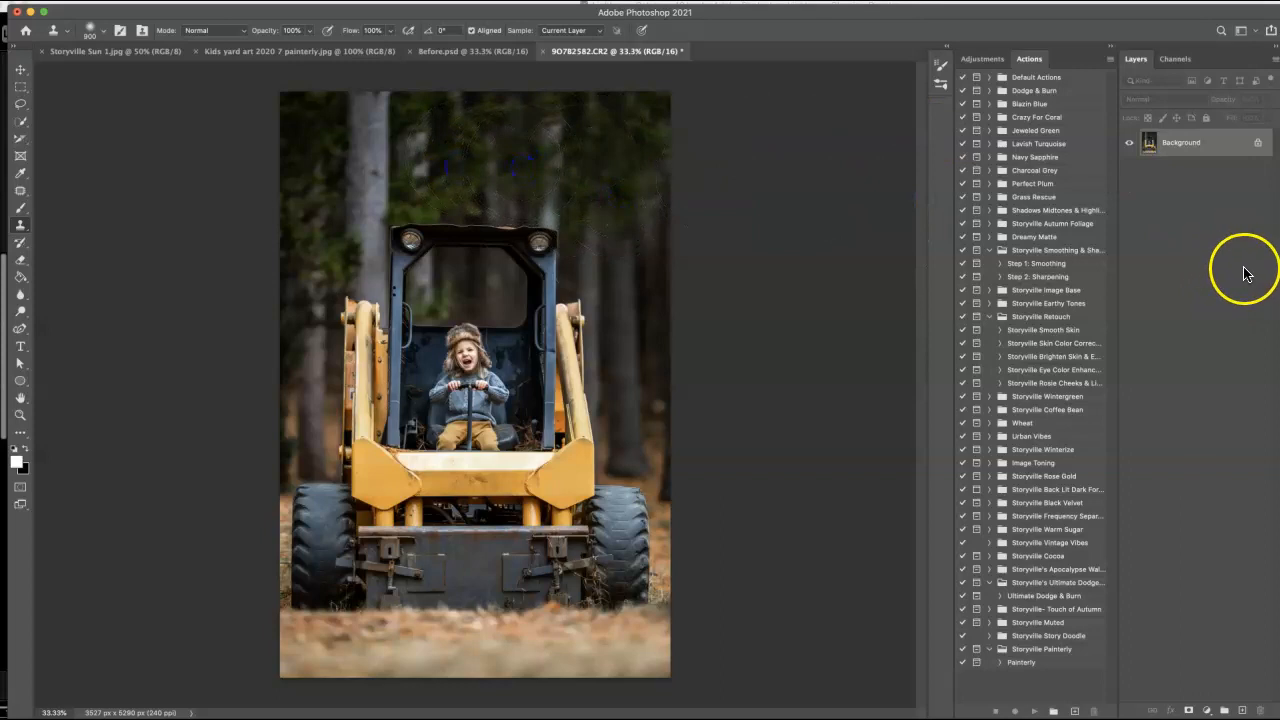
mouse_move(835, 390)
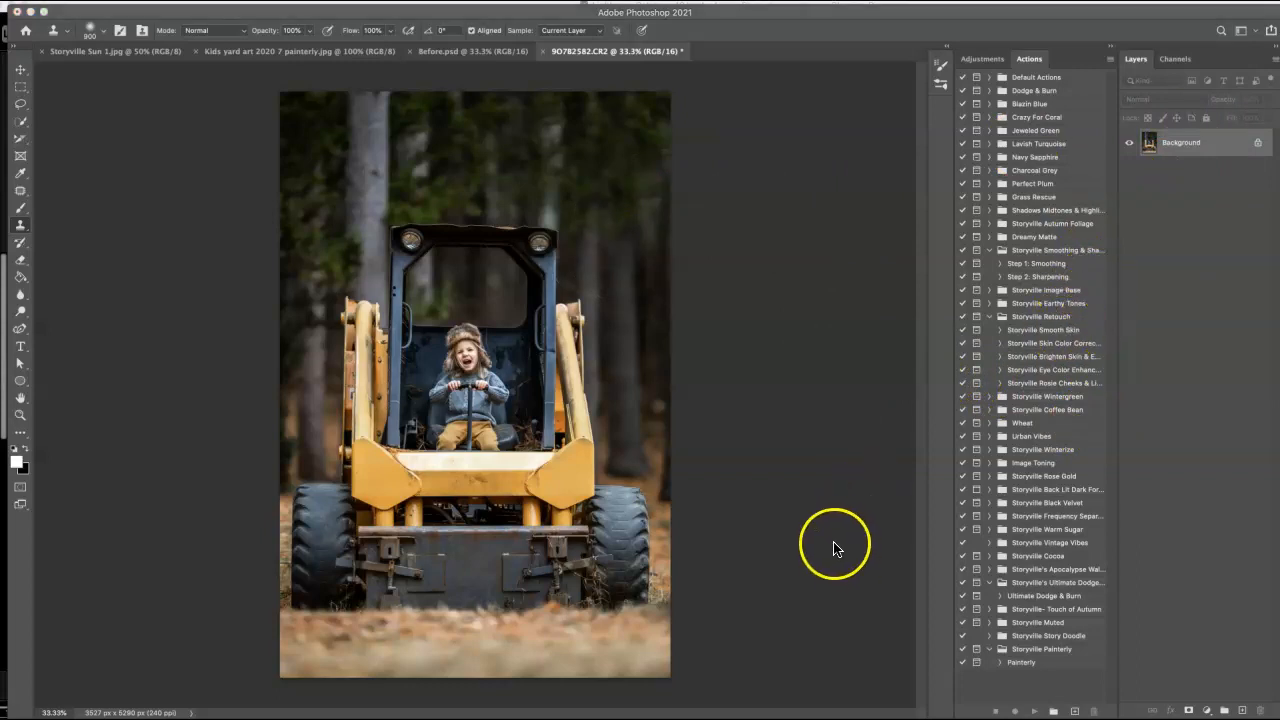
mouse_move(838, 515)
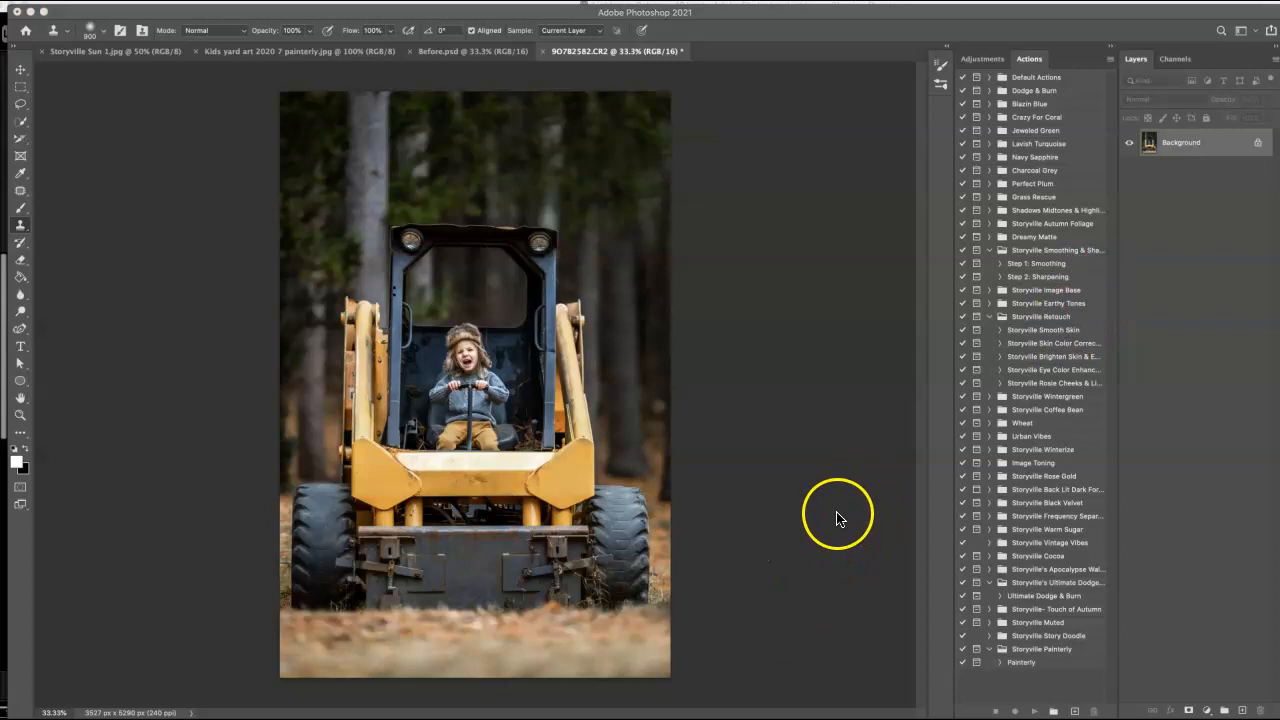
mouse_move(938, 440)
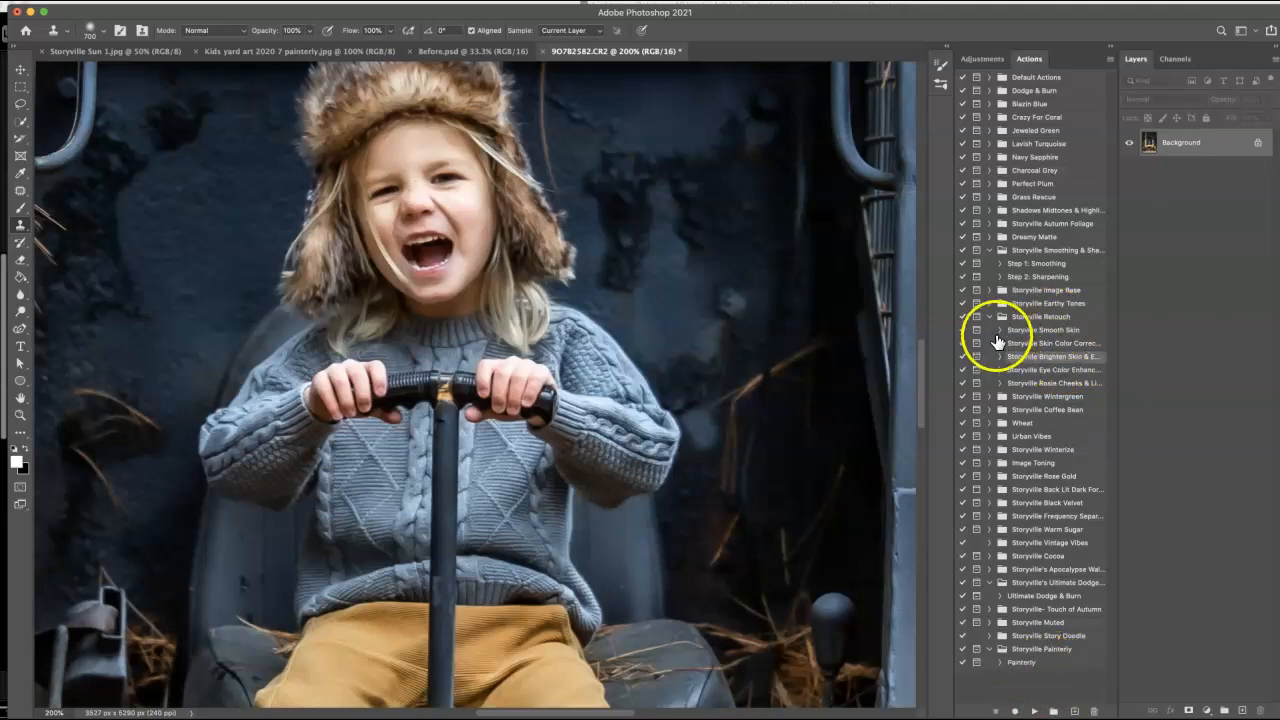
- Run Brighten Skin & Eyes, paint the Brighten Eyes mask, and toggle highlights to compare
left_click(1035, 711)
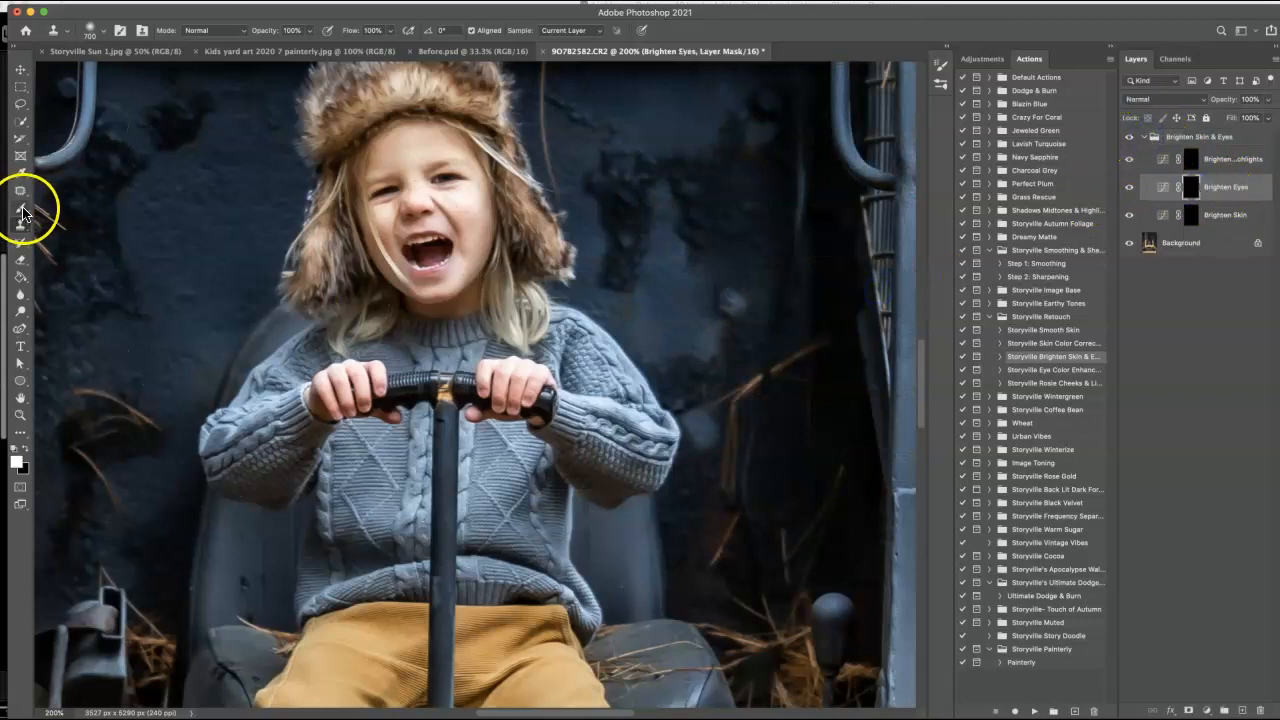
left_click(20, 207)
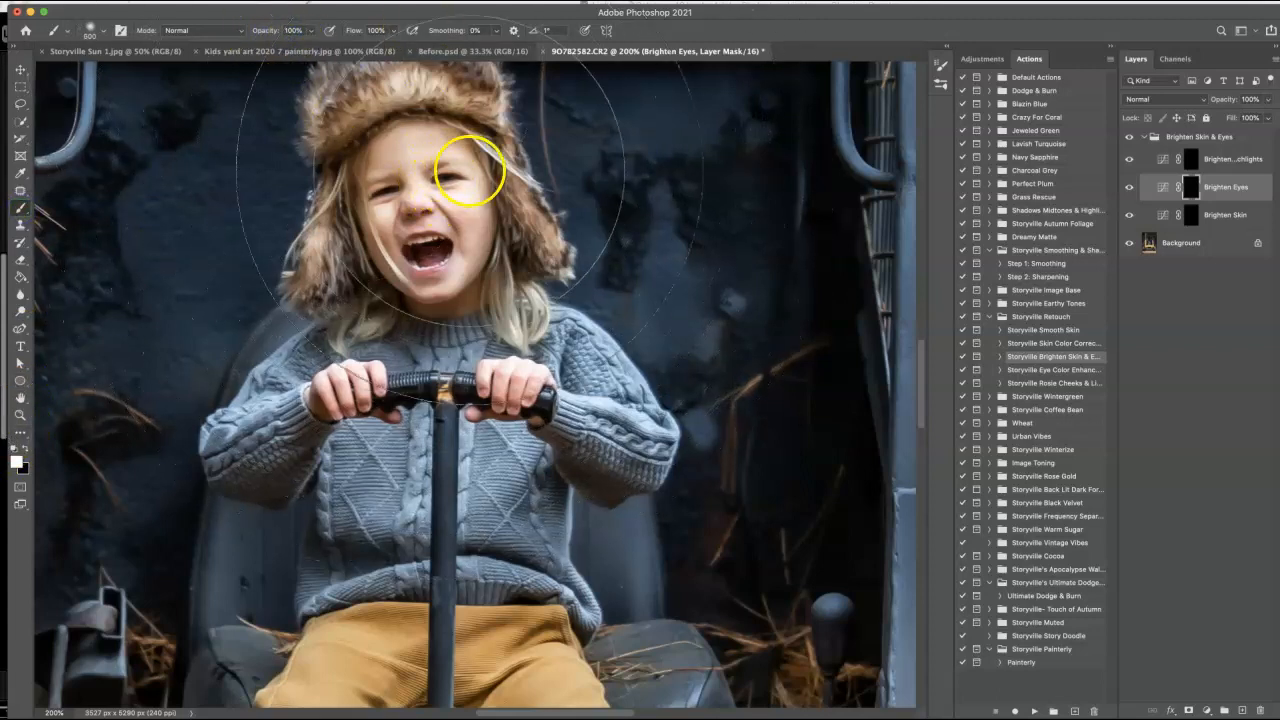
mouse_move(460, 185)
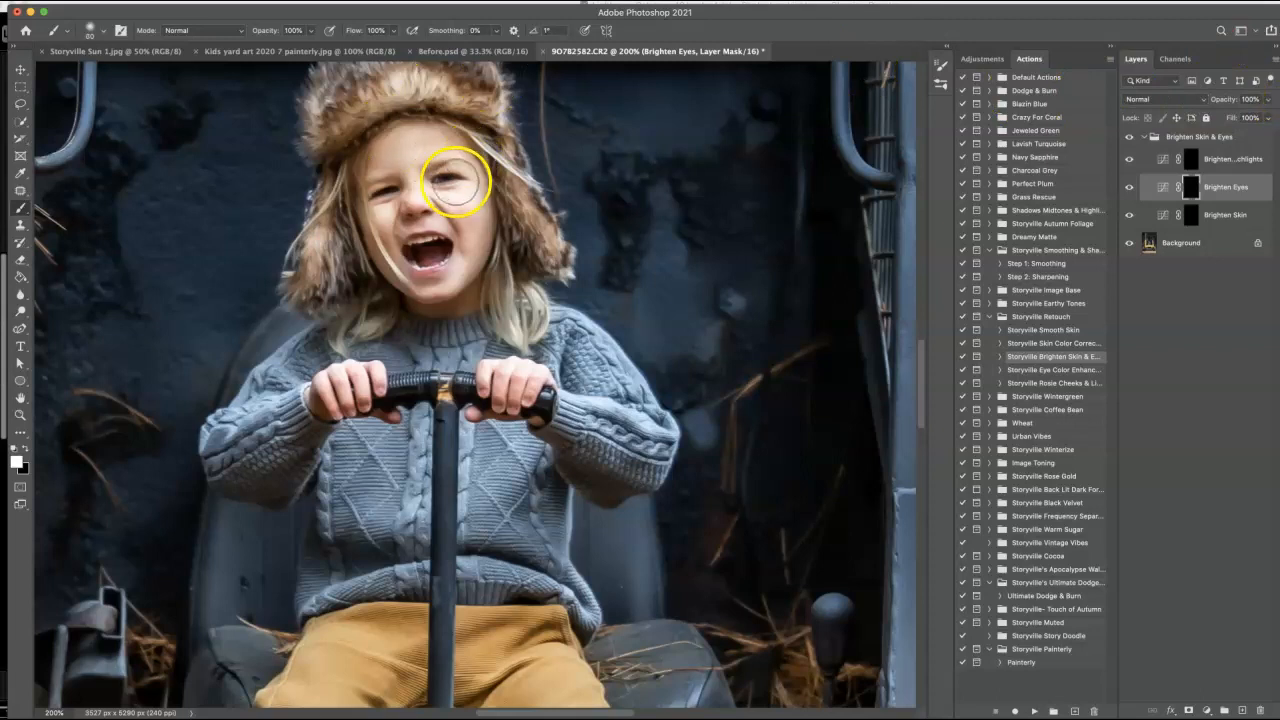
mouse_move(435, 180)
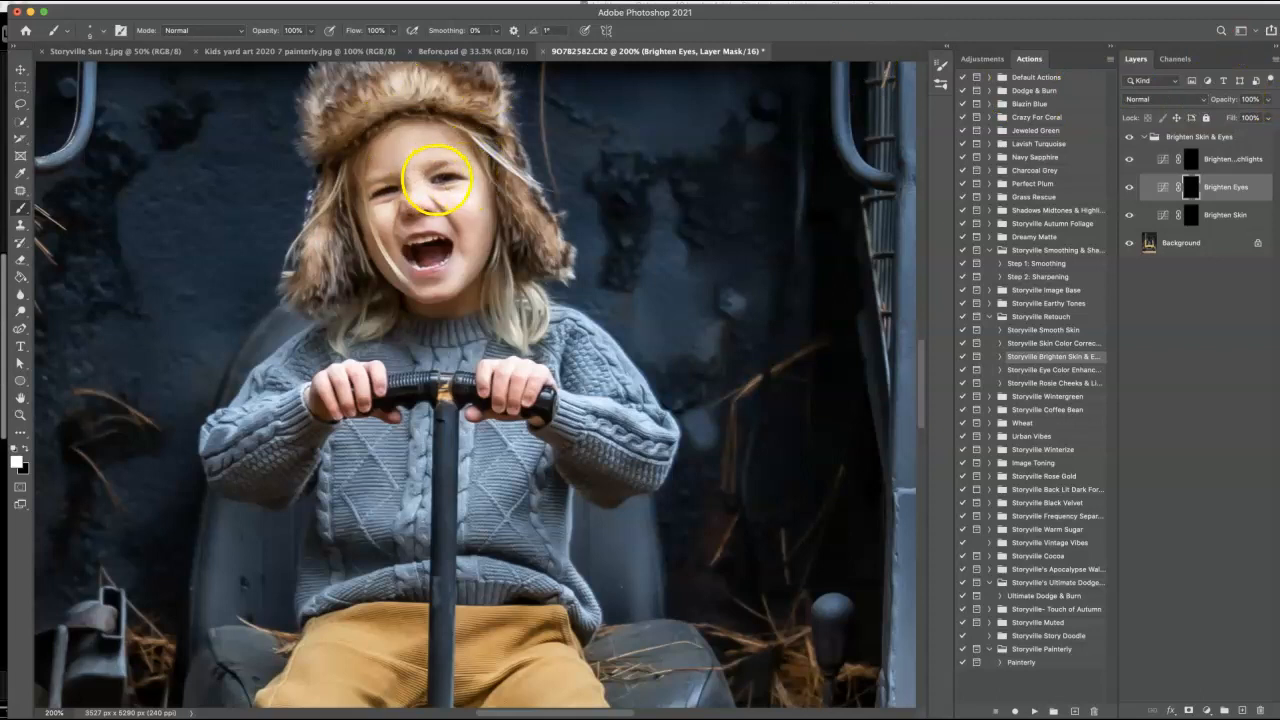
mouse_move(380, 195)
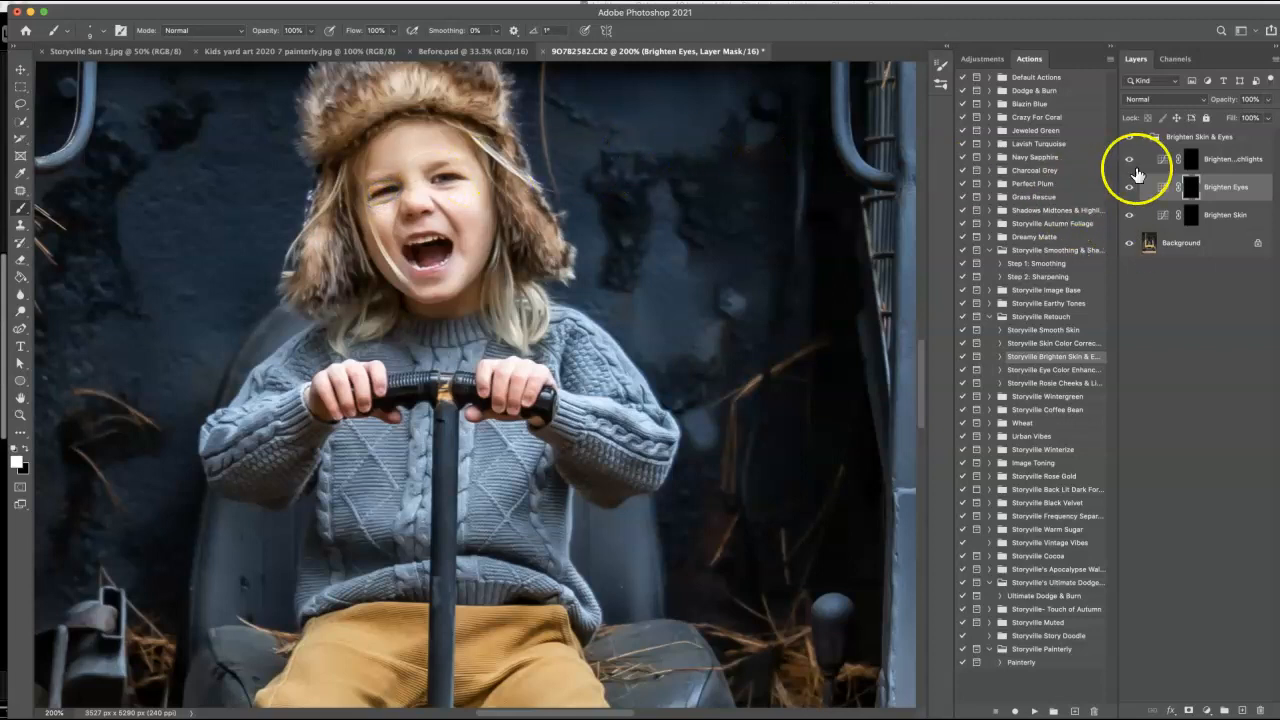
left_click(1190, 214)
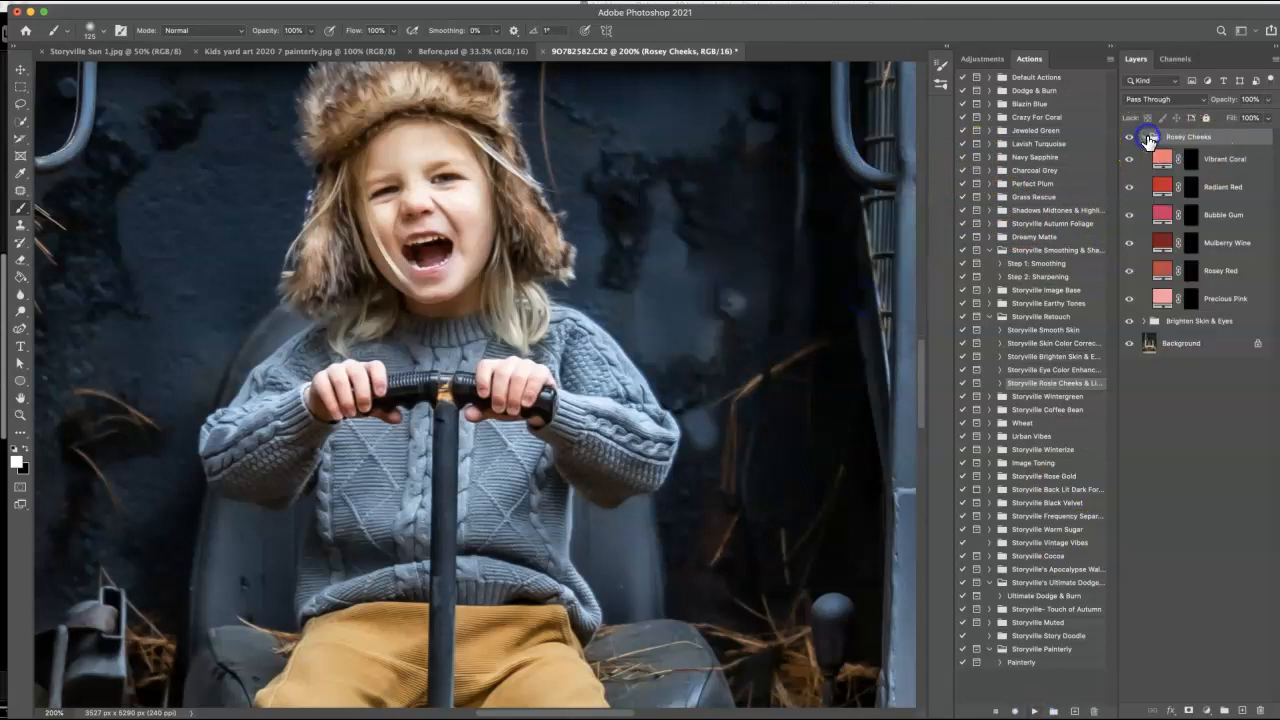
- Expand the Rosey Cheeks group and lower the Vibrant Coral layer's opacity
left_click(1225, 158)
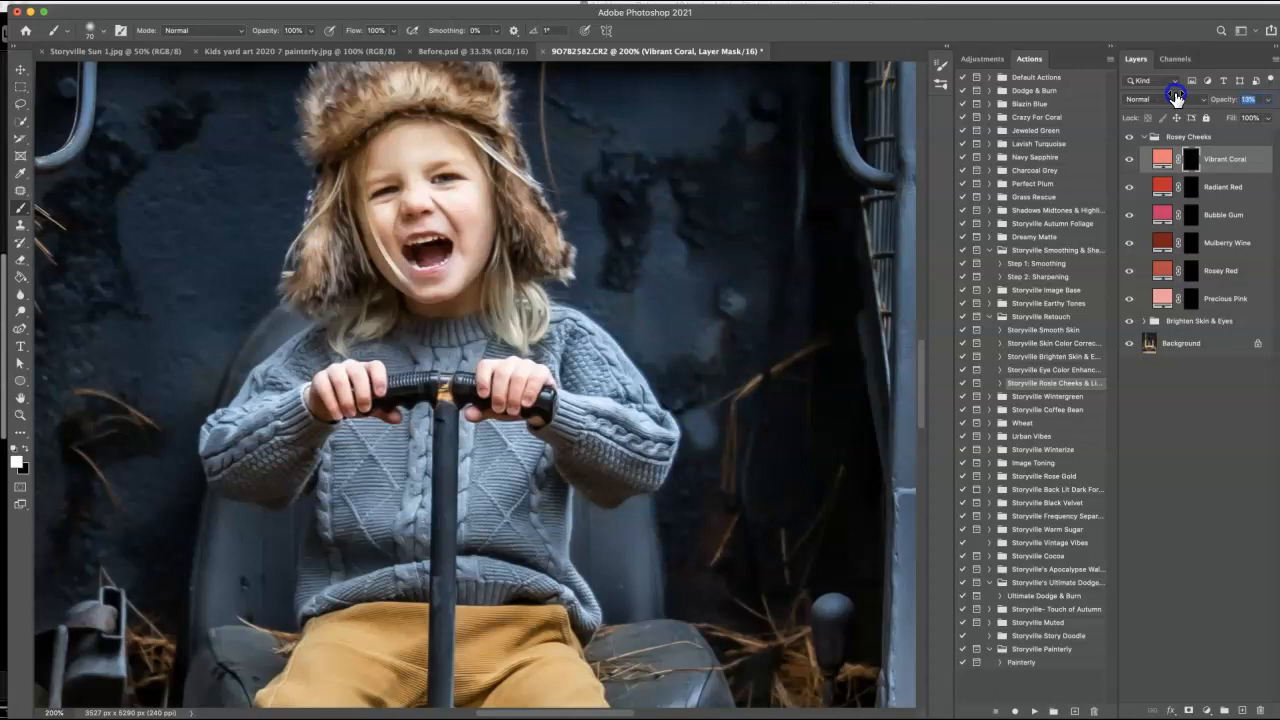
left_click(1143, 136)
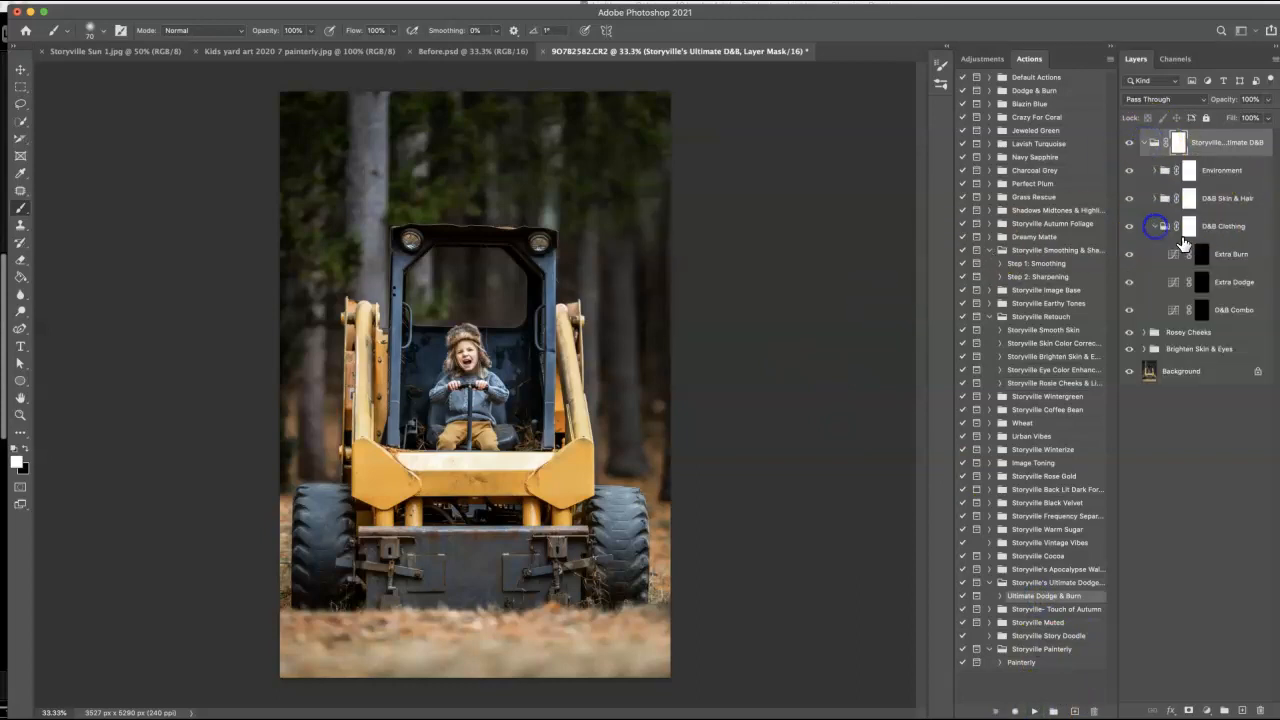
- Expand D&B Clothing to reveal Extra Burn, Extra Dodge and D&B Combo at 26% opacity
left_click(1233, 309)
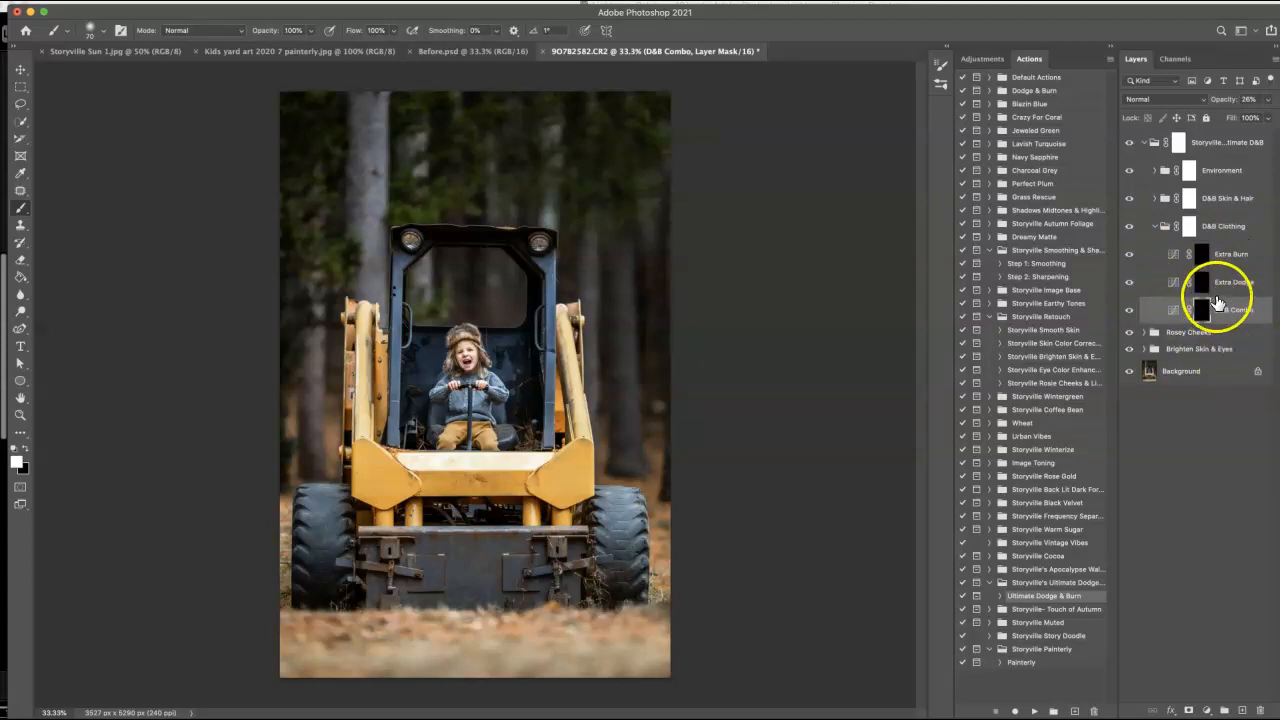
mouse_move(710, 365)
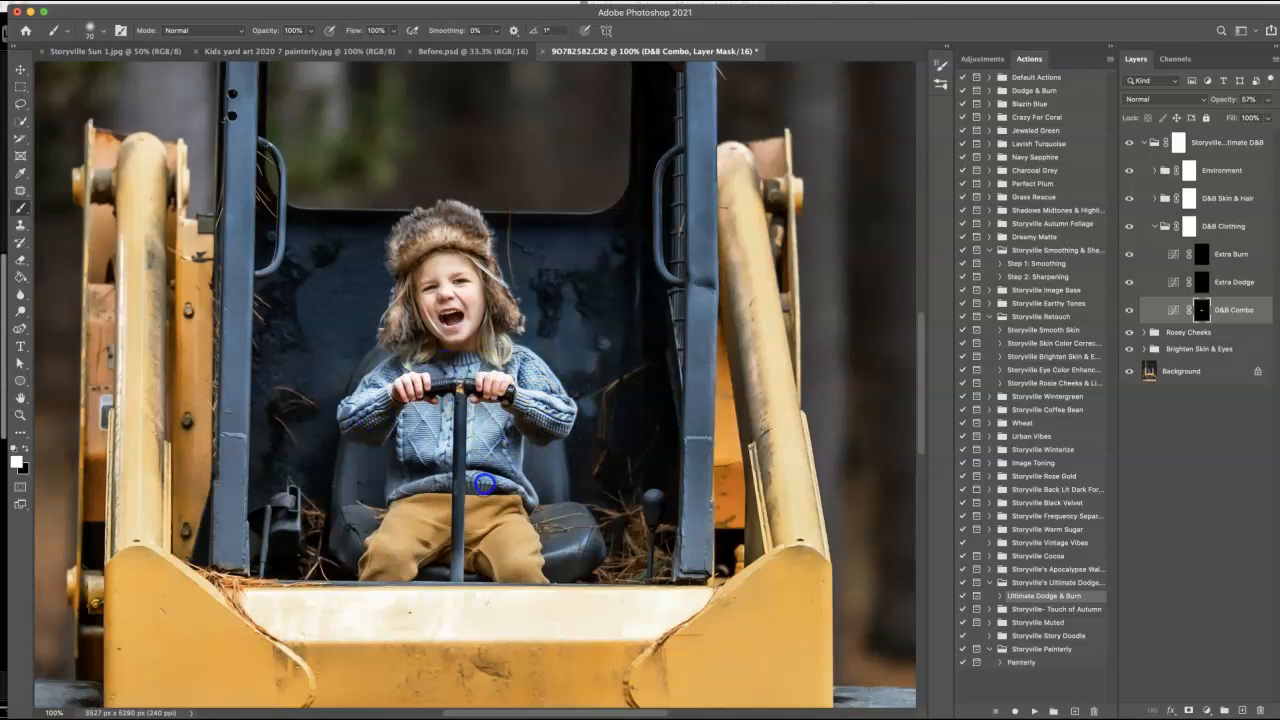
mouse_move(463, 375)
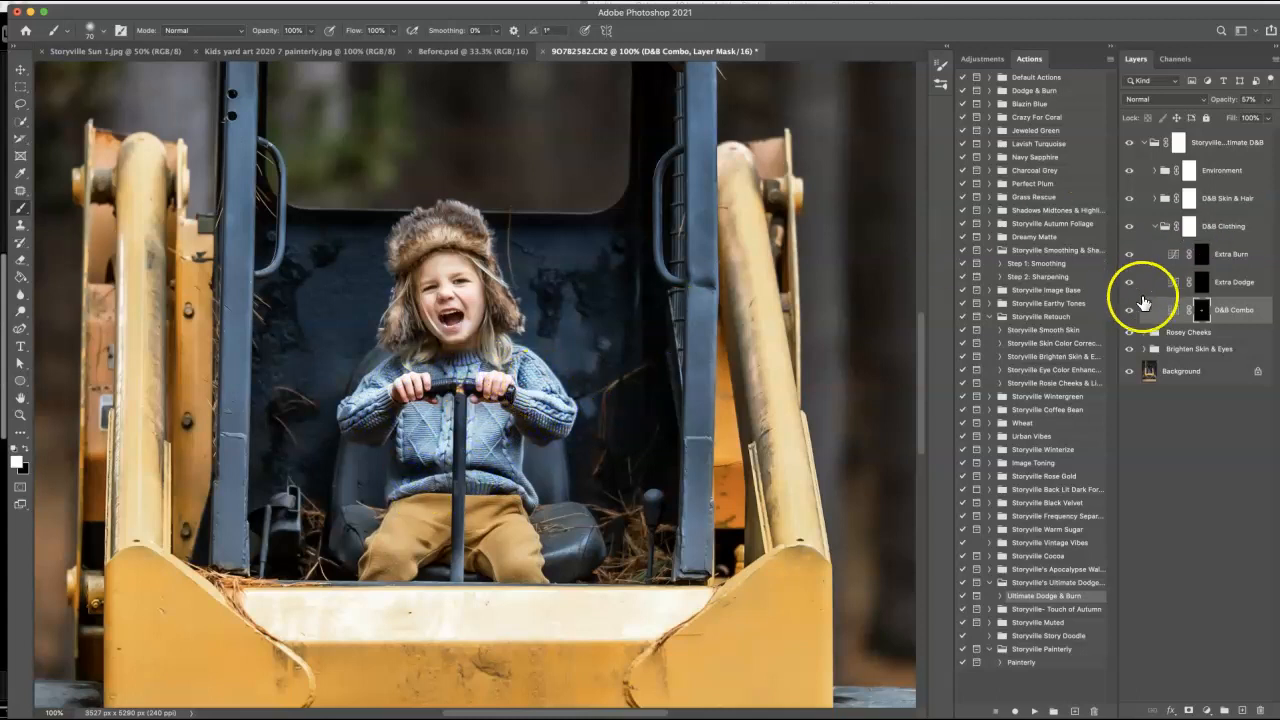
- Paint the clothing D&B Combo and Extra Burn masks, toggling D&B Clothing to compare
left_click(1233, 281)
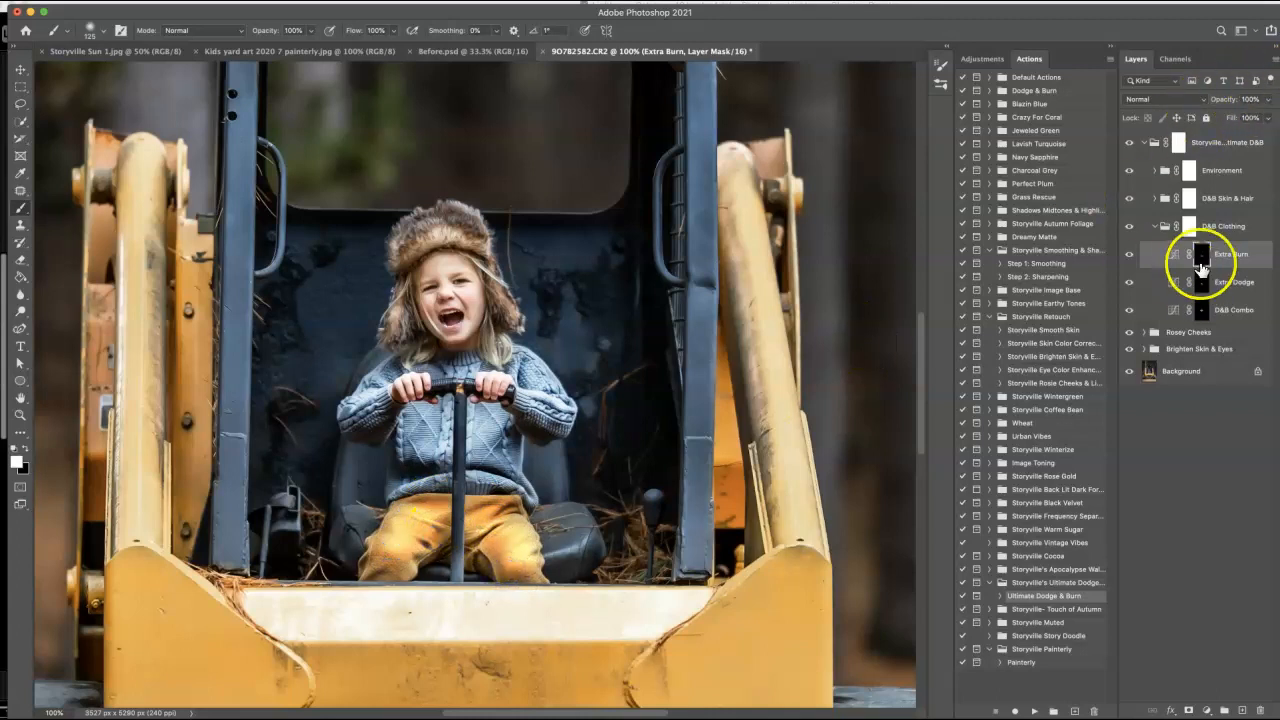
left_click(1230, 281)
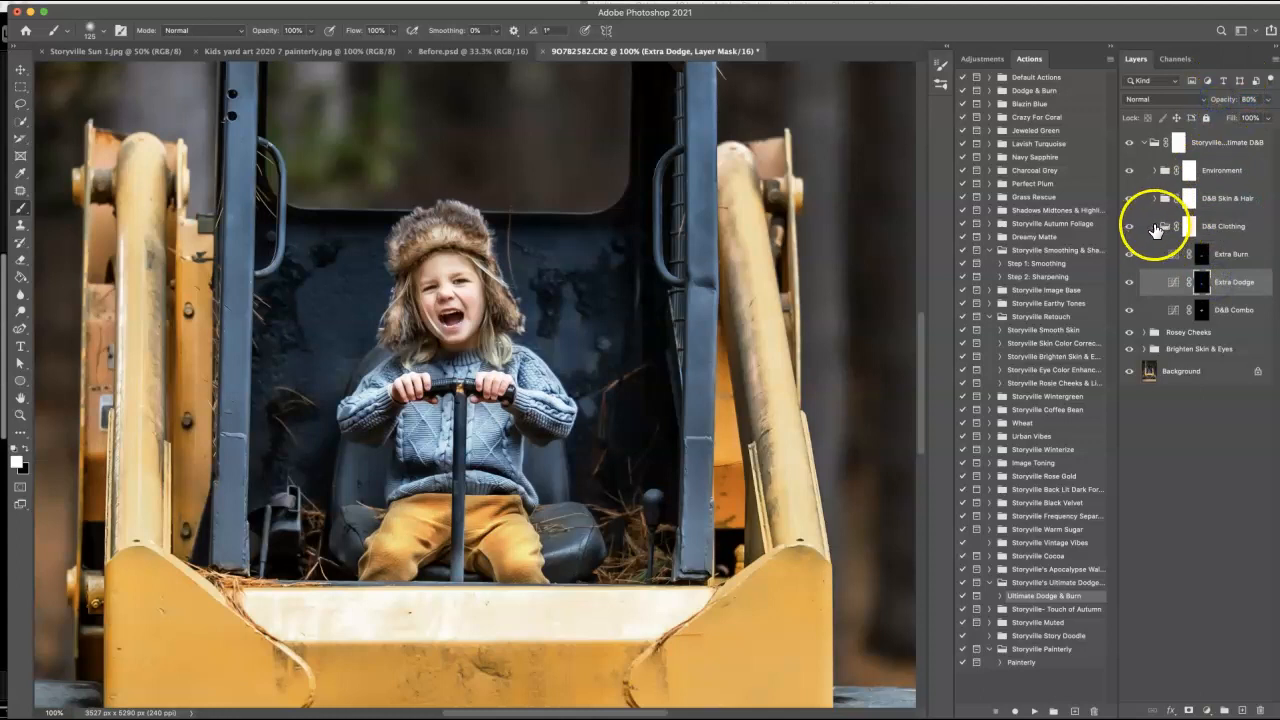
left_click(1155, 225)
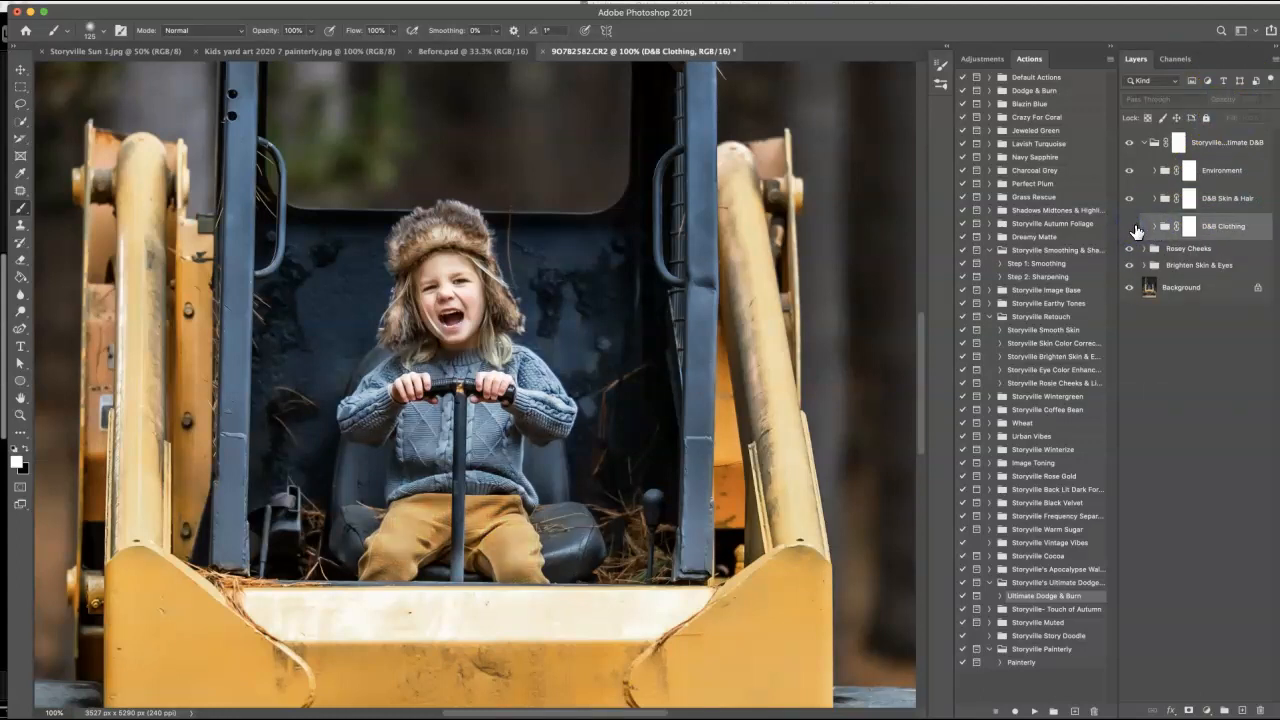
left_click(1146, 226)
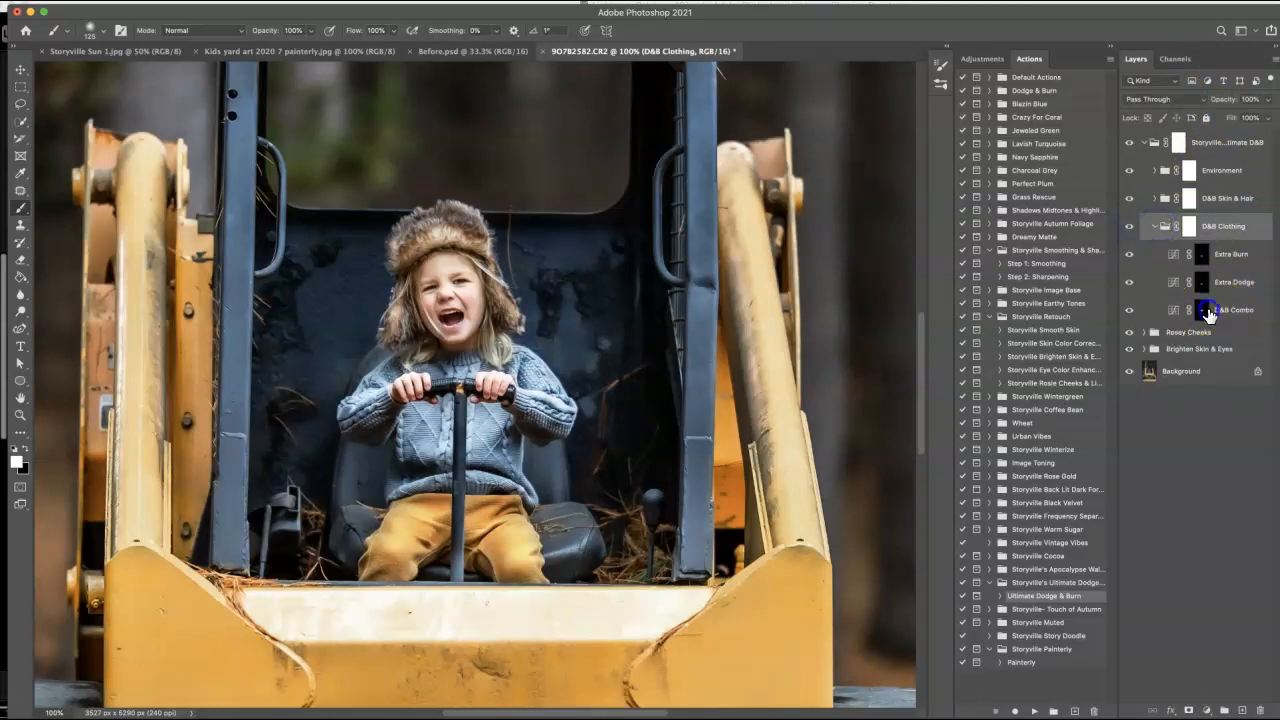
left_click(1234, 309)
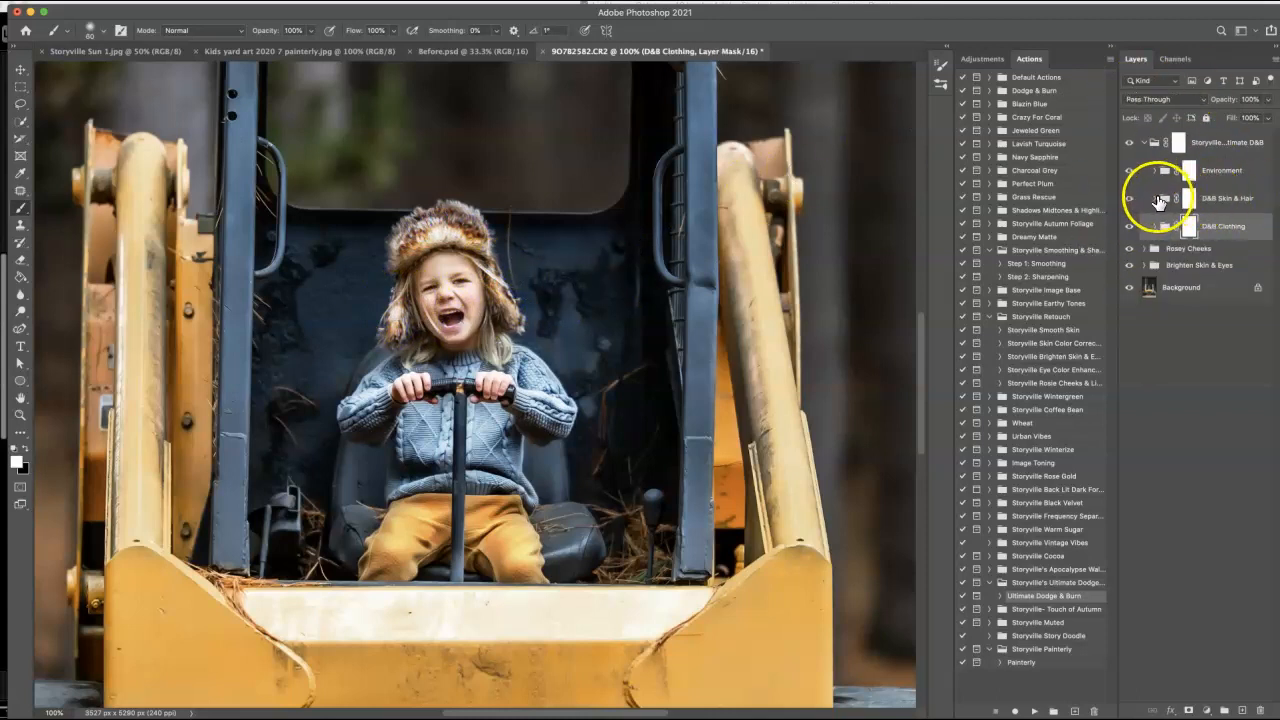
- Paint the Dodge 2 mask on the face and hair, then collapse and toggle Ultimate D&B
left_click(1146, 198)
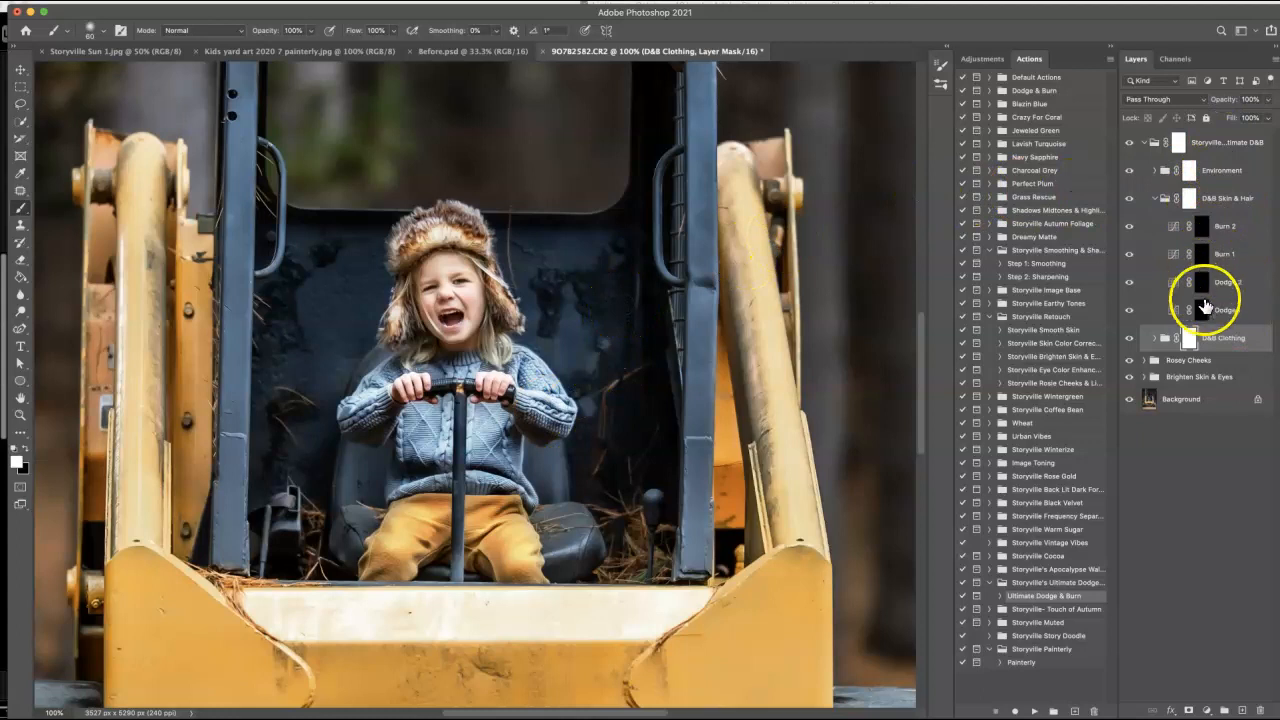
left_click(1224, 282)
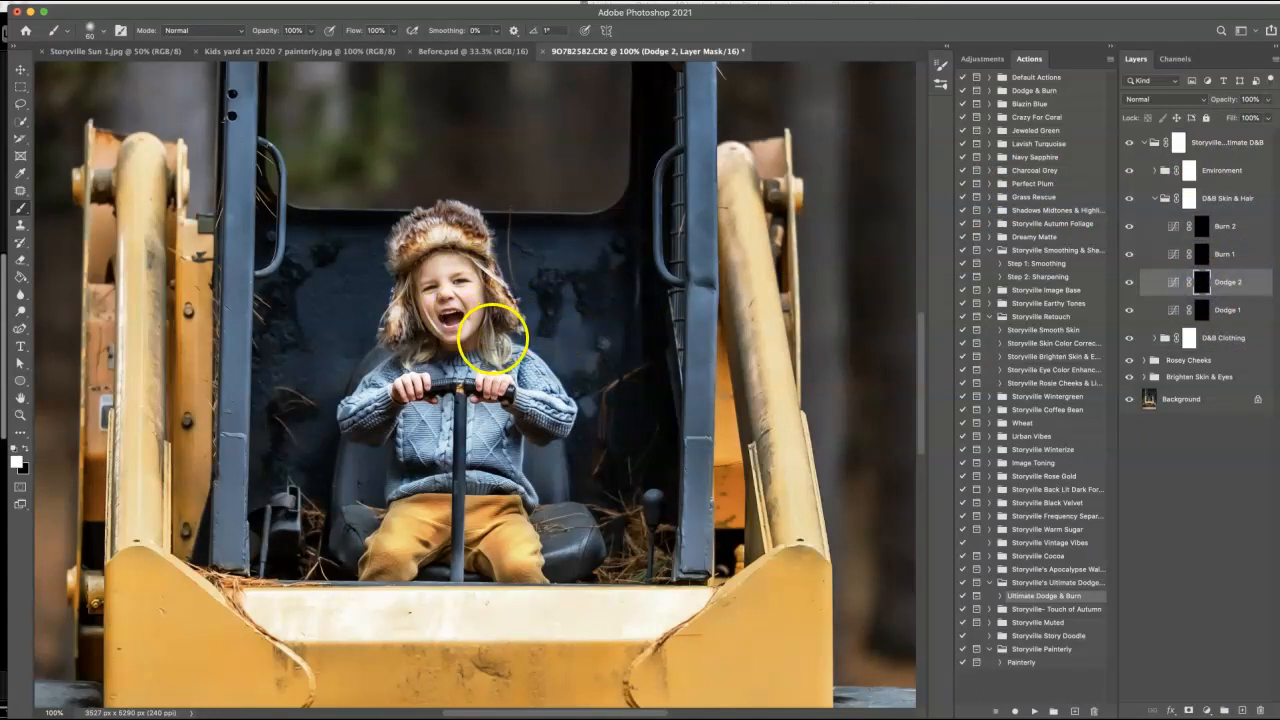
mouse_move(415, 356)
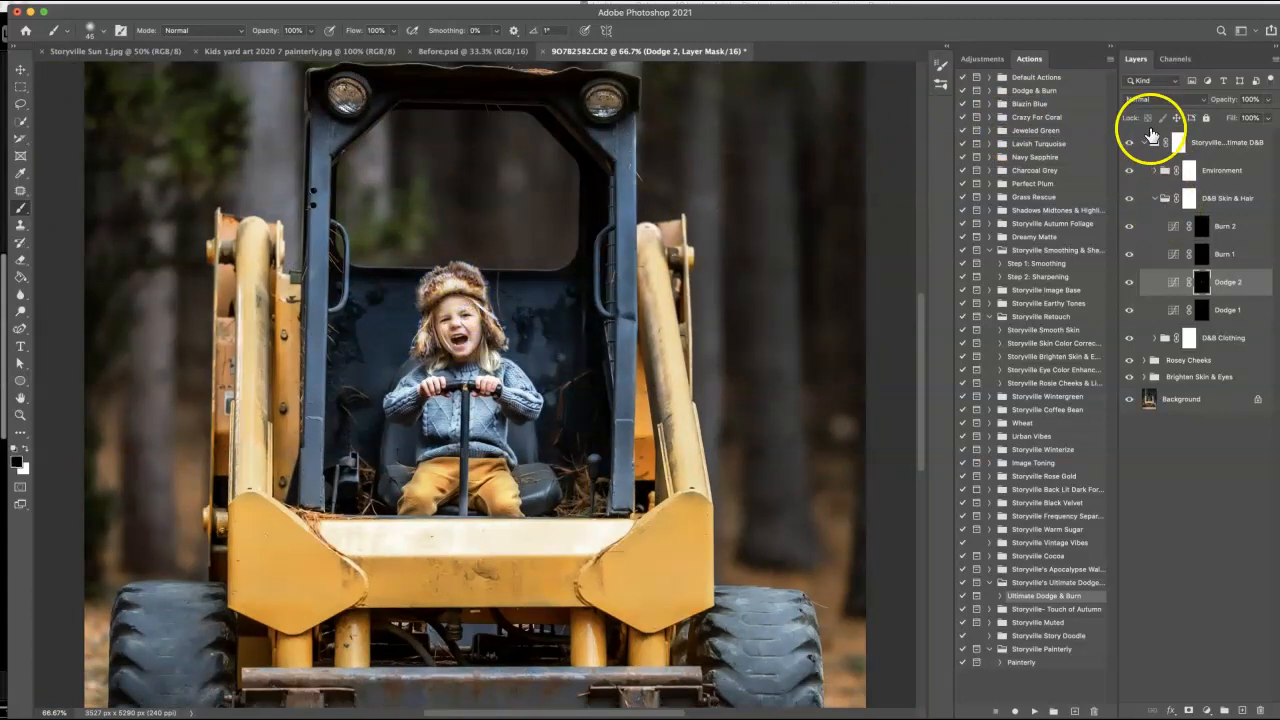
left_click(1140, 142)
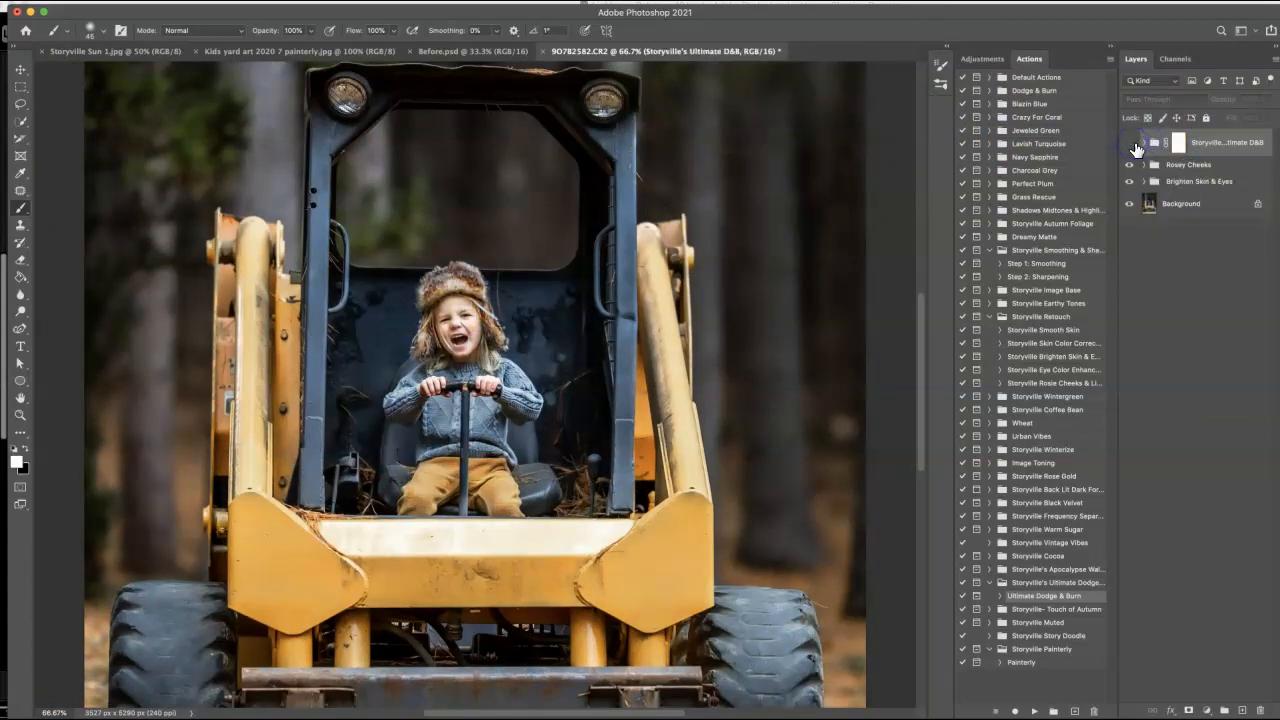
left_click(1130, 142)
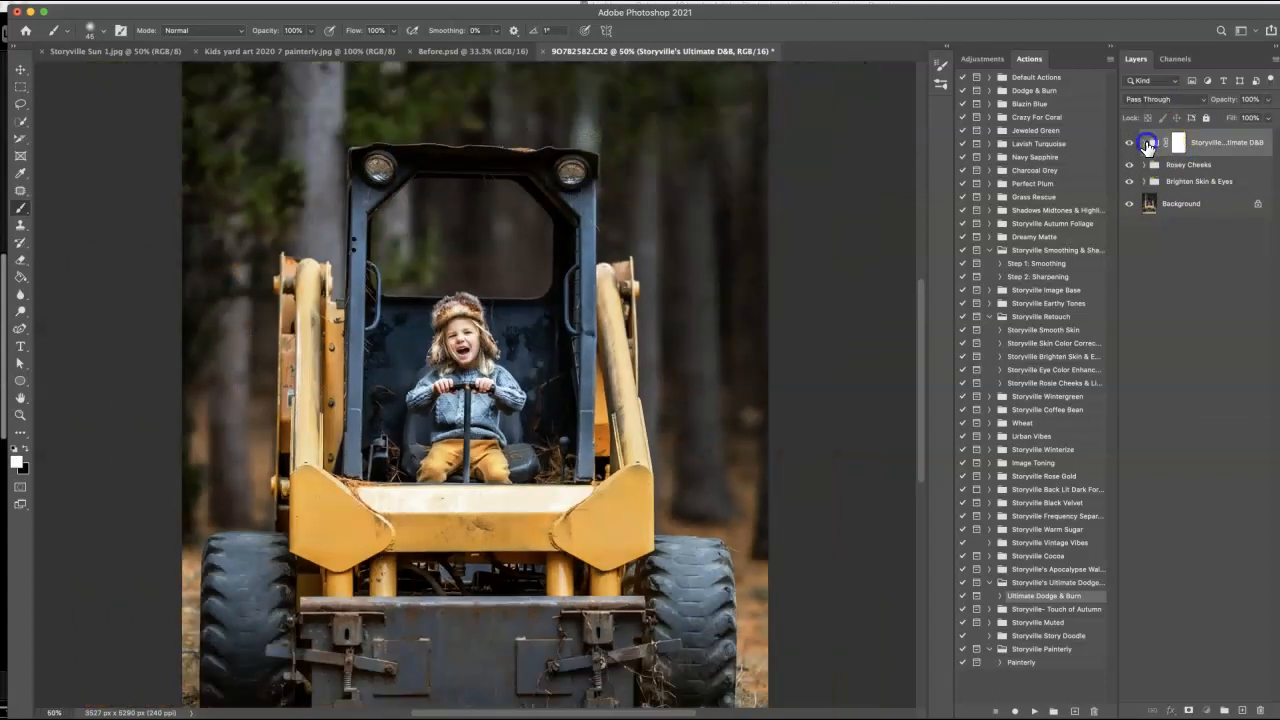
- Paint the Environment D&B Combo, Extra Burn and Extra Dodge masks over skid-steer and trees
left_click(1145, 142)
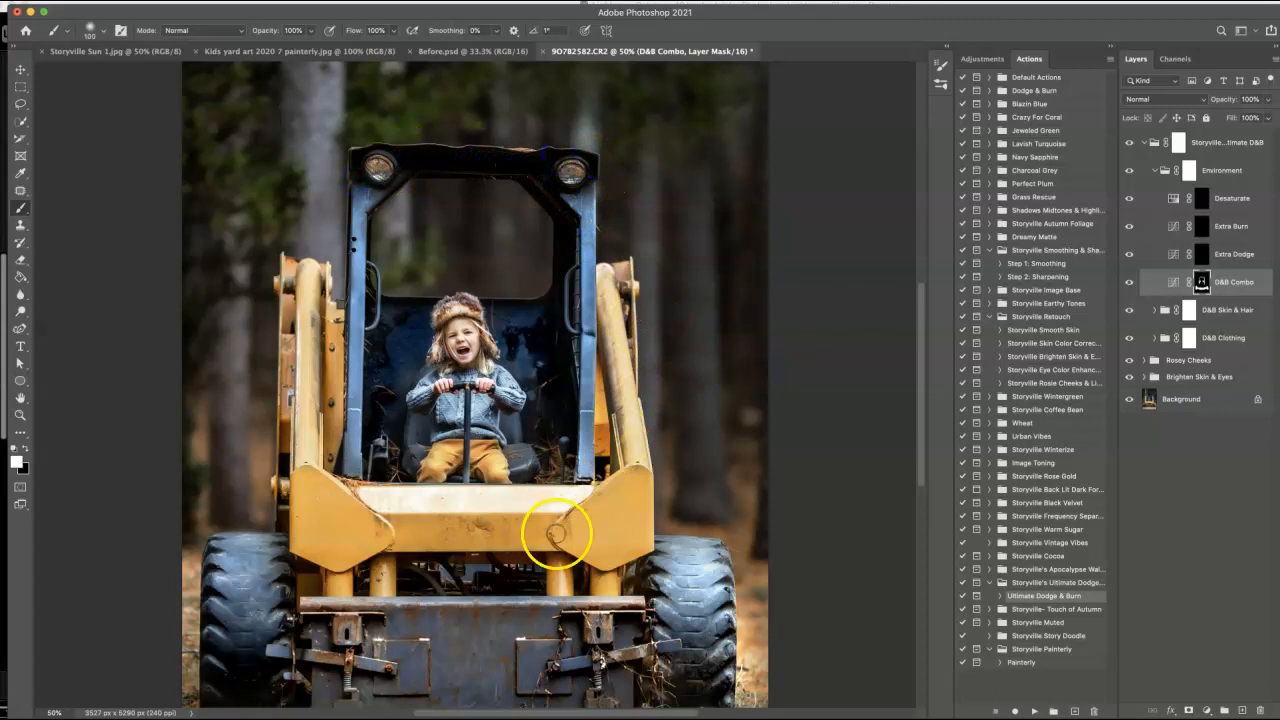
mouse_move(960, 205)
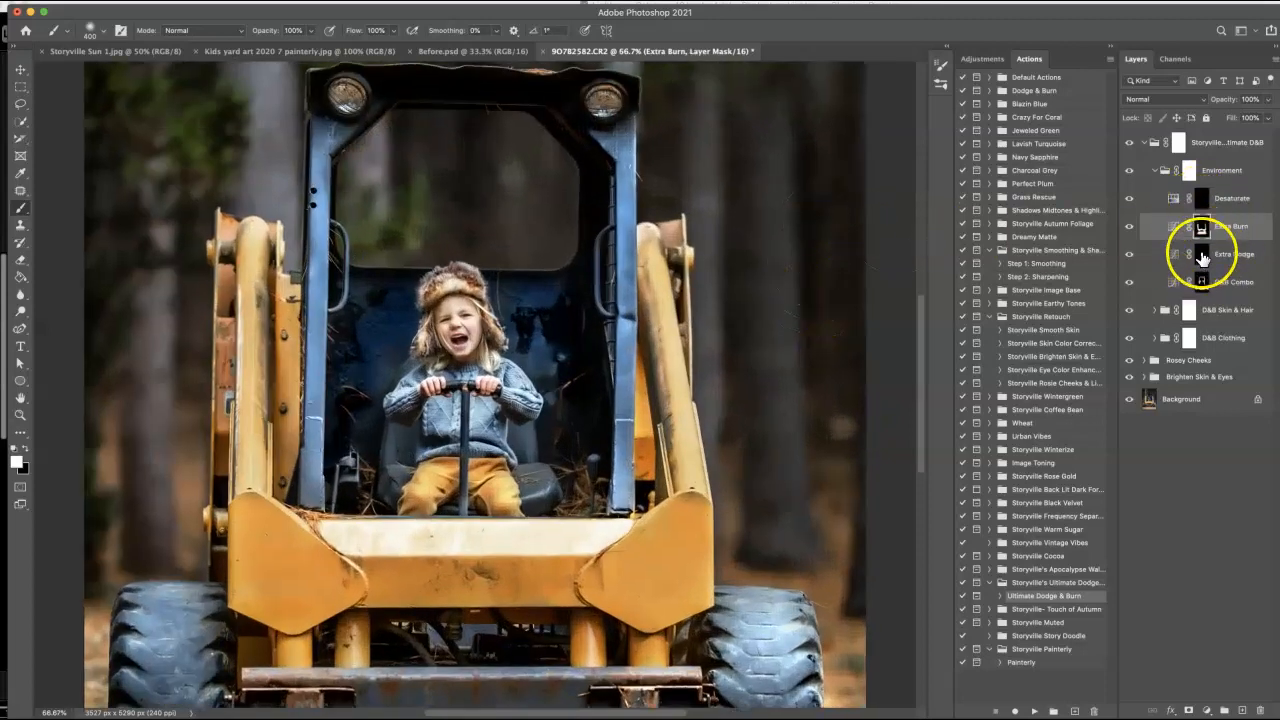
left_click(1230, 253)
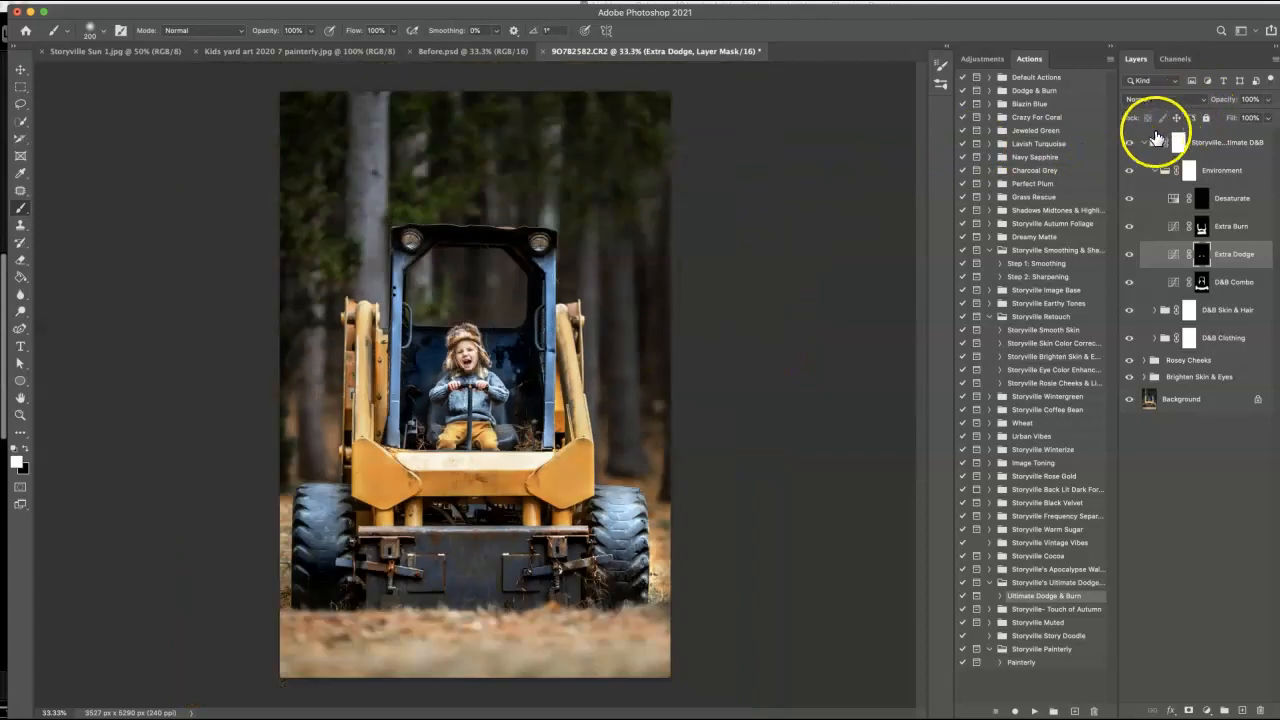
- Toggle all dodge and burn off and on, then paint more Extra Dodge at 52% brush opacity
left_click(1135, 141)
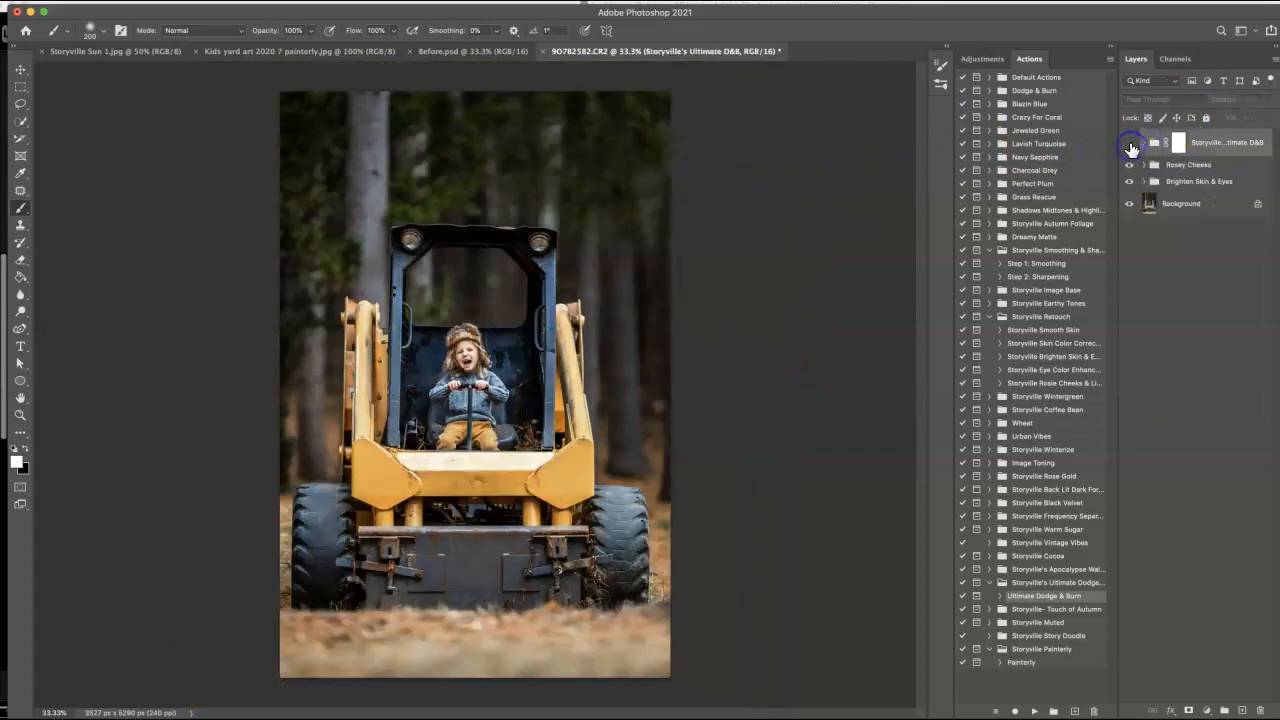
left_click(1130, 142)
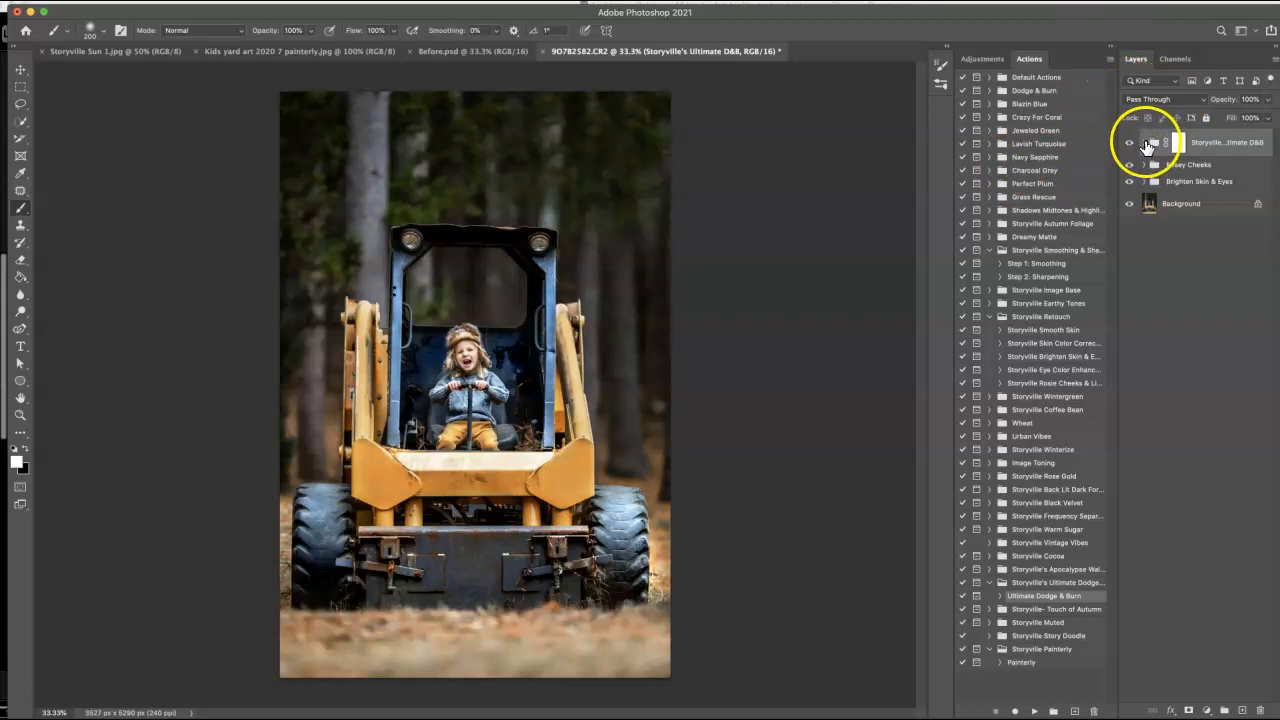
left_click(1145, 142)
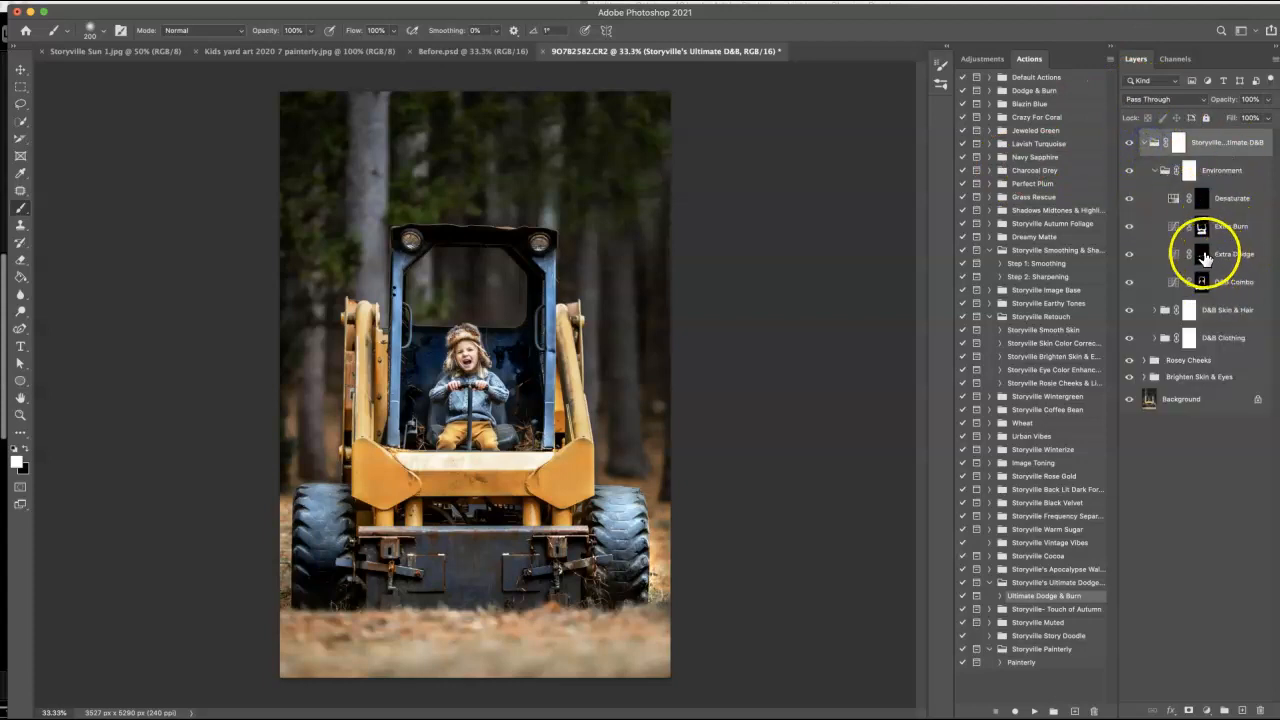
left_click(1236, 253)
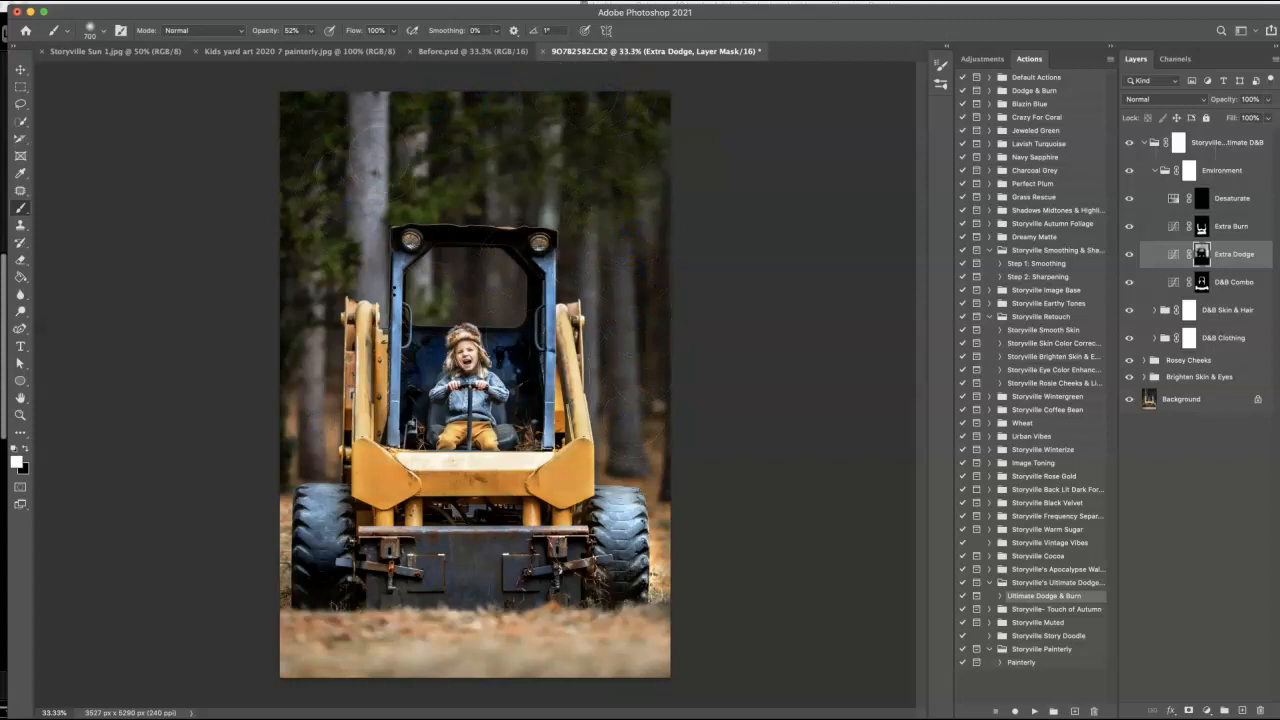
left_click(1144, 142)
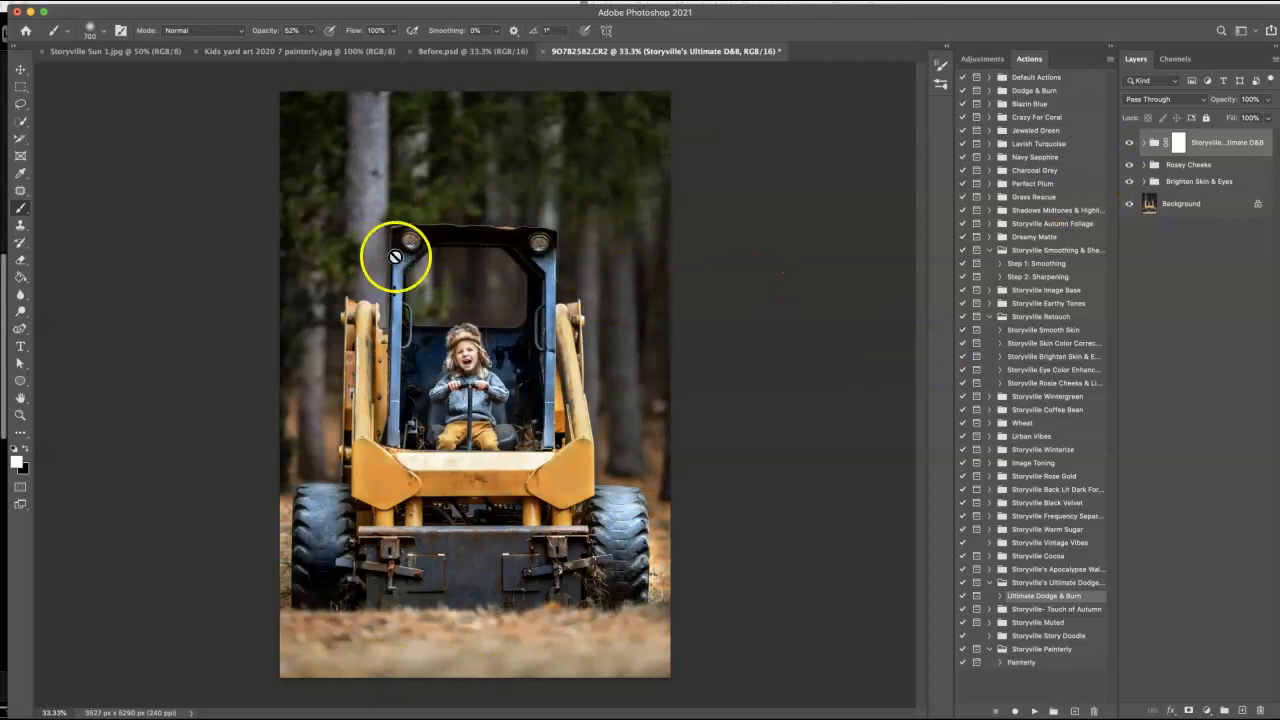
mouse_move(523, 255)
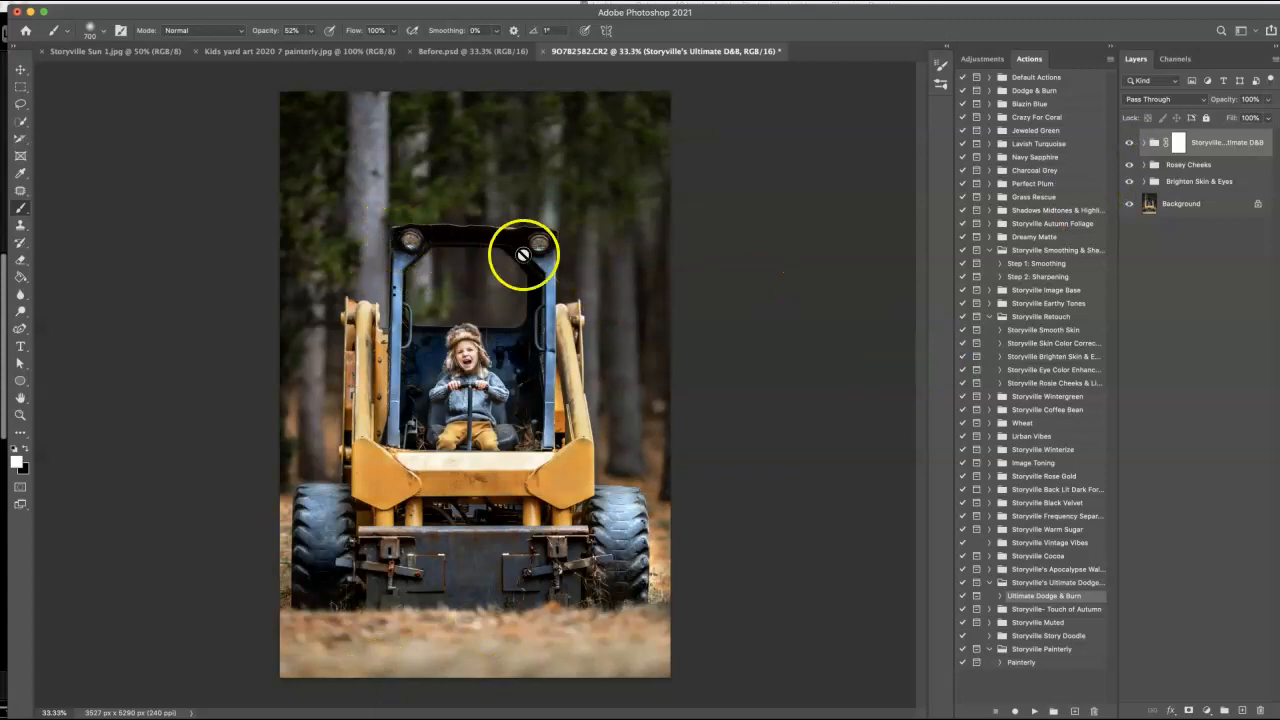
mouse_move(778, 188)
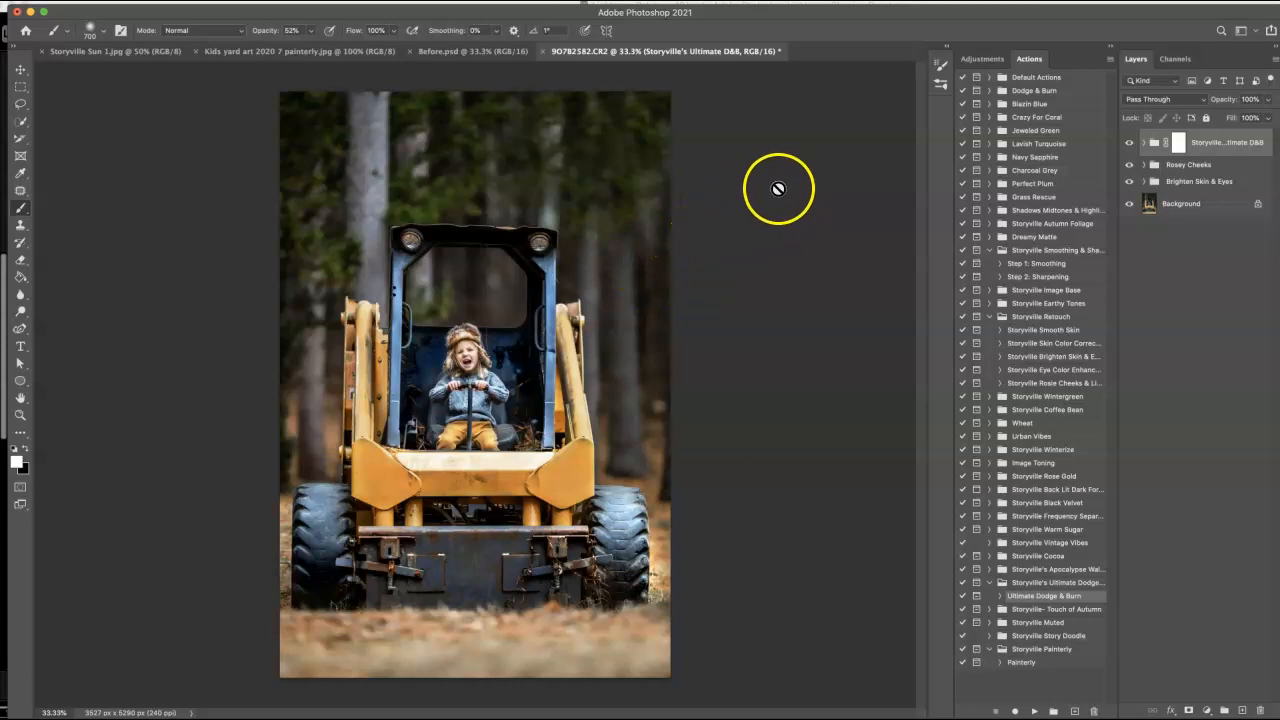
mouse_move(130, 55)
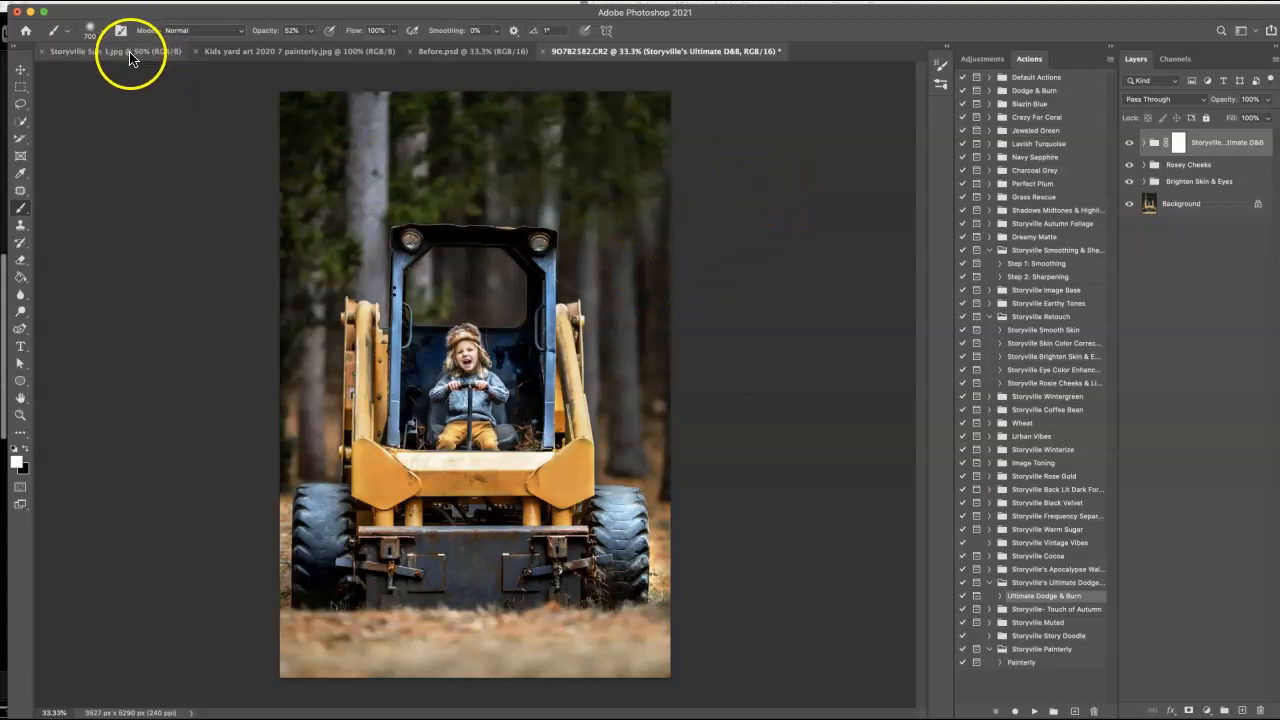
- Bring the Storyville Sun 1 glow into the photo, set it to Screen, and blur it about 36 px
left_click(90, 51)
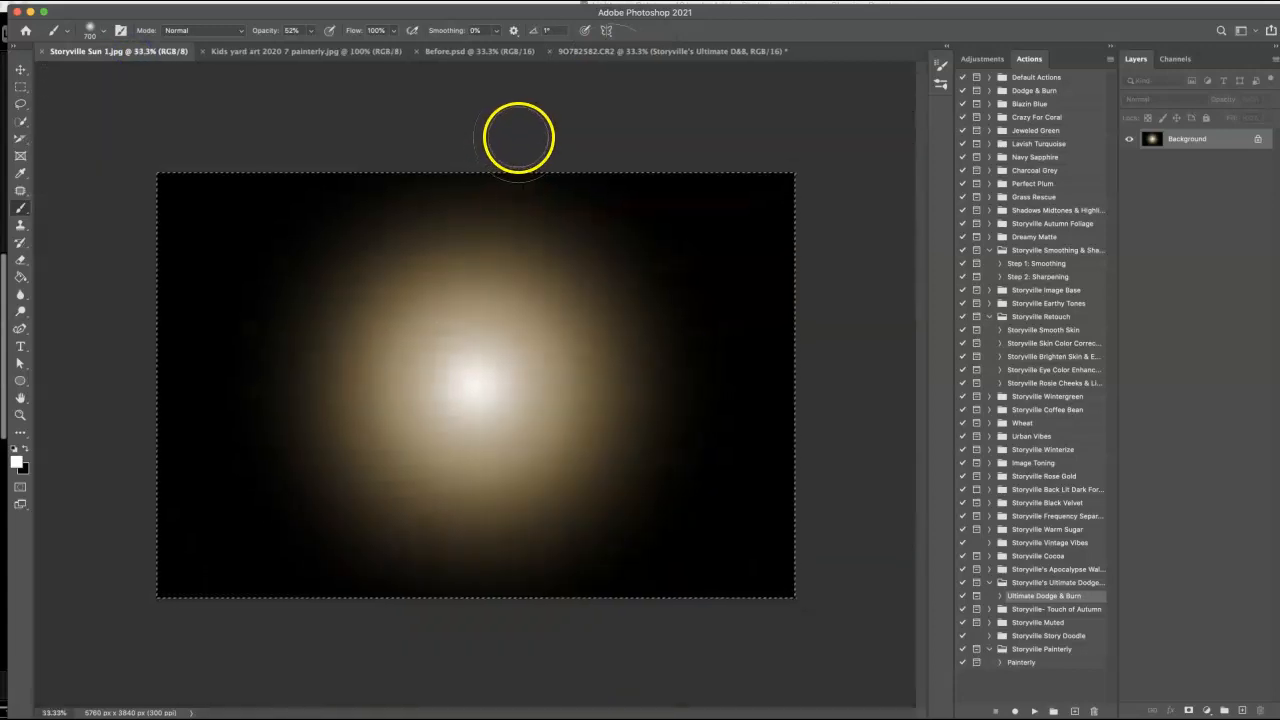
left_click(660, 51)
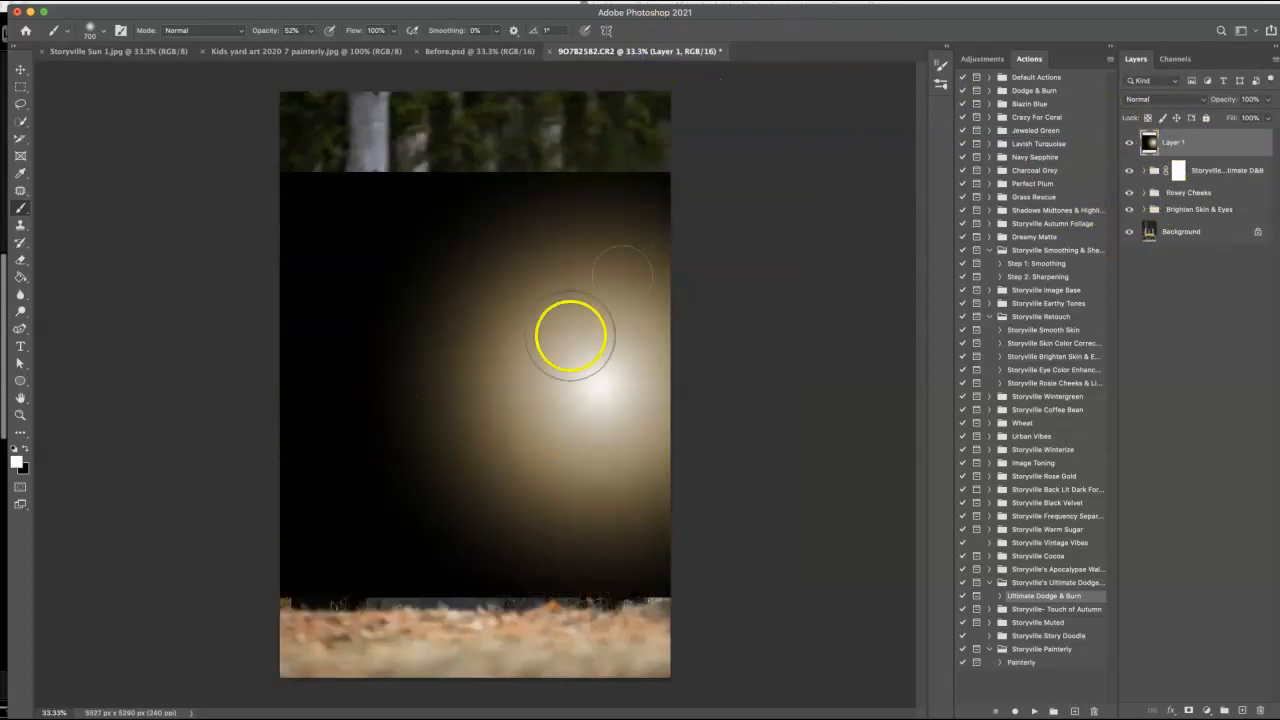
left_click(1165, 99)
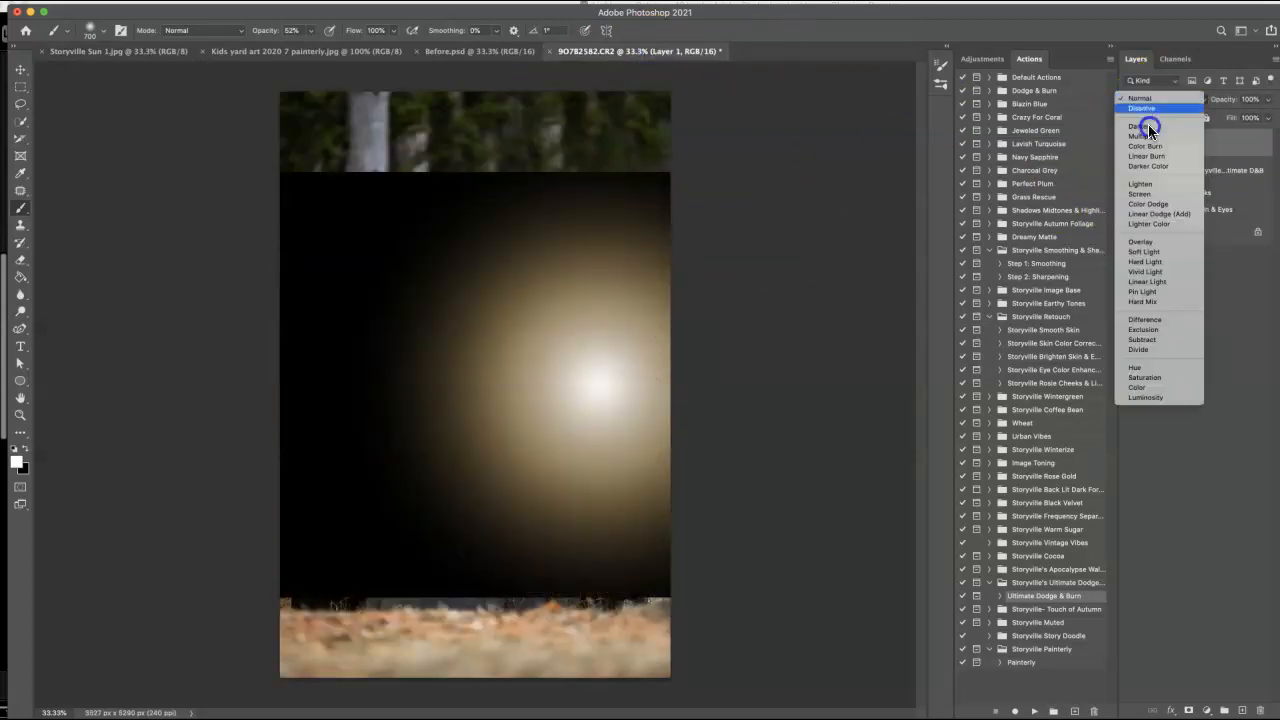
left_click(1139, 193)
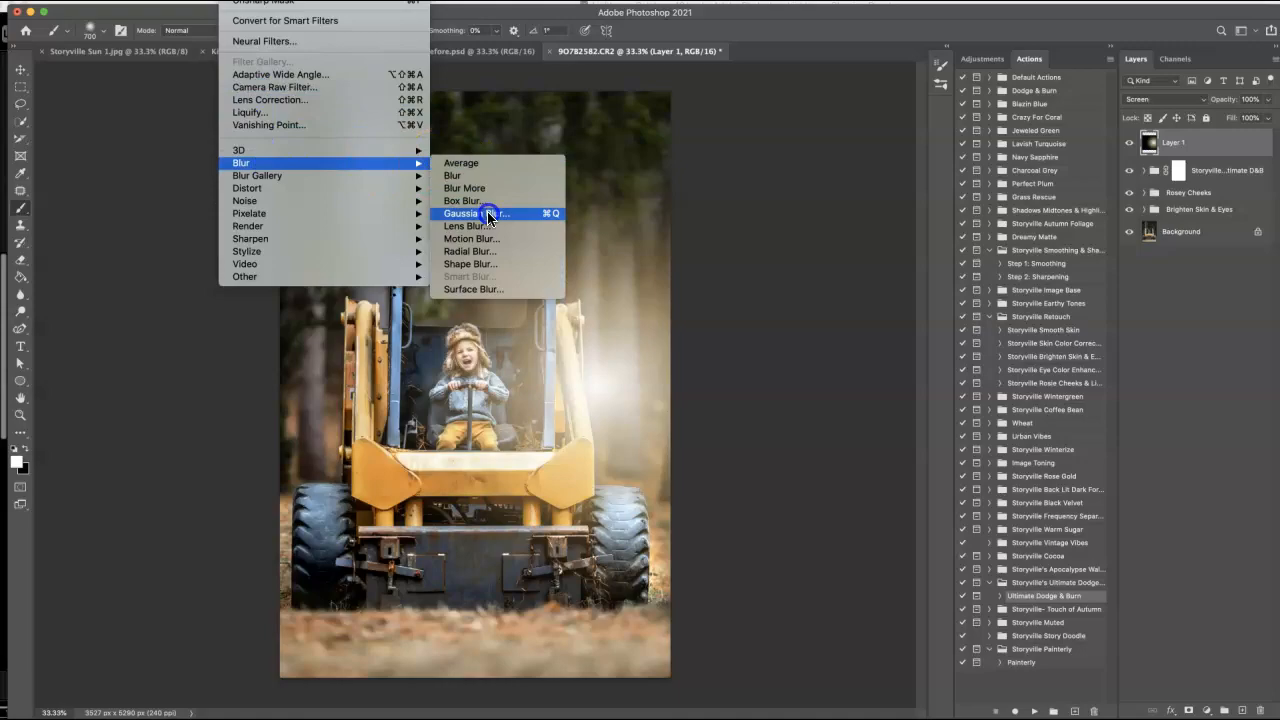
left_click(461, 213)
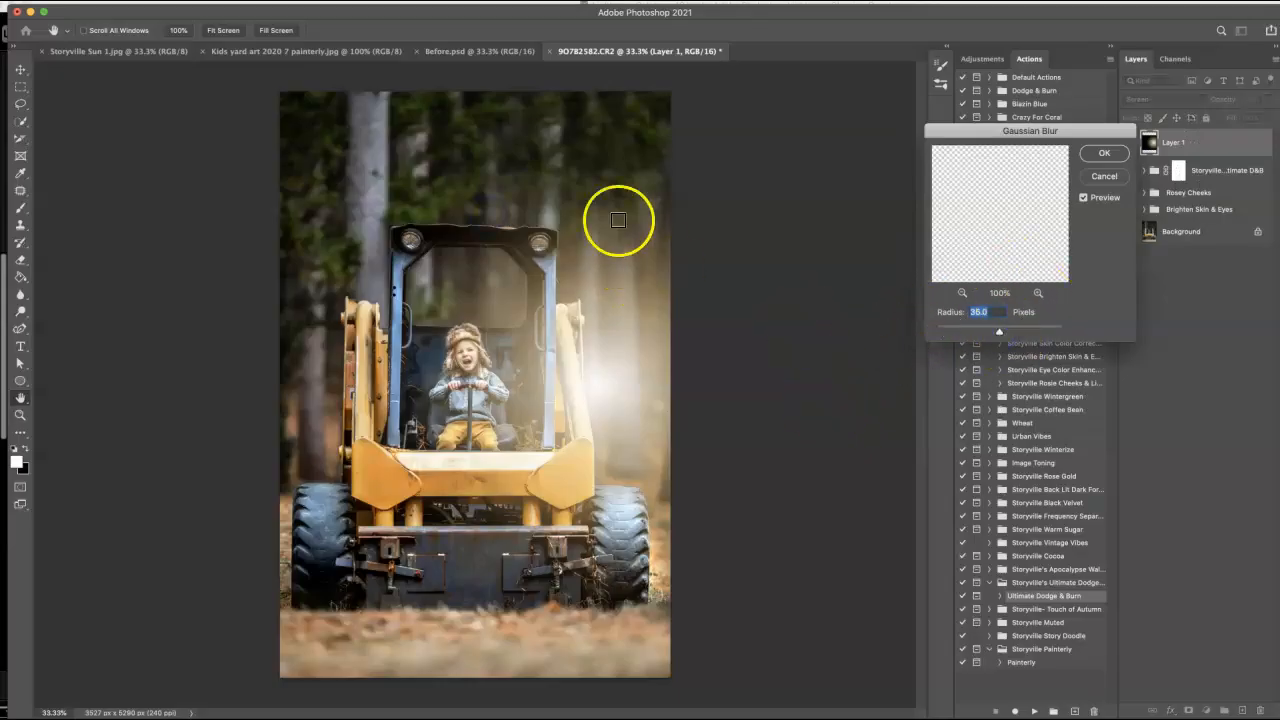
mouse_move(514, 261)
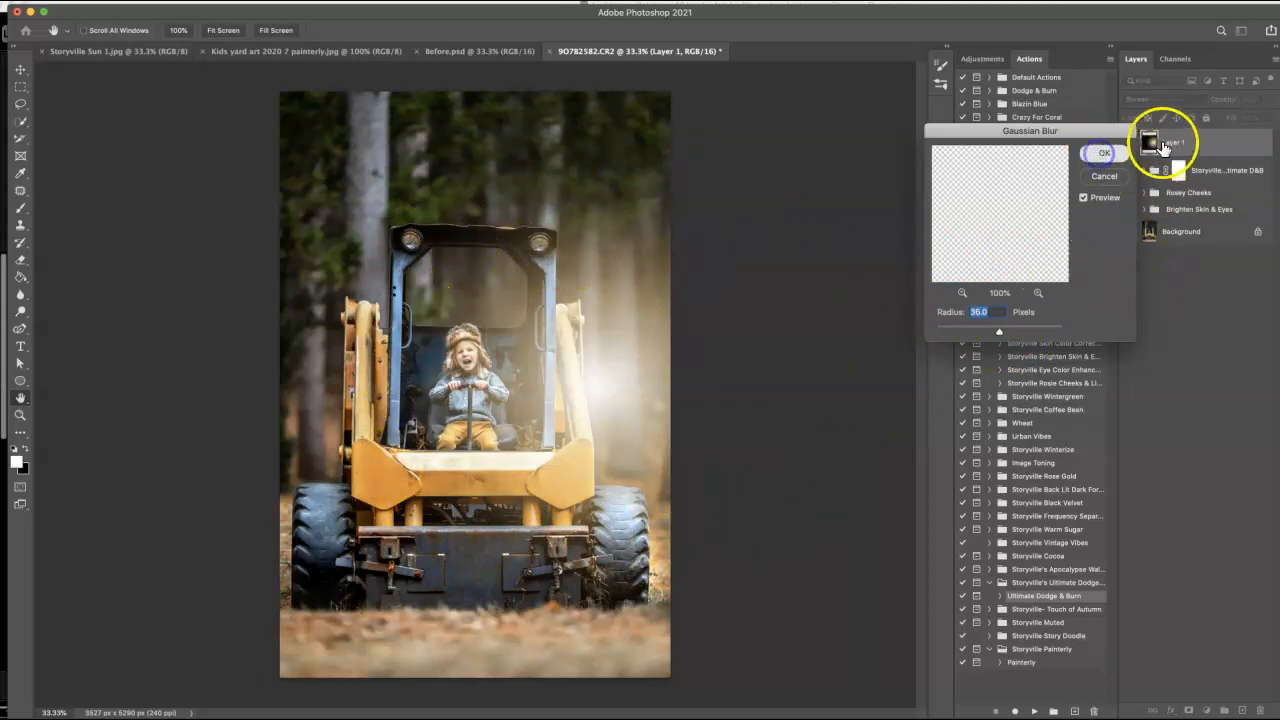
left_click(1104, 152)
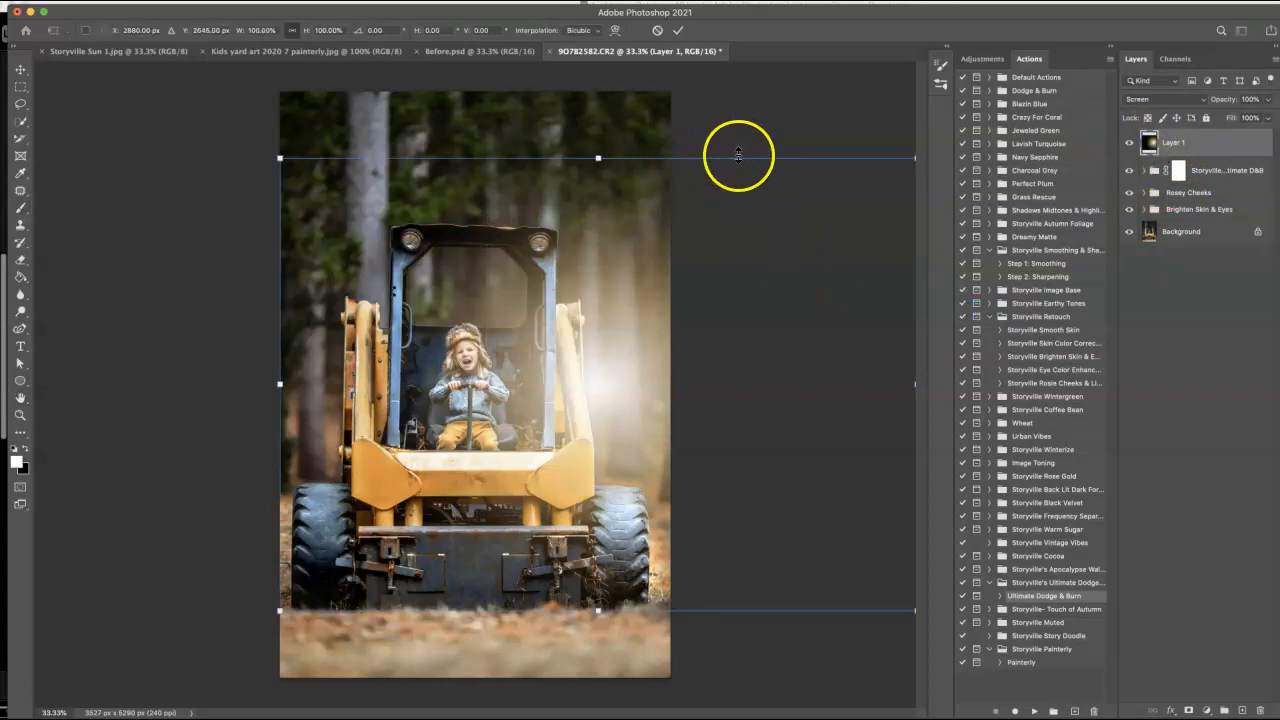
- Scale the sun-flare glow down and position it over the left headlight
left_click_drag(738, 155, 790, 258)
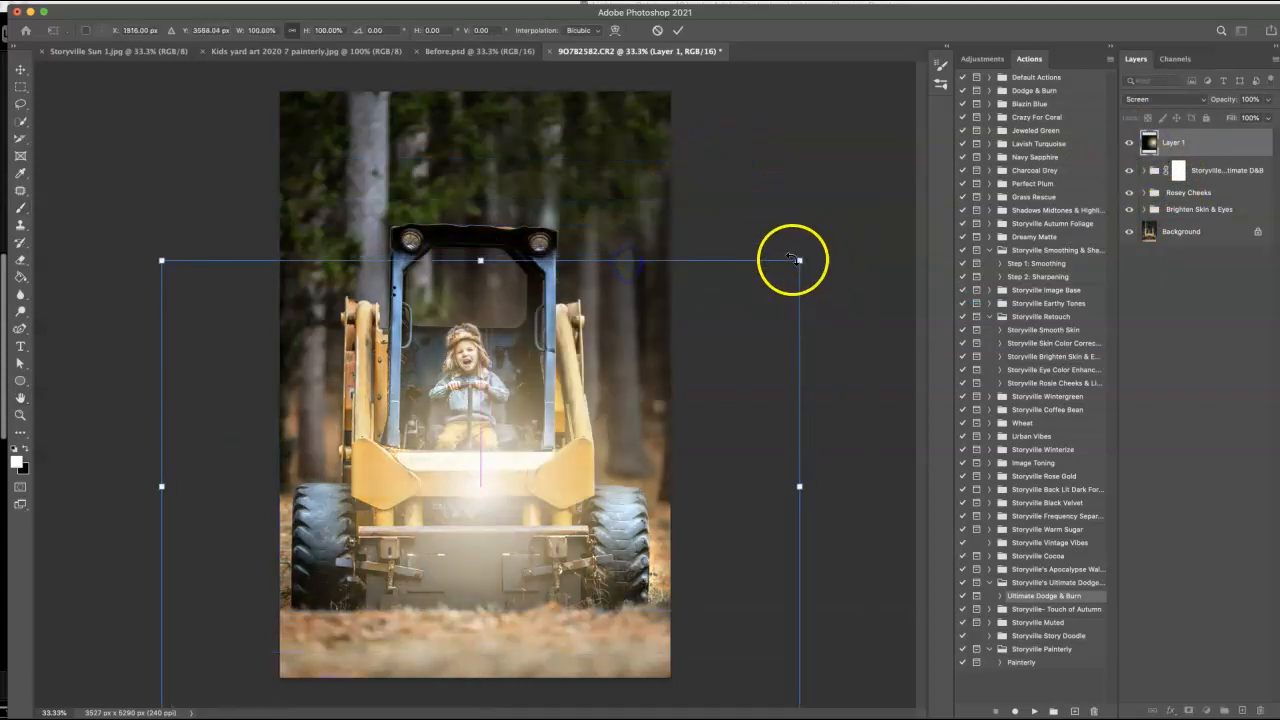
left_click_drag(793, 258, 415, 585)
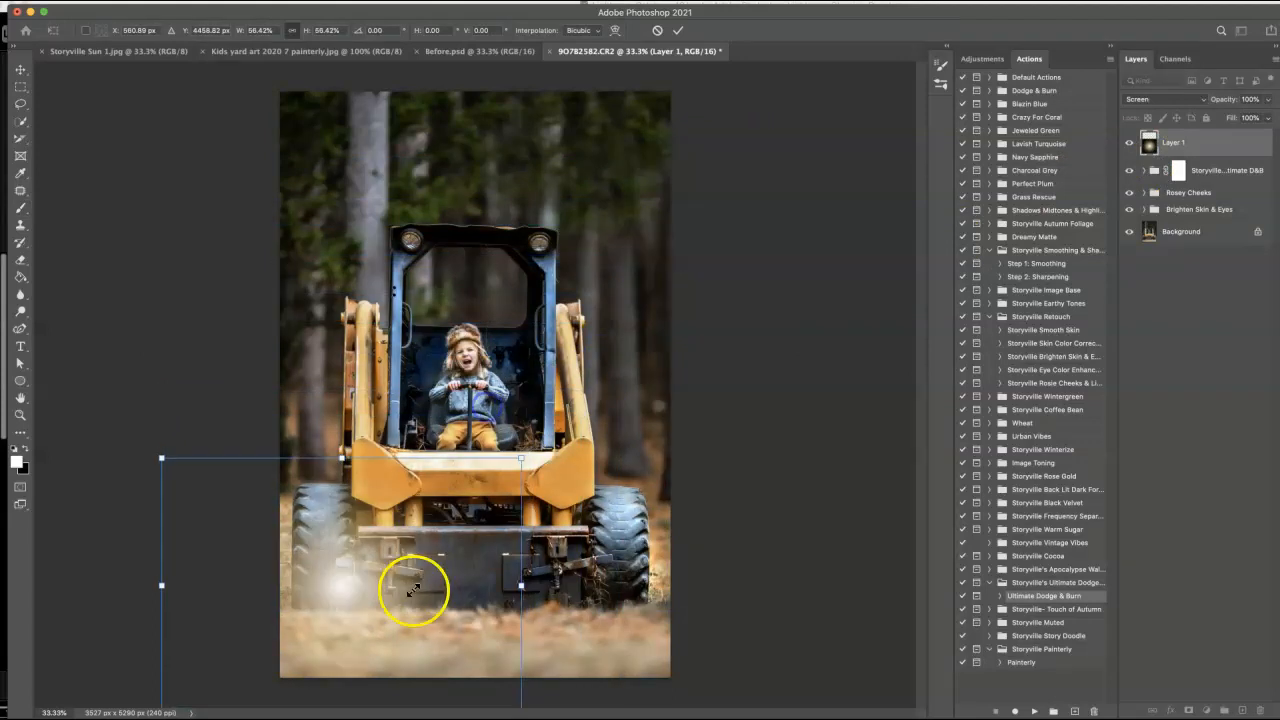
left_click_drag(415, 590, 545, 390)
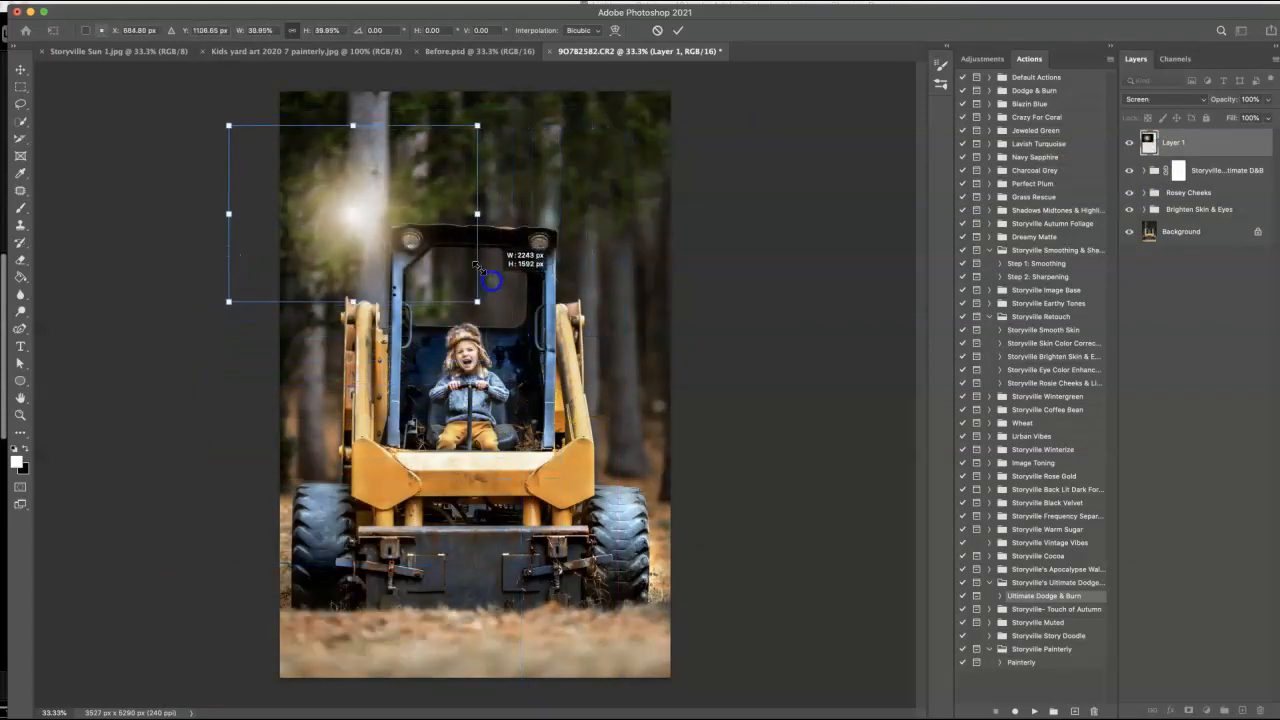
left_click_drag(478, 265, 530, 330)
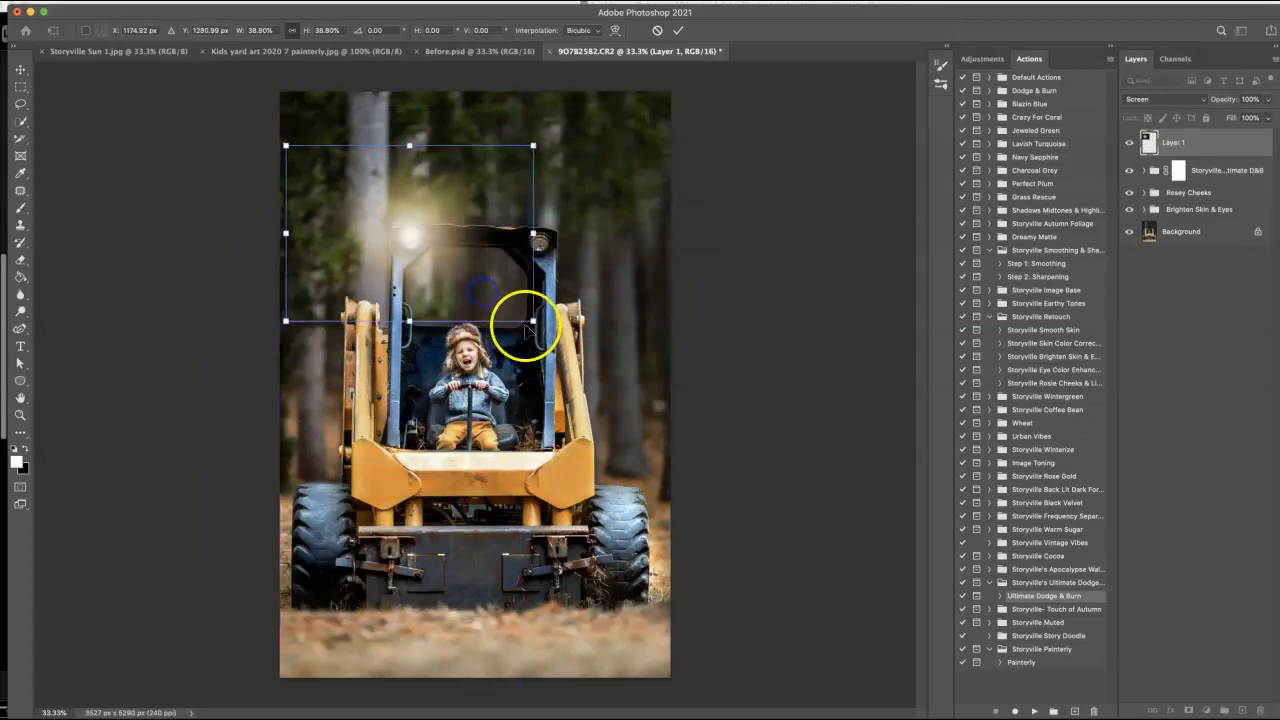
left_click_drag(530, 330, 478, 285)
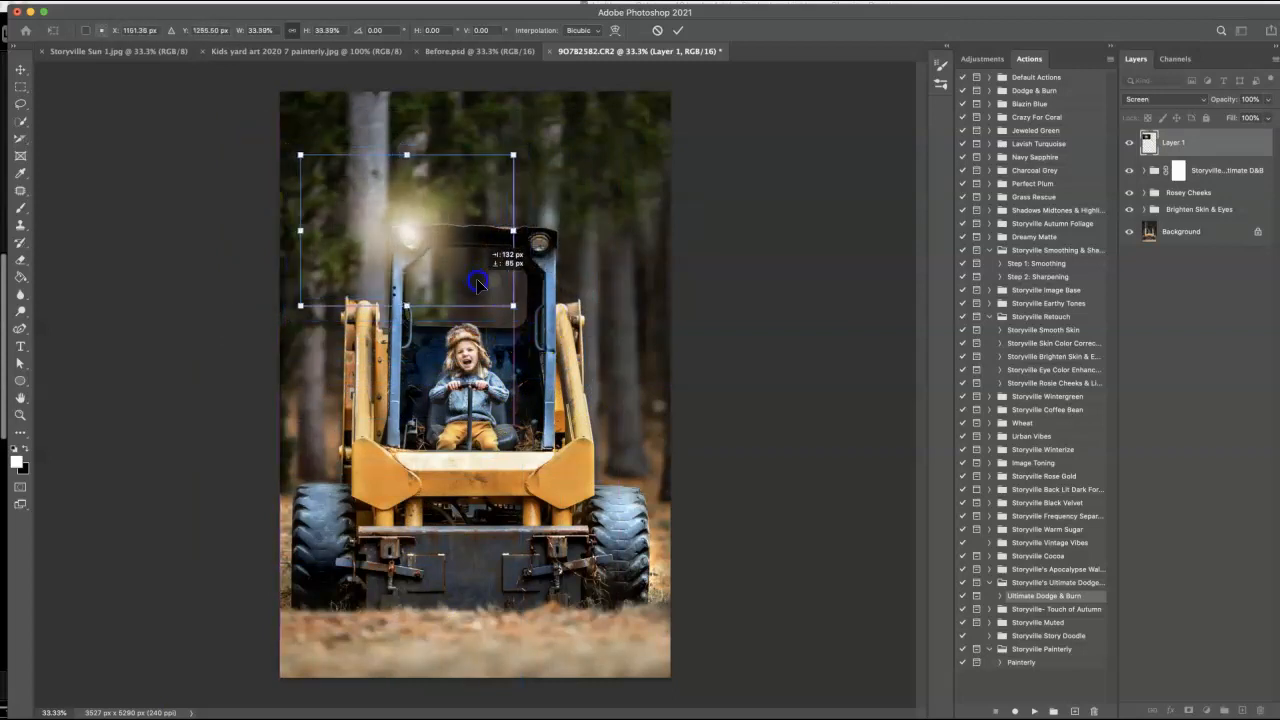
left_click_drag(512, 290, 512, 313)
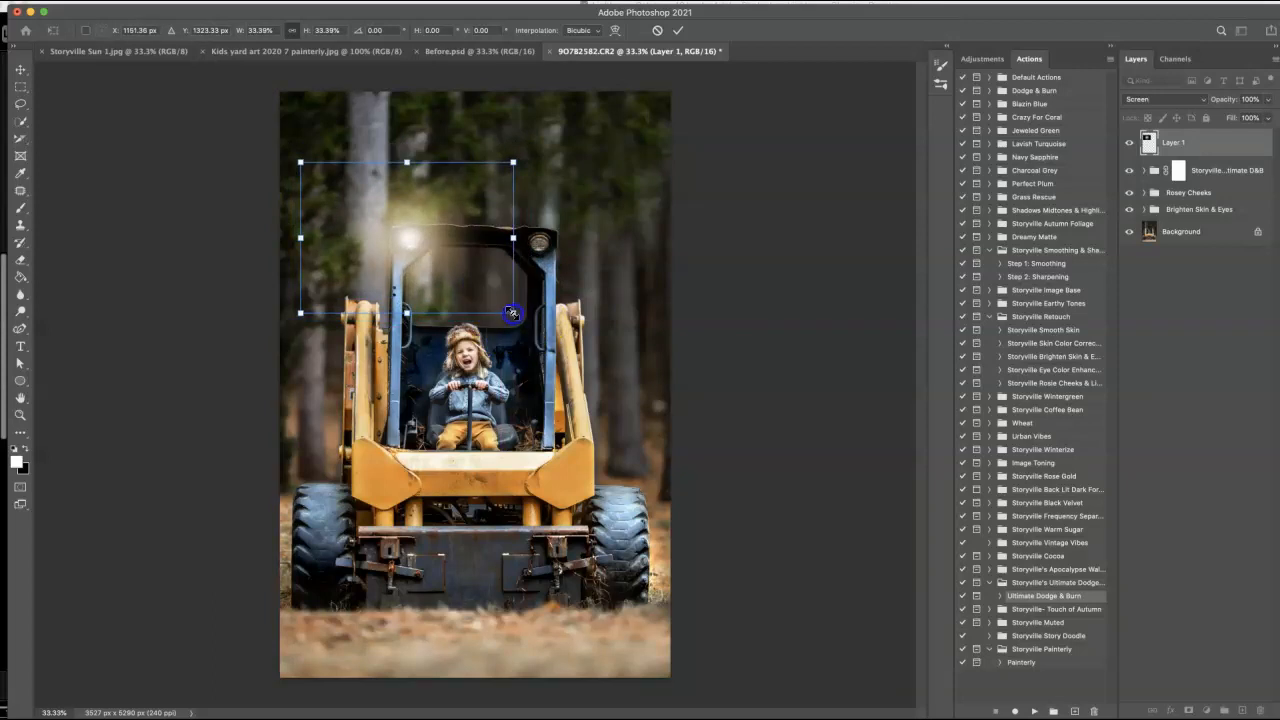
- Fine-tune and commit the left glow, then commit a duplicate glow on the right headlight
left_click_drag(513, 314, 502, 304)
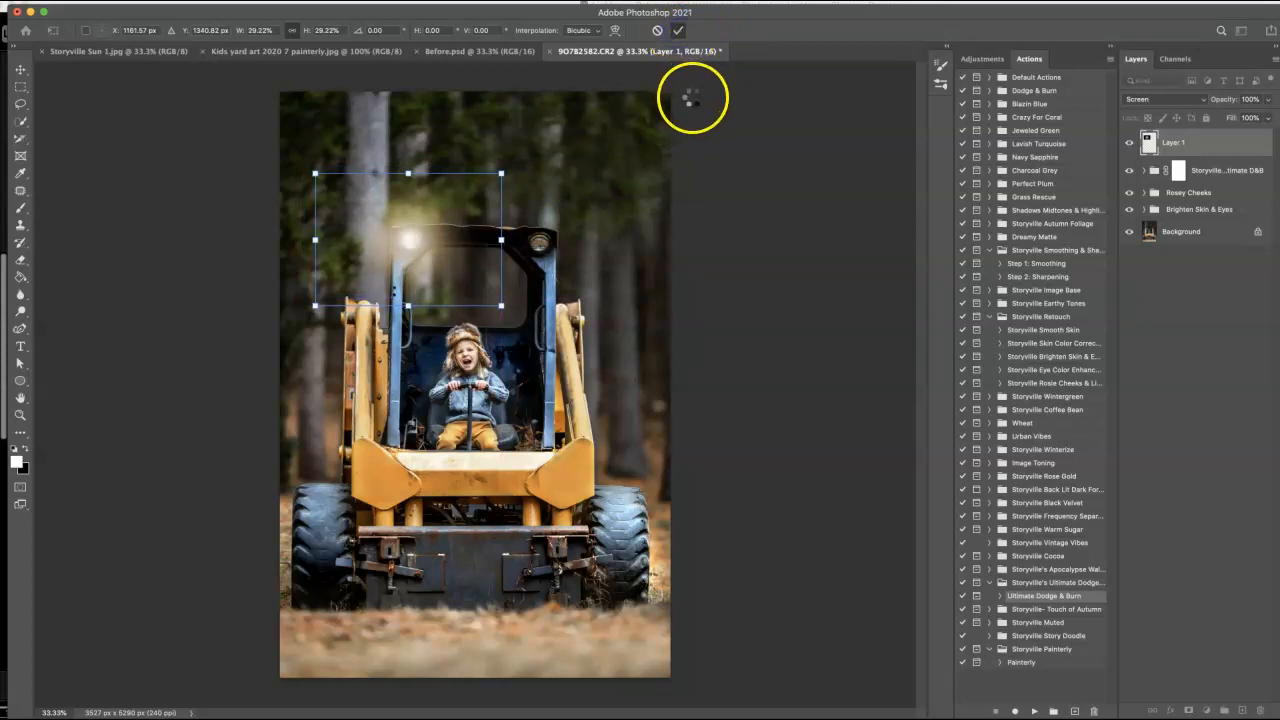
left_click(678, 30)
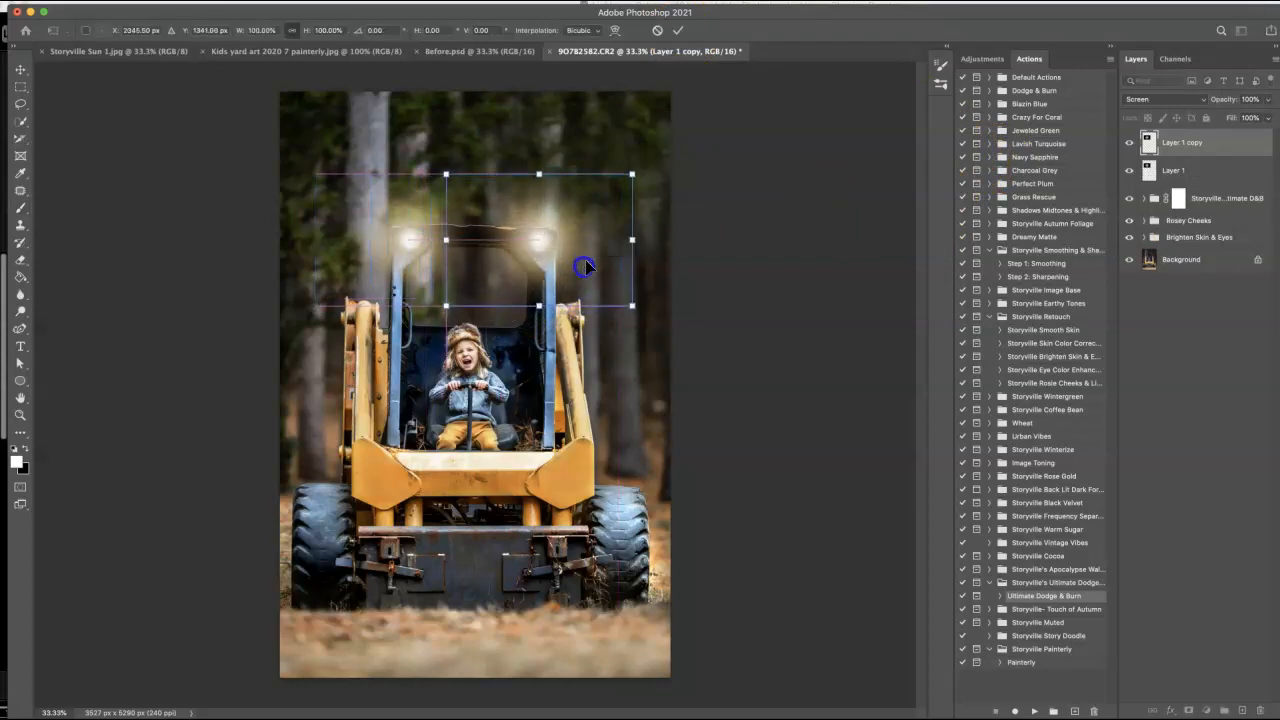
left_click(678, 30)
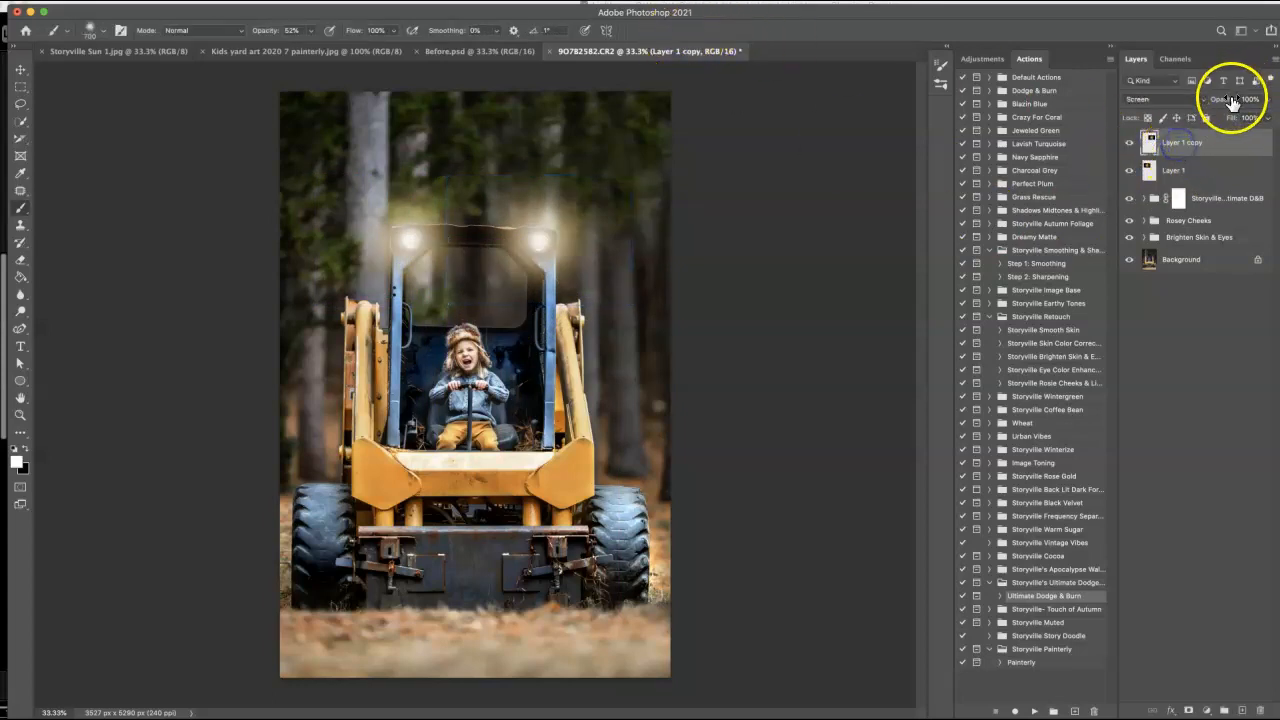
- Lower the headlight glow layers to about 84% opacity and hide the left glow to compare
left_click(1178, 99)
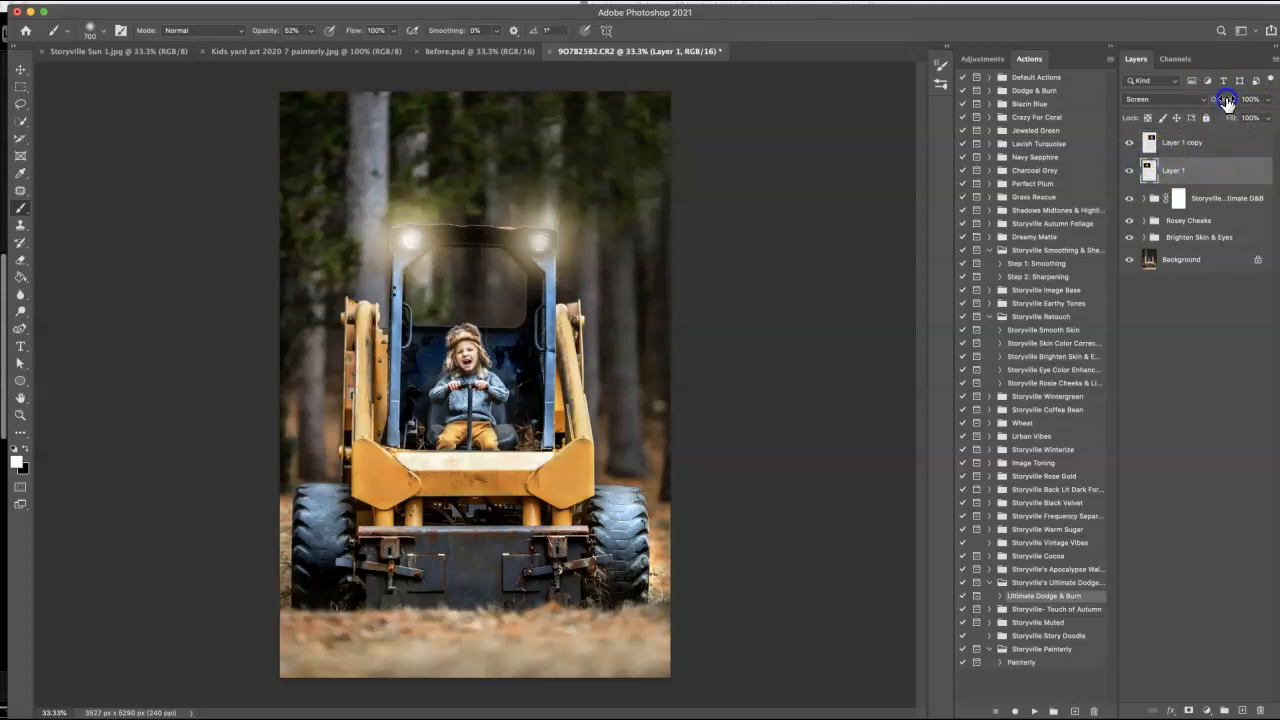
left_click_drag(1227, 99, 1218, 99)
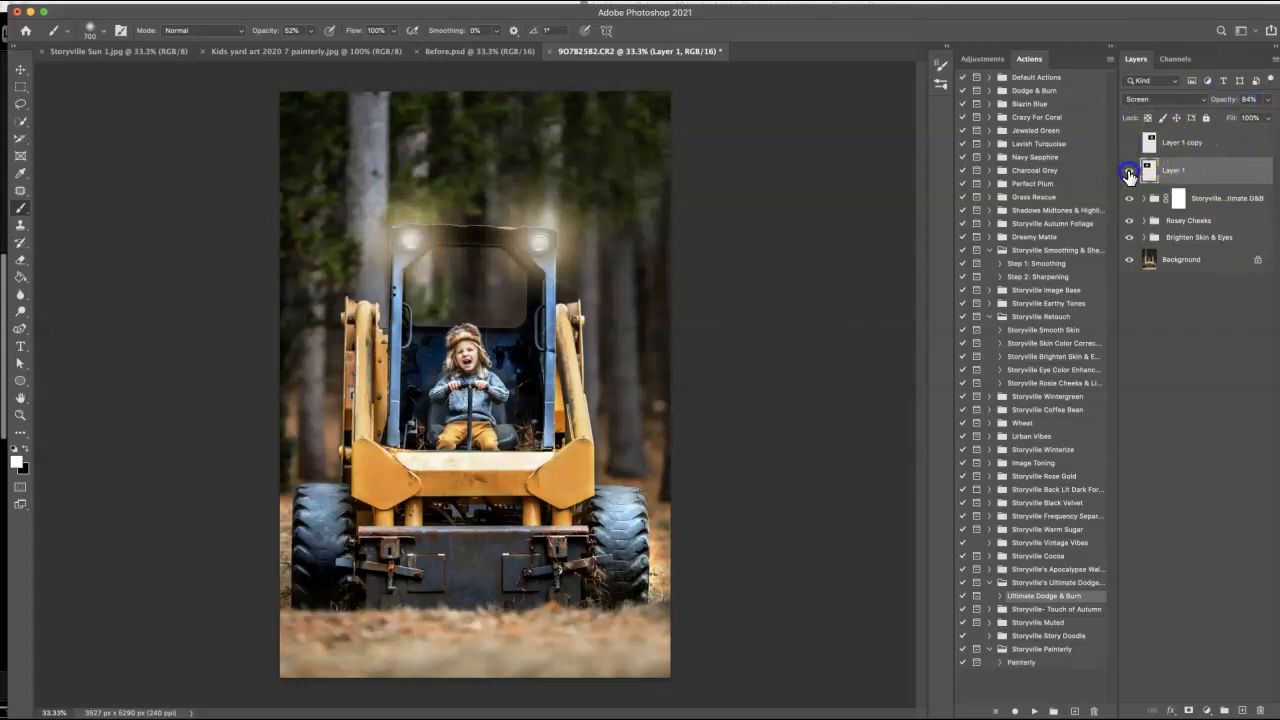
left_click(1182, 142)
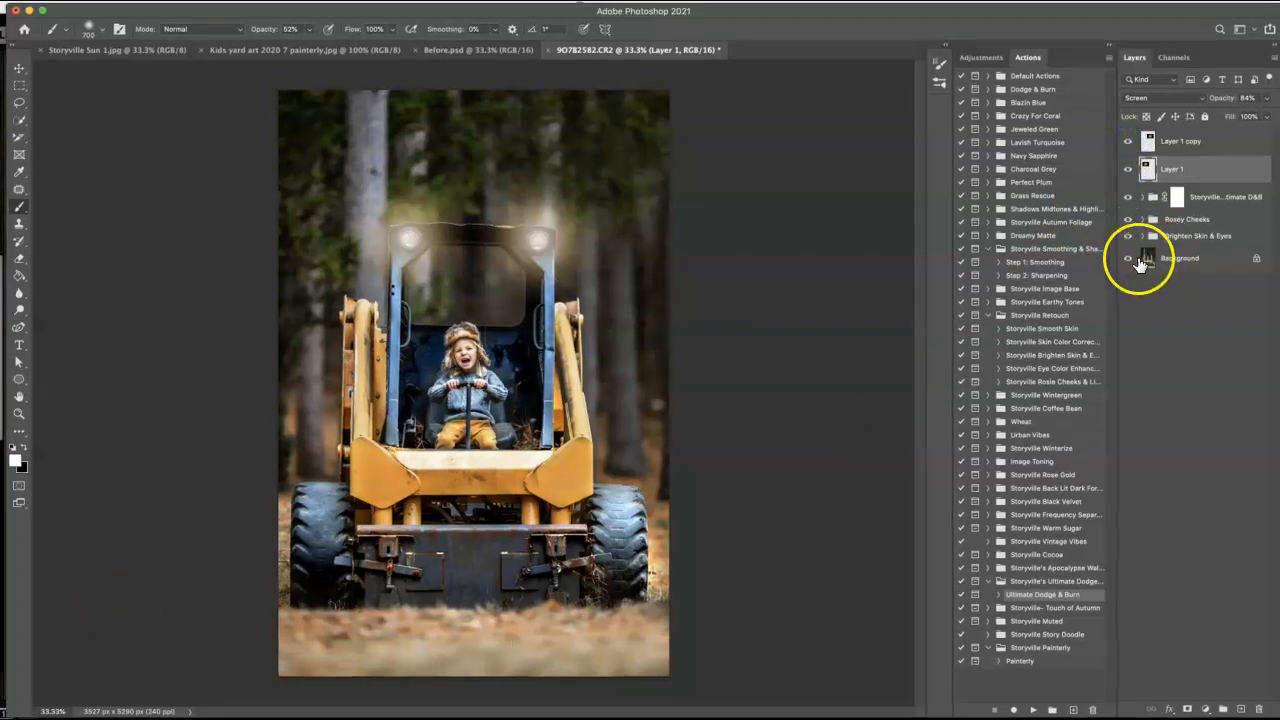
- Run the Storyville Image Base action and continue past its opacity message
left_click(1180, 141)
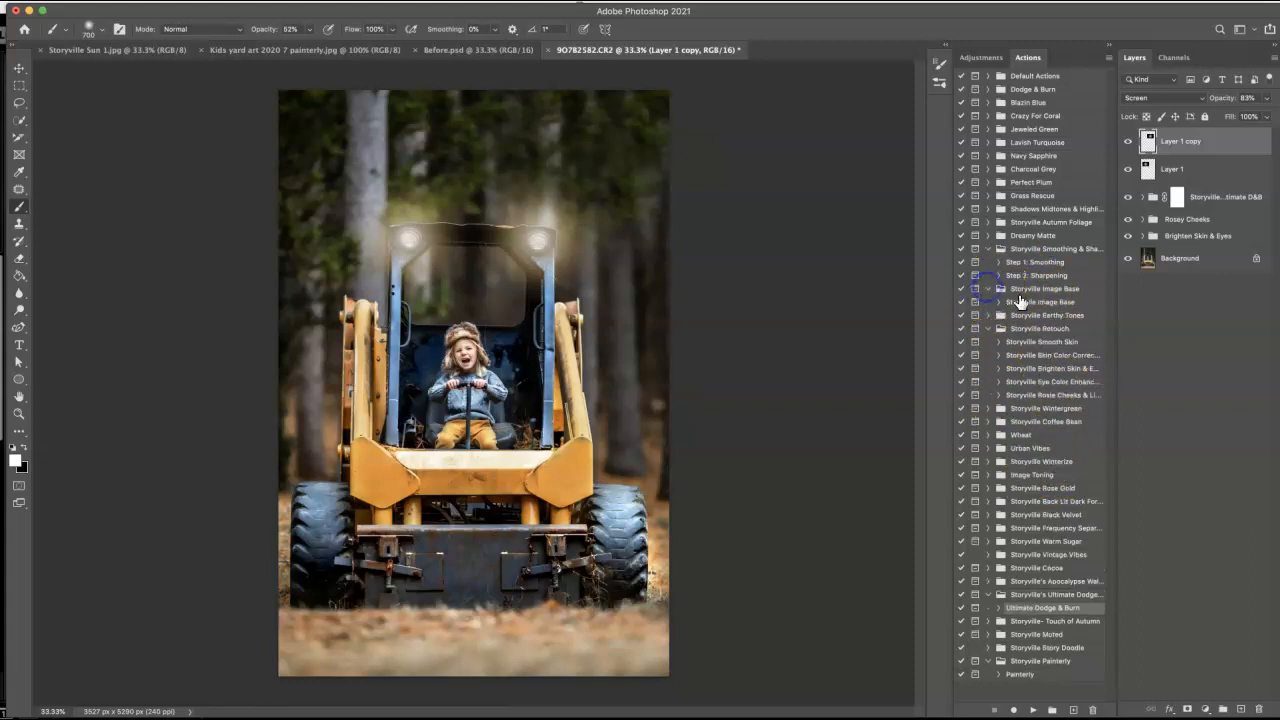
left_click(1040, 302)
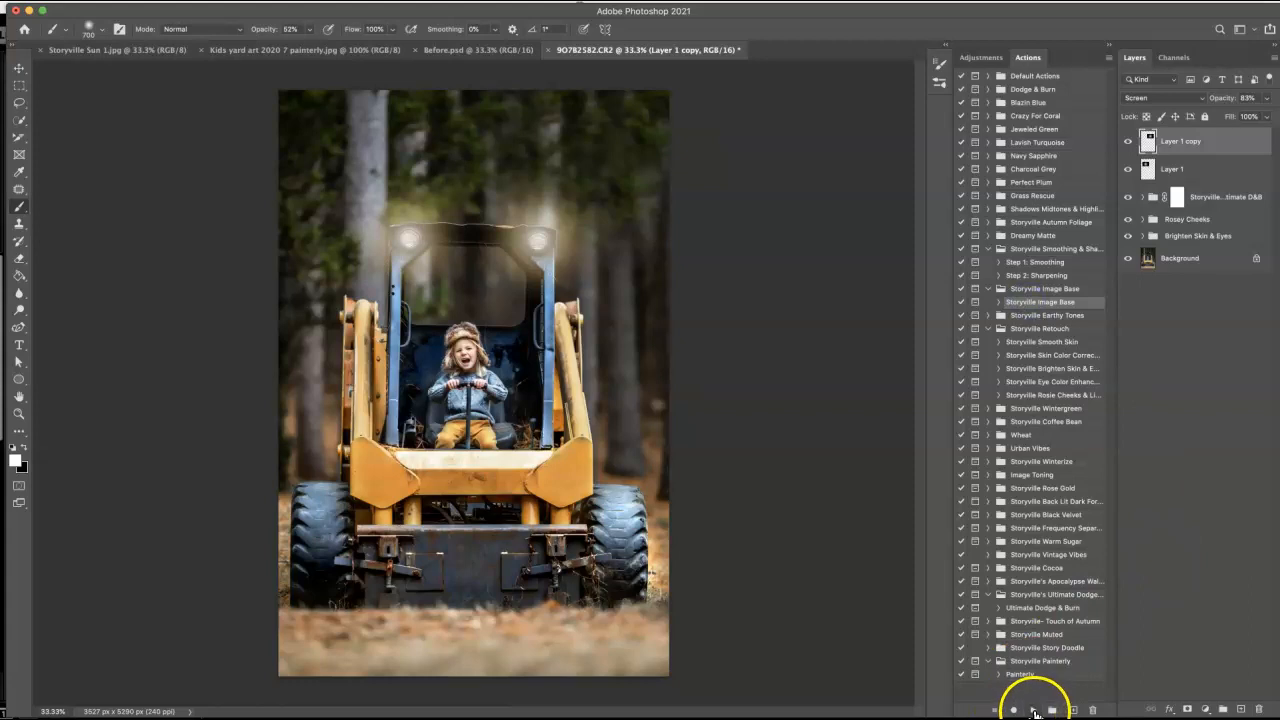
left_click(1034, 710)
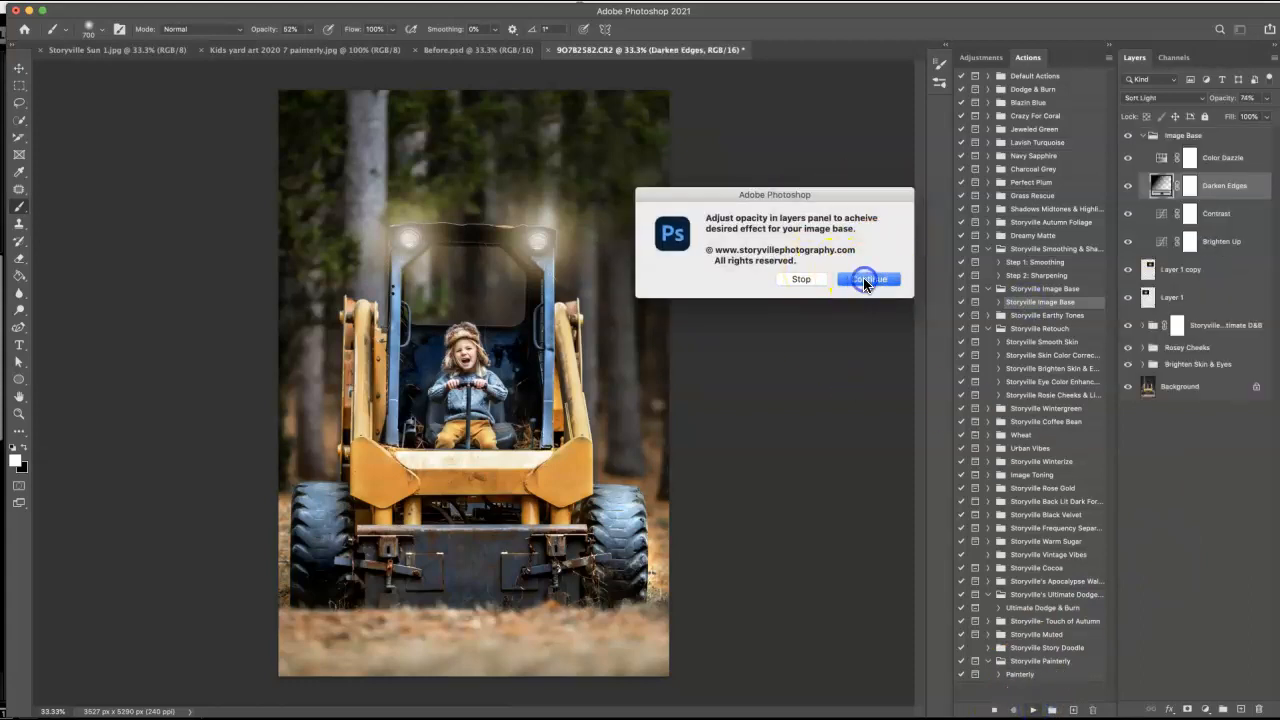
left_click(868, 279)
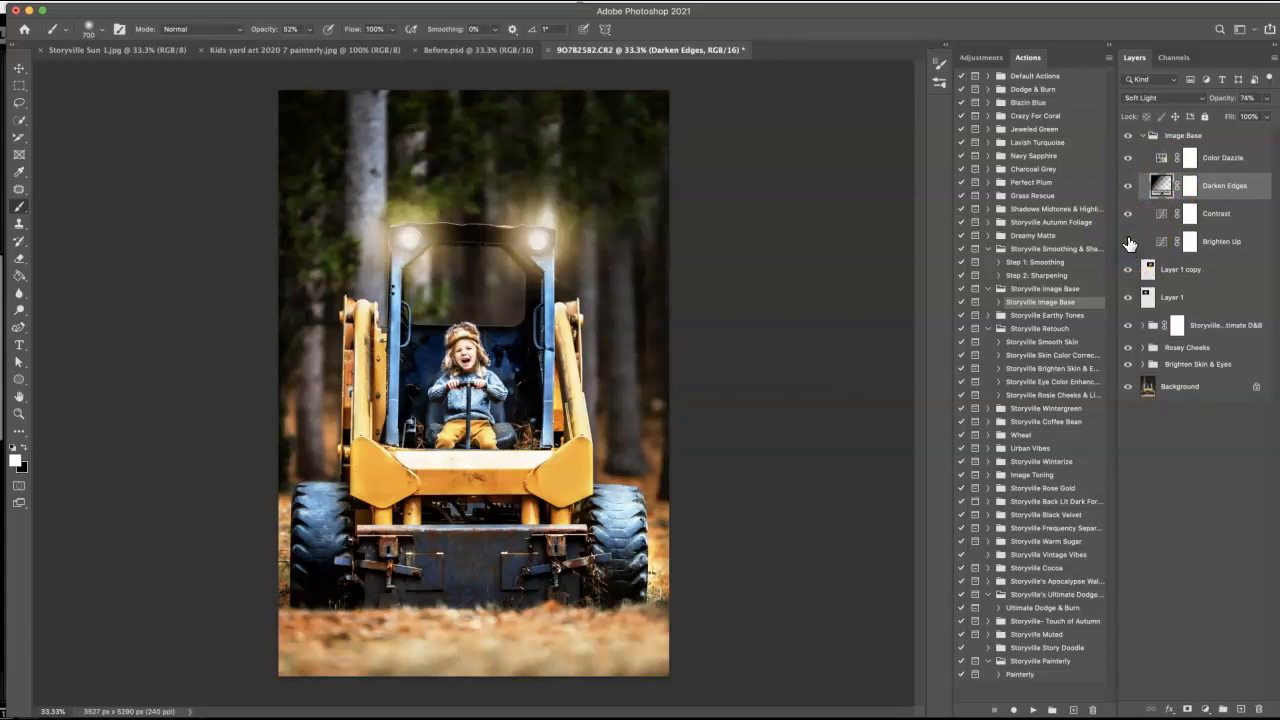
- Paint the Darken Edges mask, set Color Dazzle to 15%, and collapse the Image Base group
left_click(1128, 185)
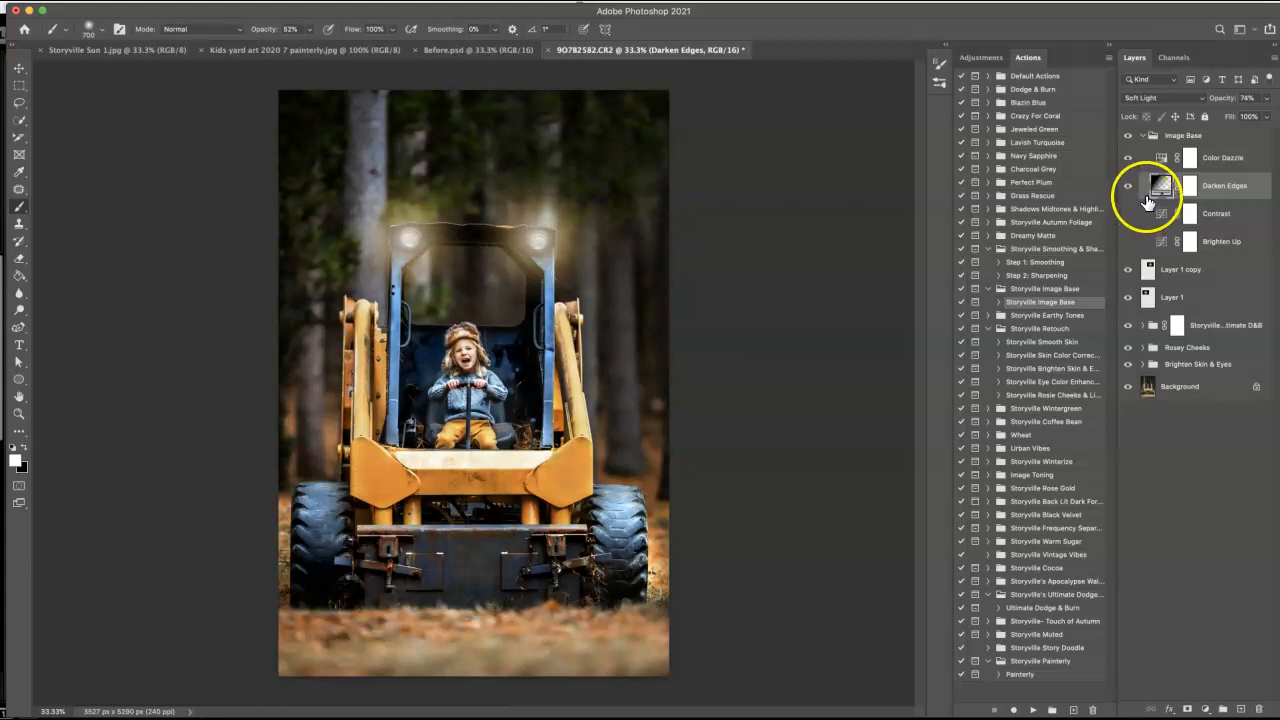
left_click(1191, 185)
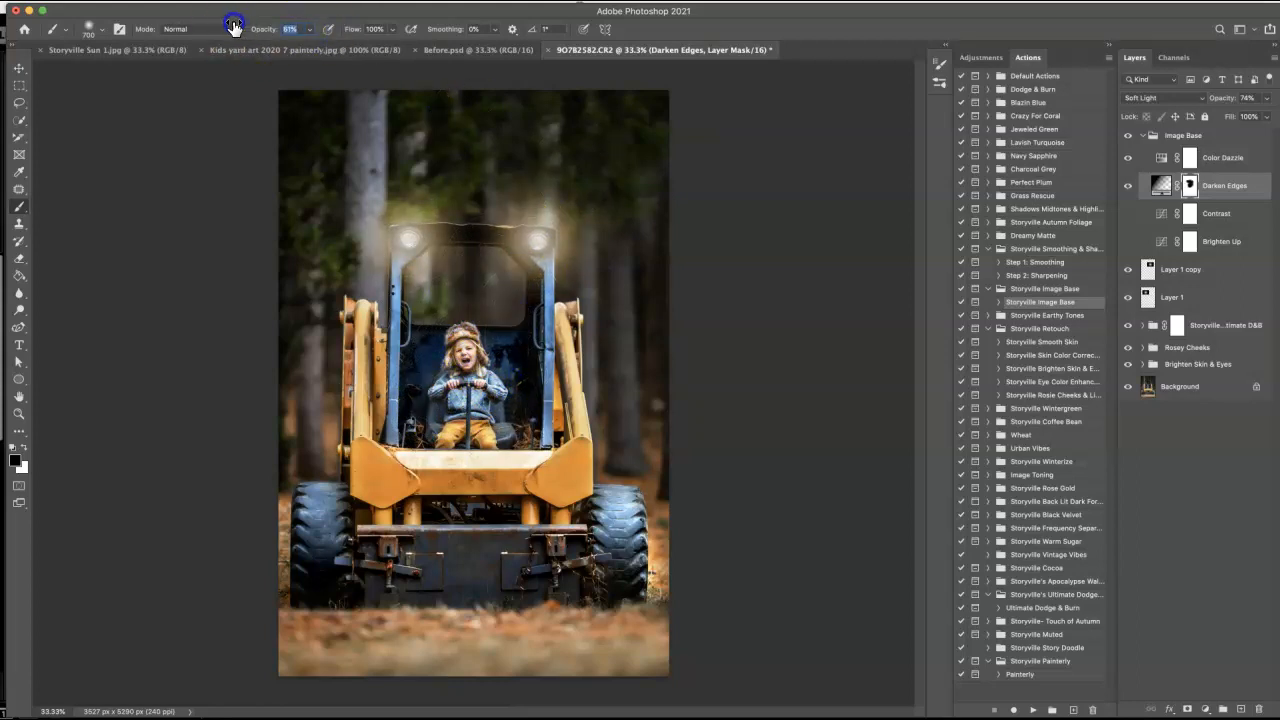
mouse_move(360, 196)
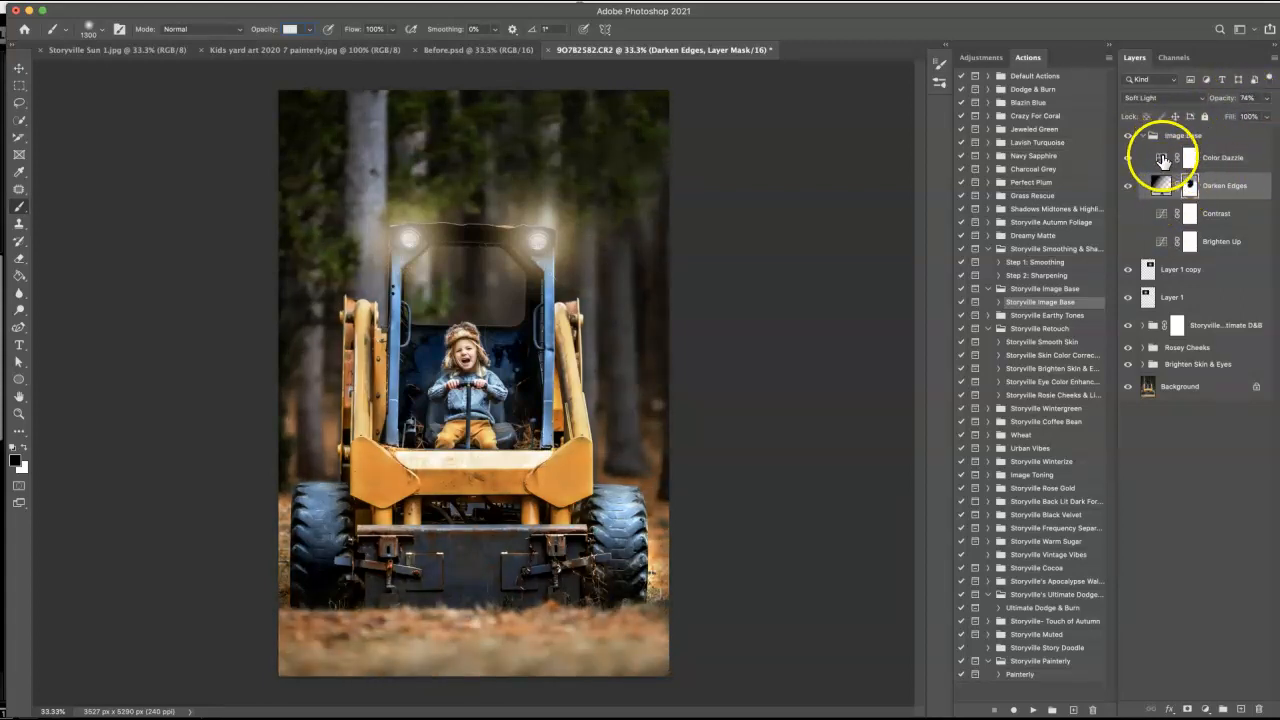
left_click(1128, 157)
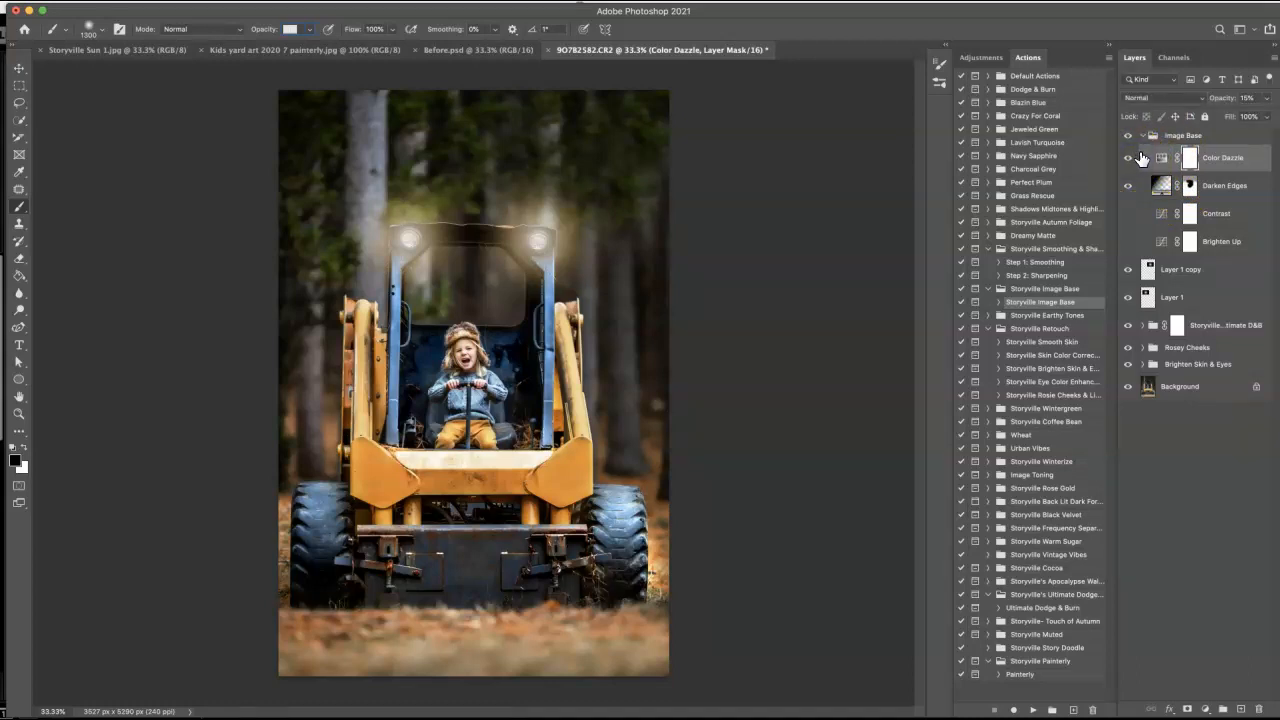
left_click(1128, 138)
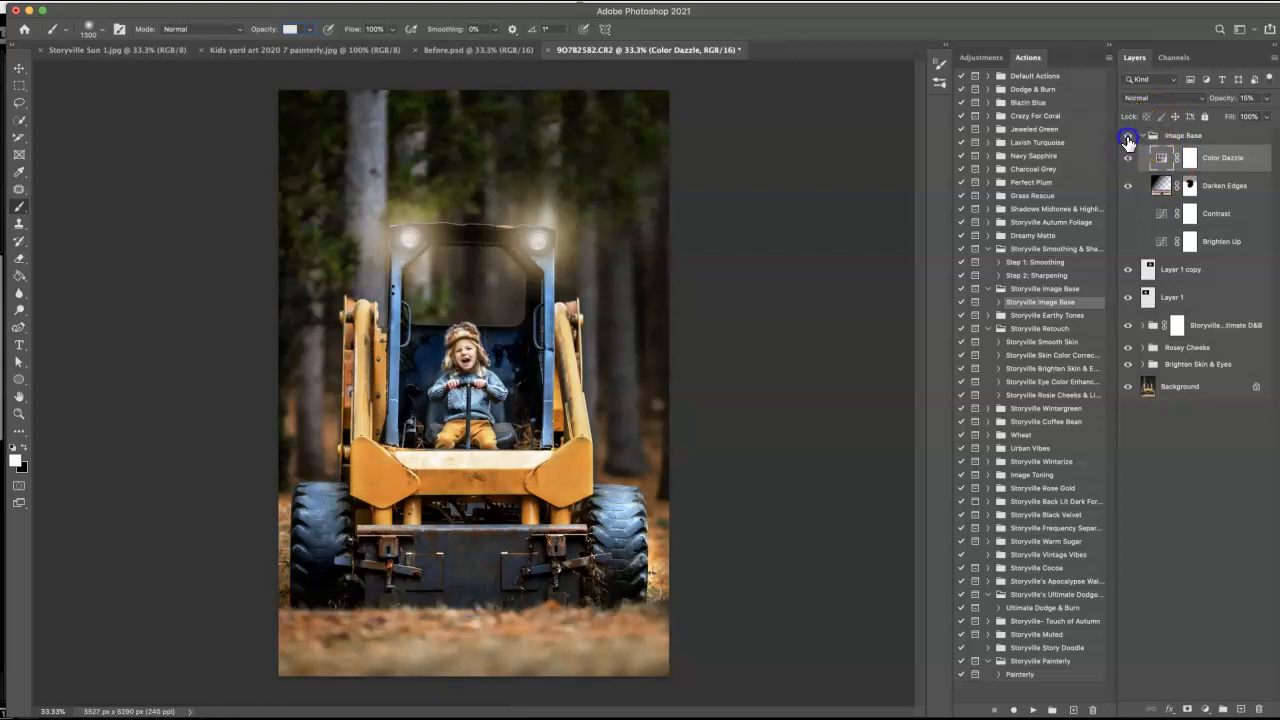
left_click(1128, 137)
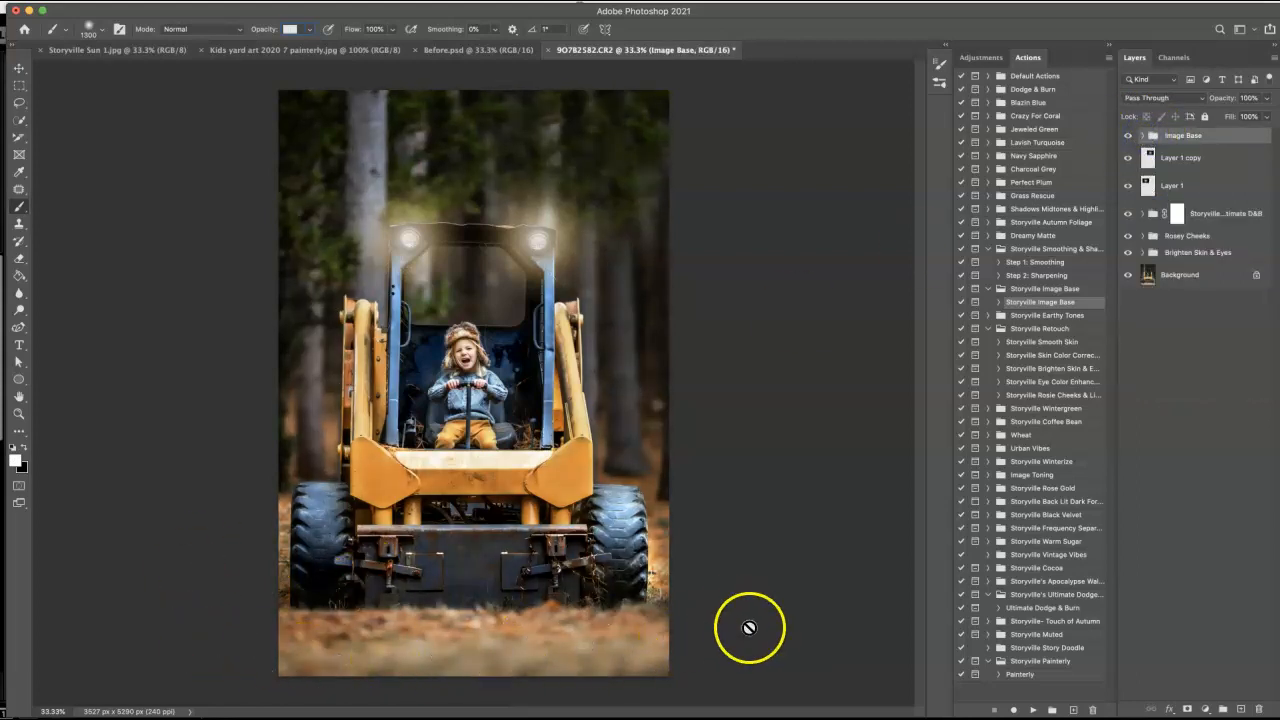
mouse_move(441, 652)
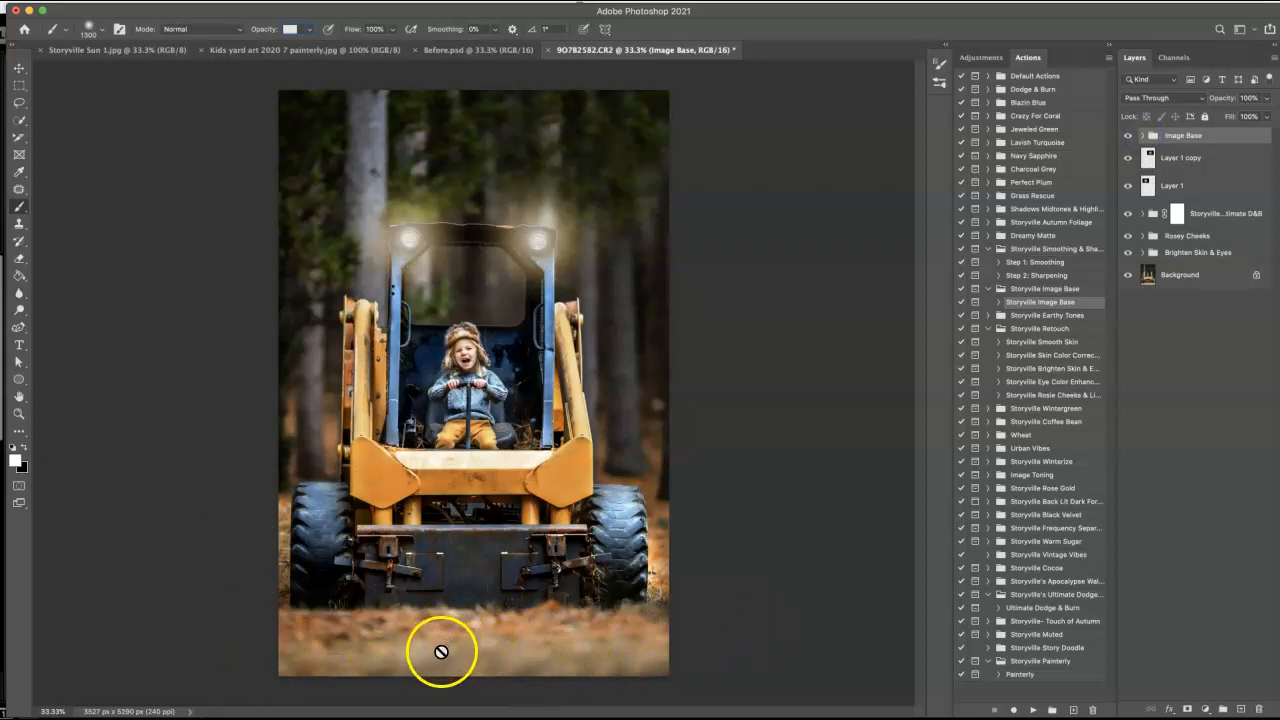
mouse_move(757, 483)
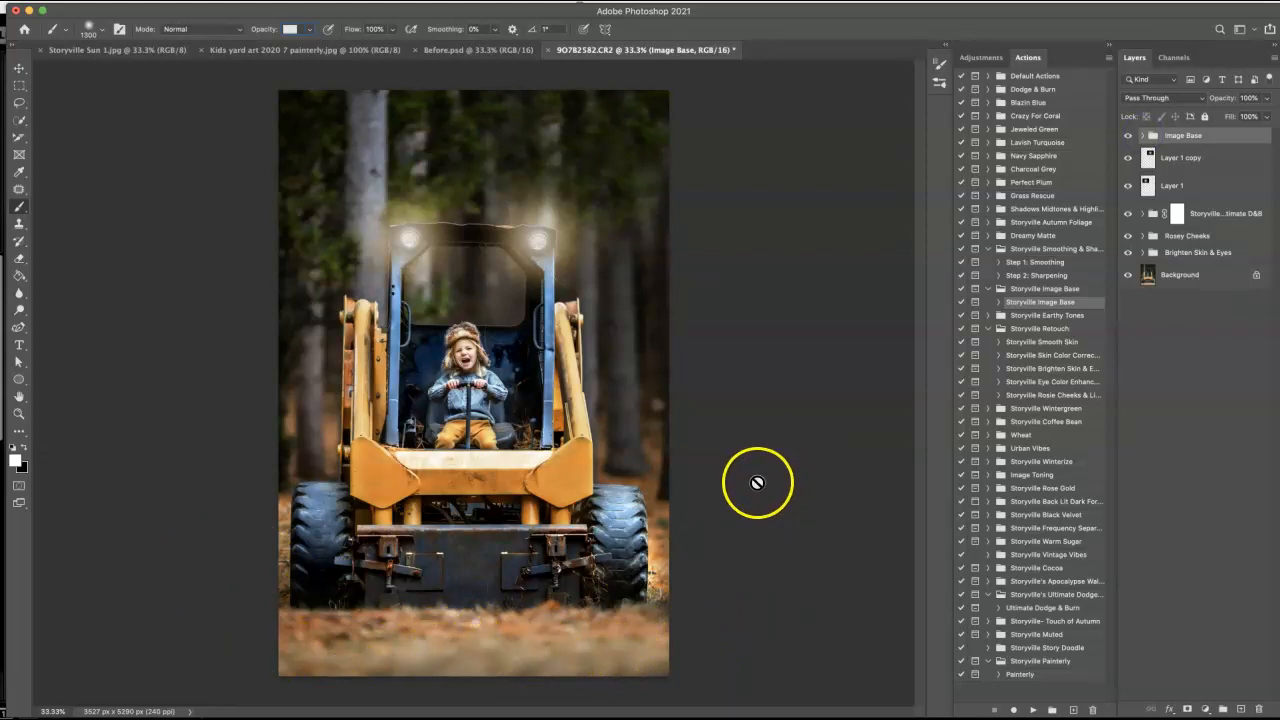
mouse_move(801, 415)
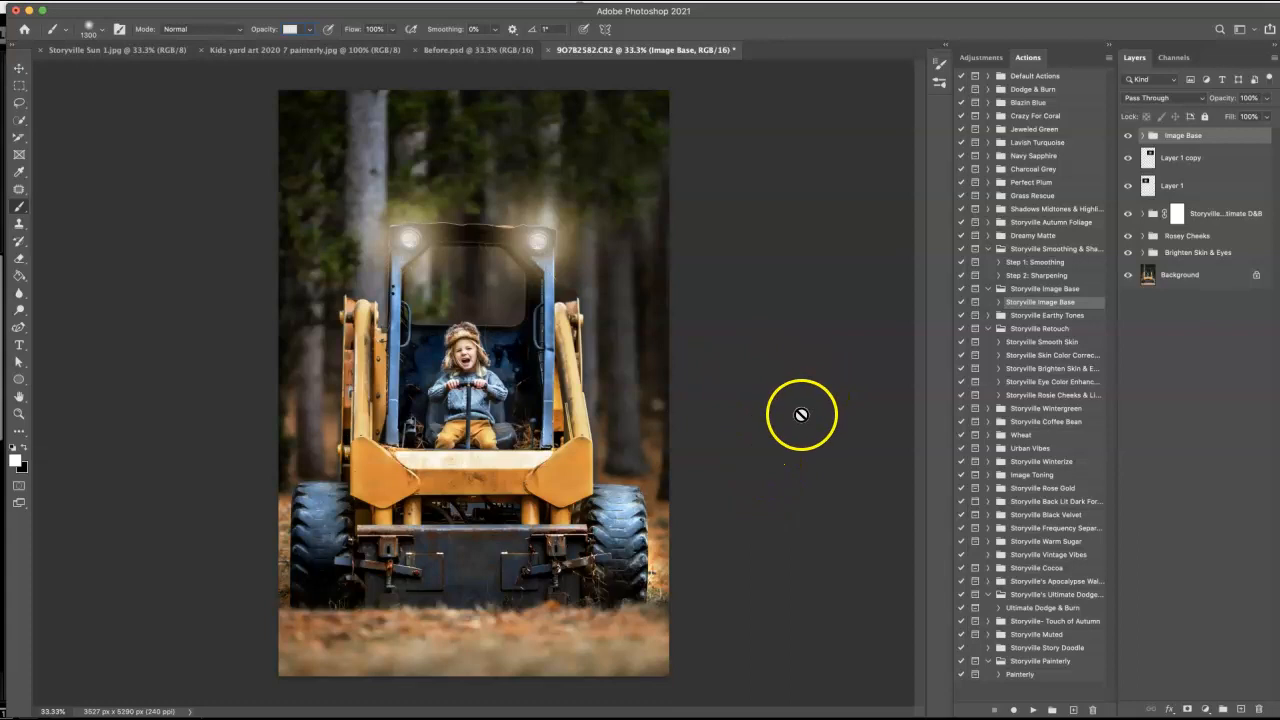
mouse_move(803, 317)
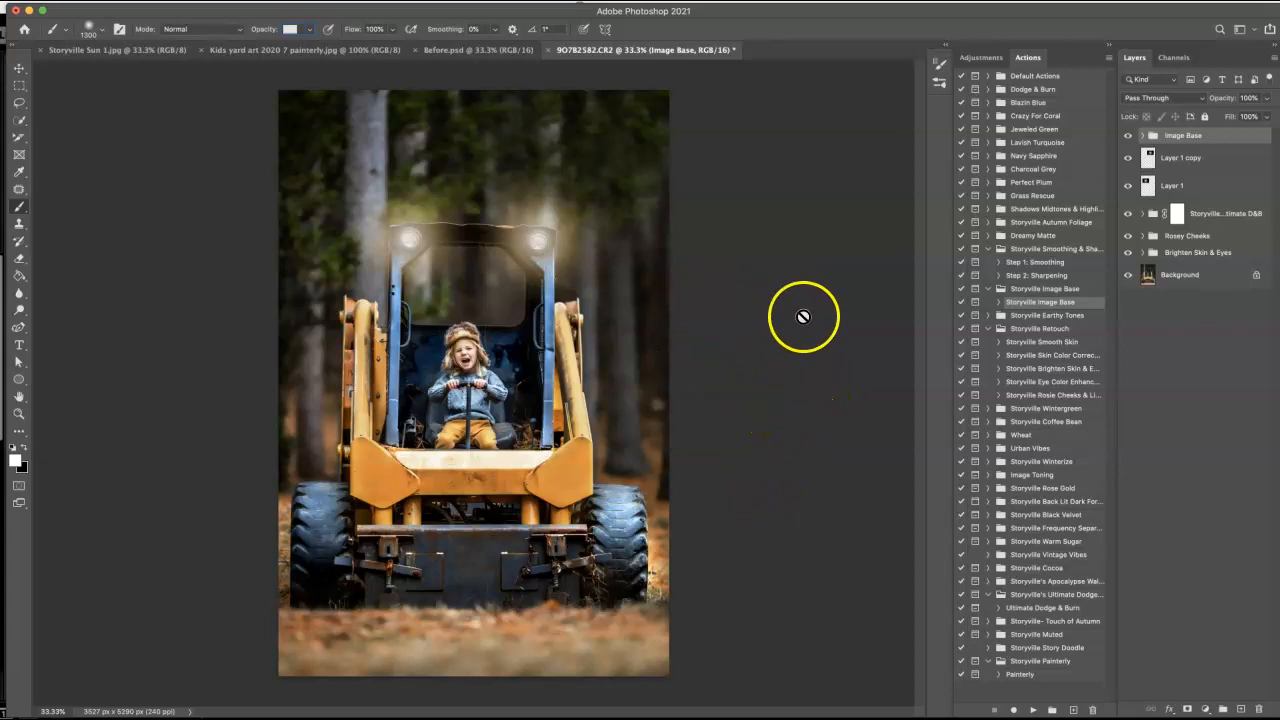
mouse_move(790, 358)
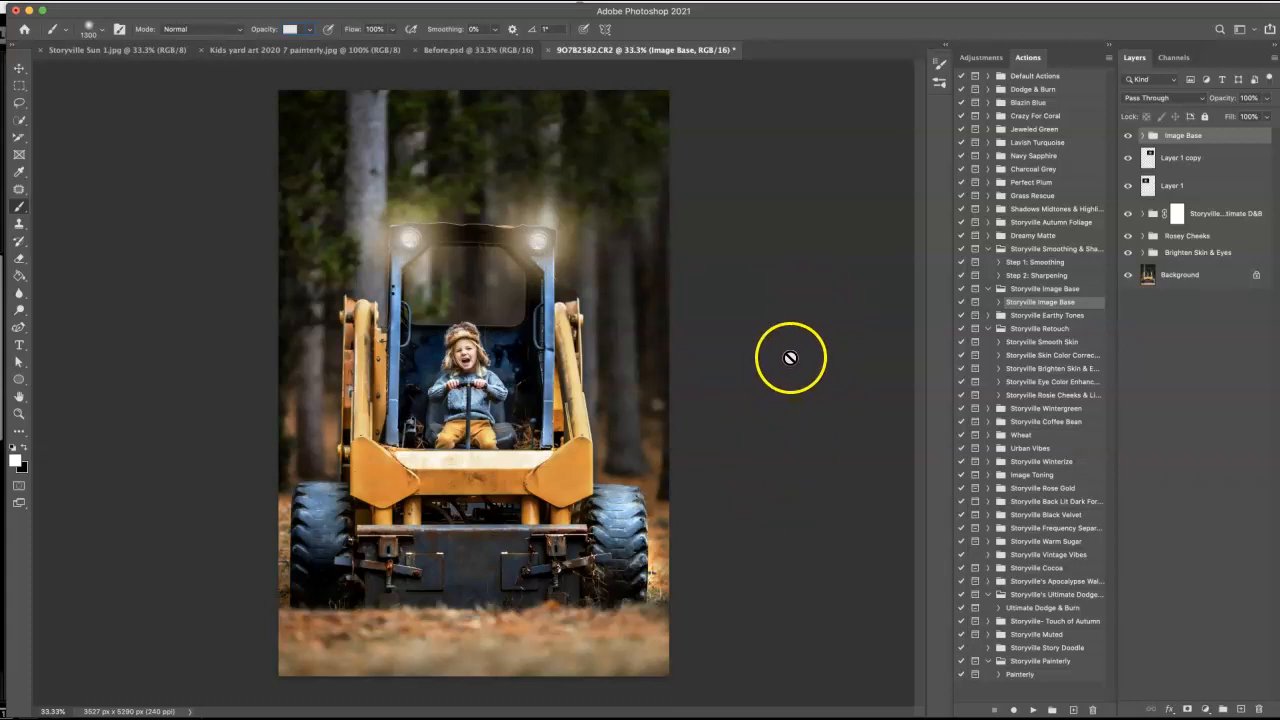
mouse_move(817, 373)
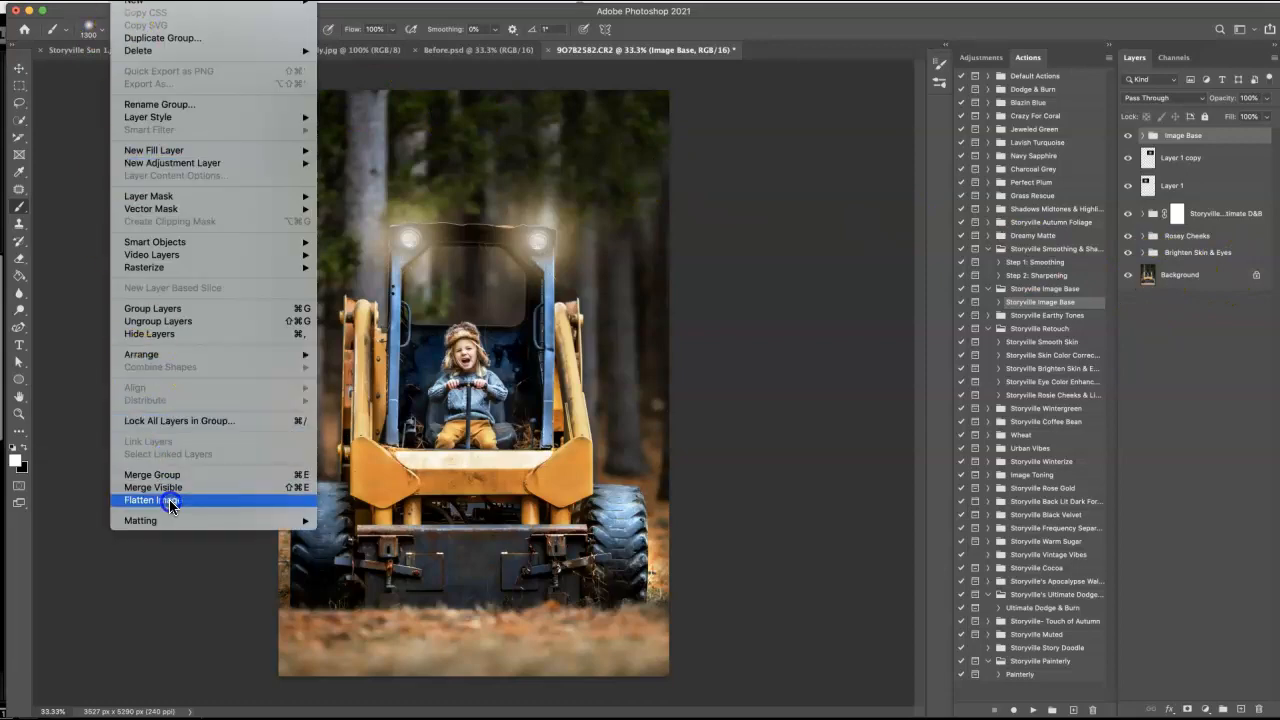
- Use Layer > Flatten Image to merge every layer into the Background
left_click(152, 500)
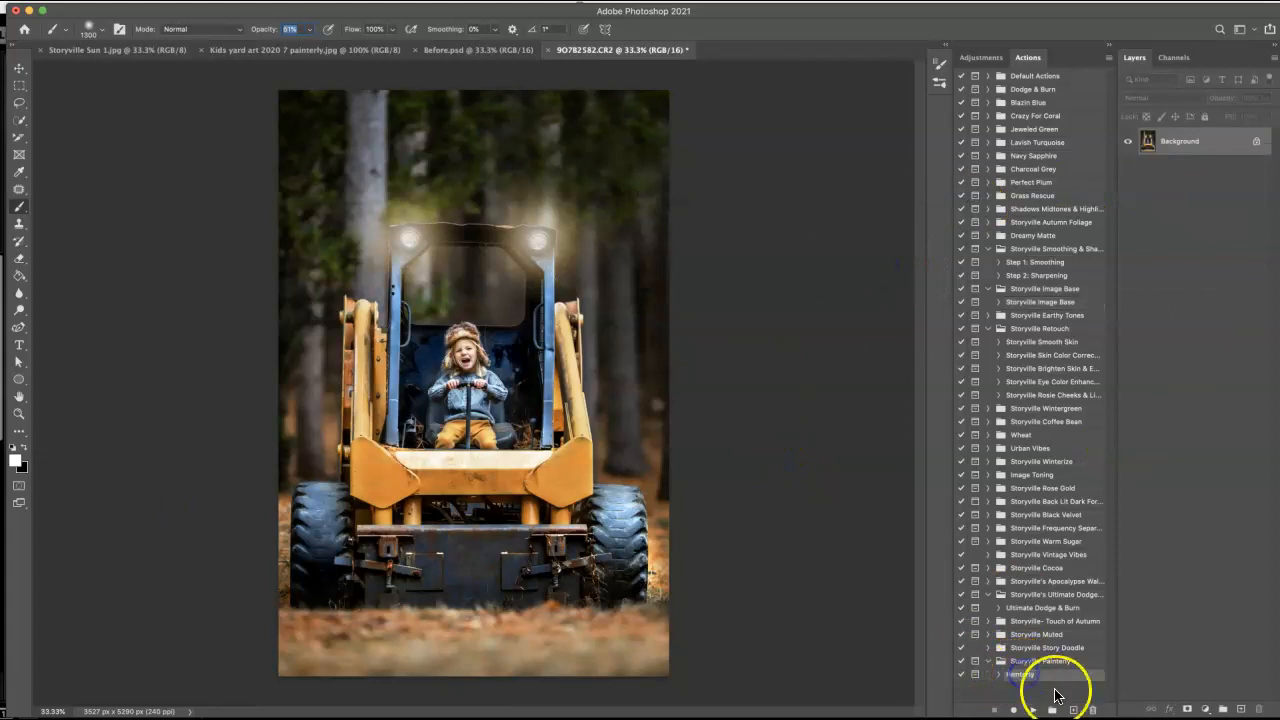
mouse_move(710, 315)
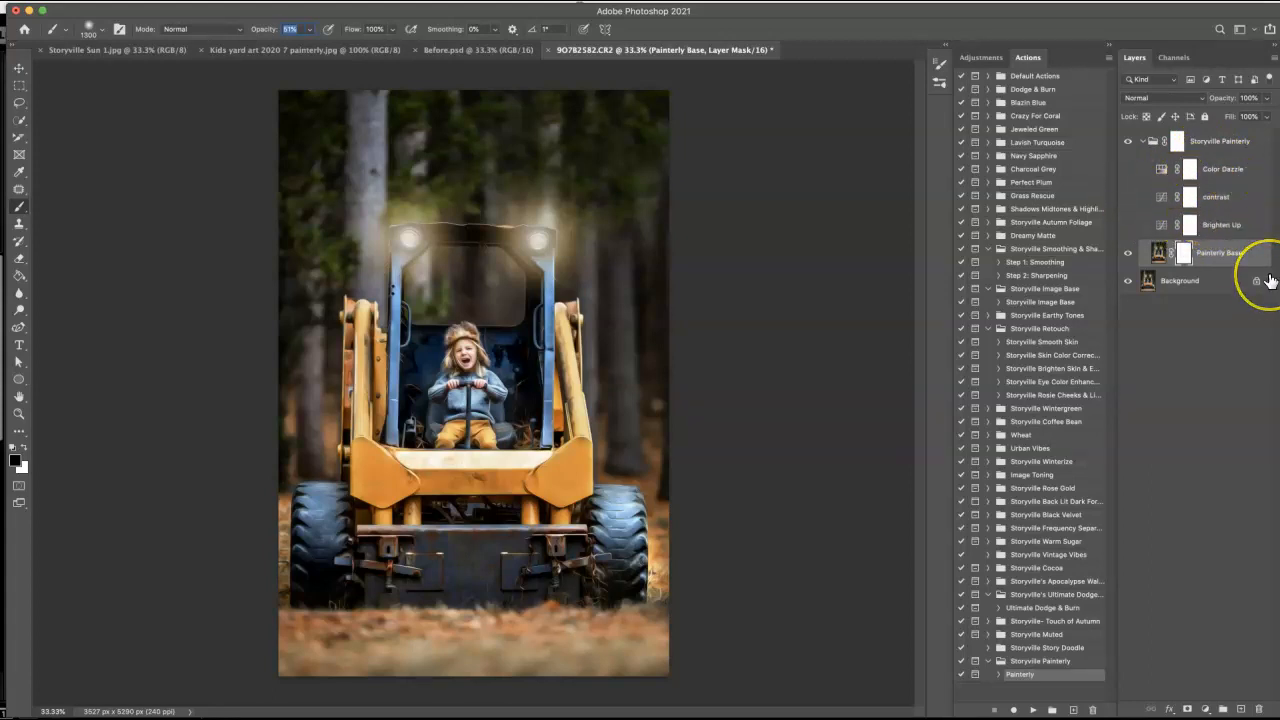
mouse_move(690, 430)
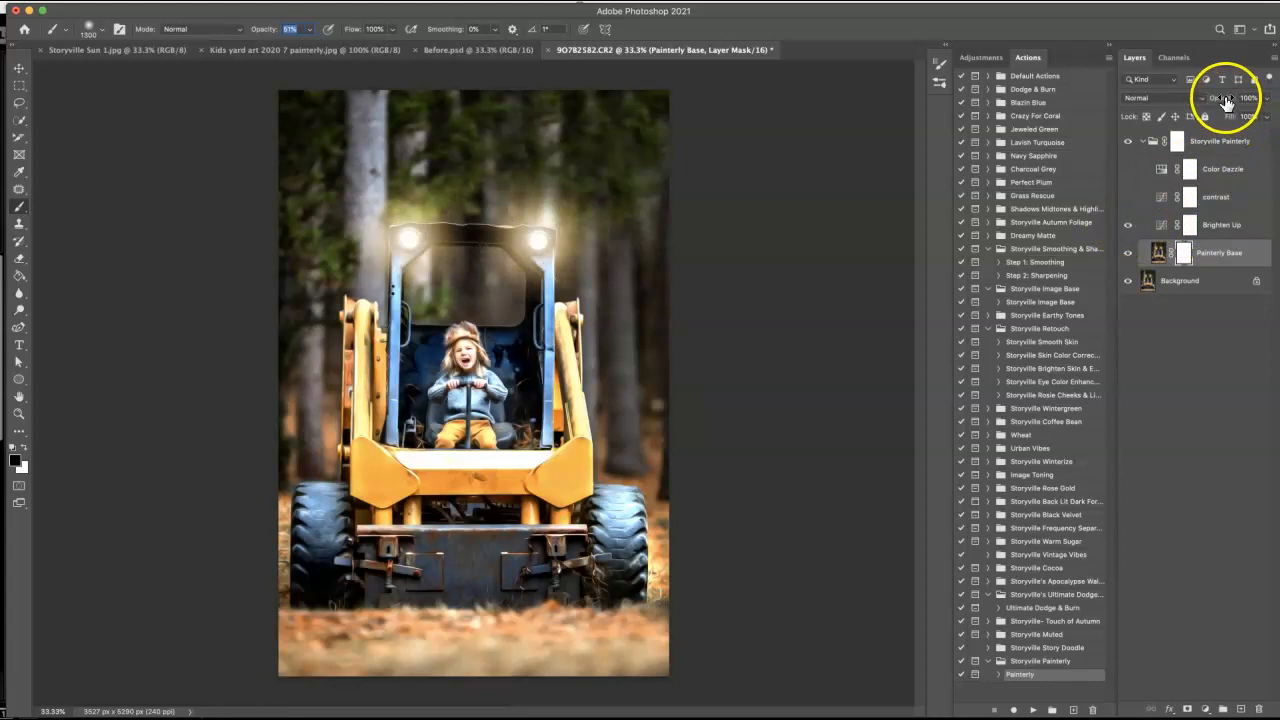
mouse_move(1156, 248)
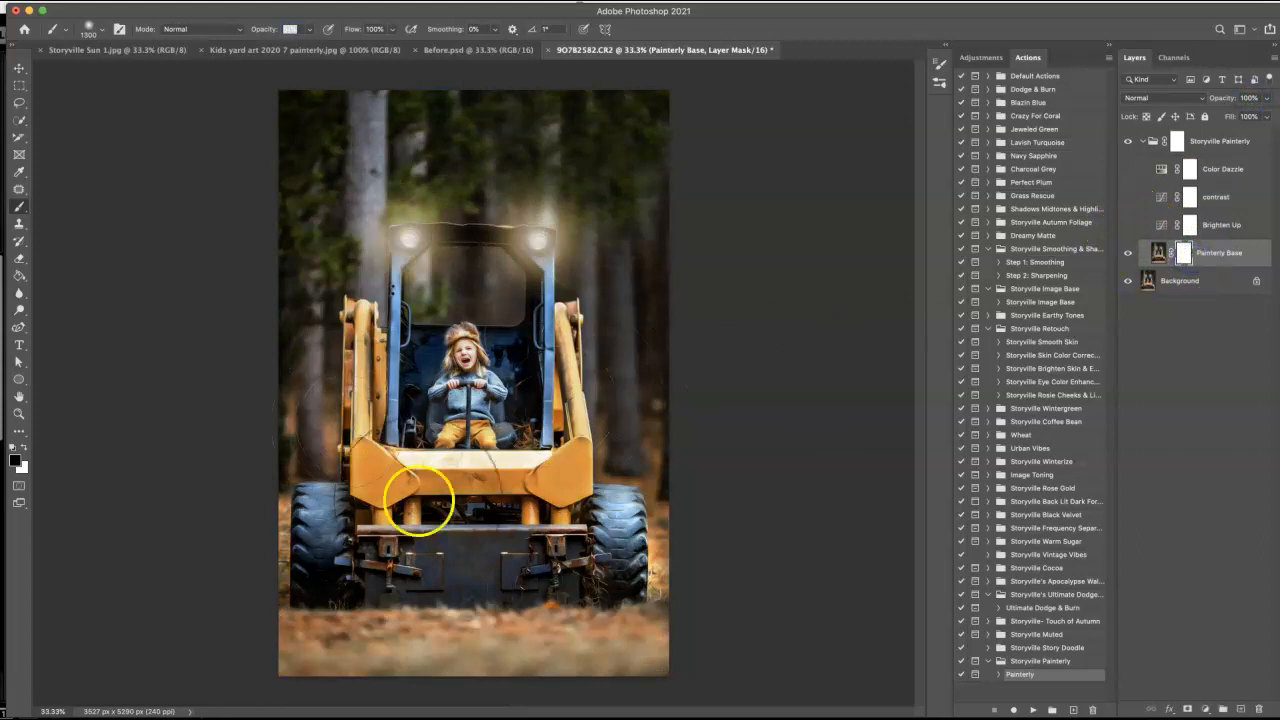
mouse_move(905, 370)
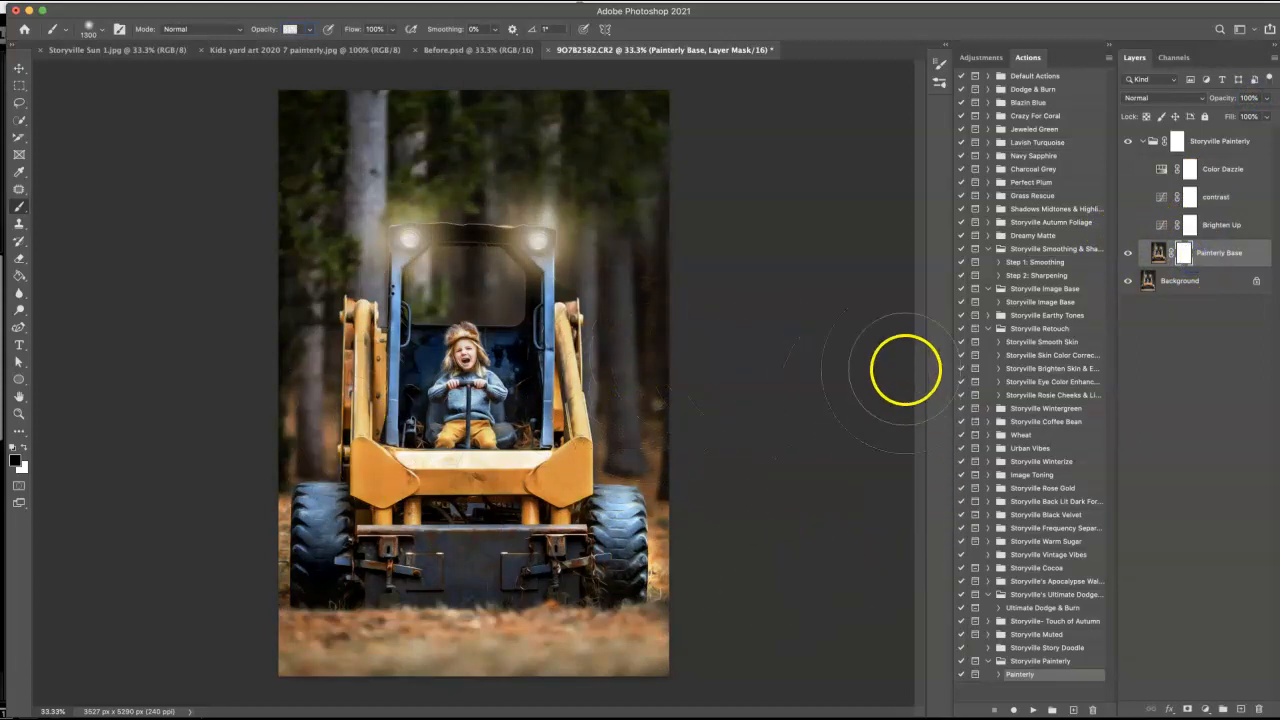
mouse_move(818, 292)
type("41")
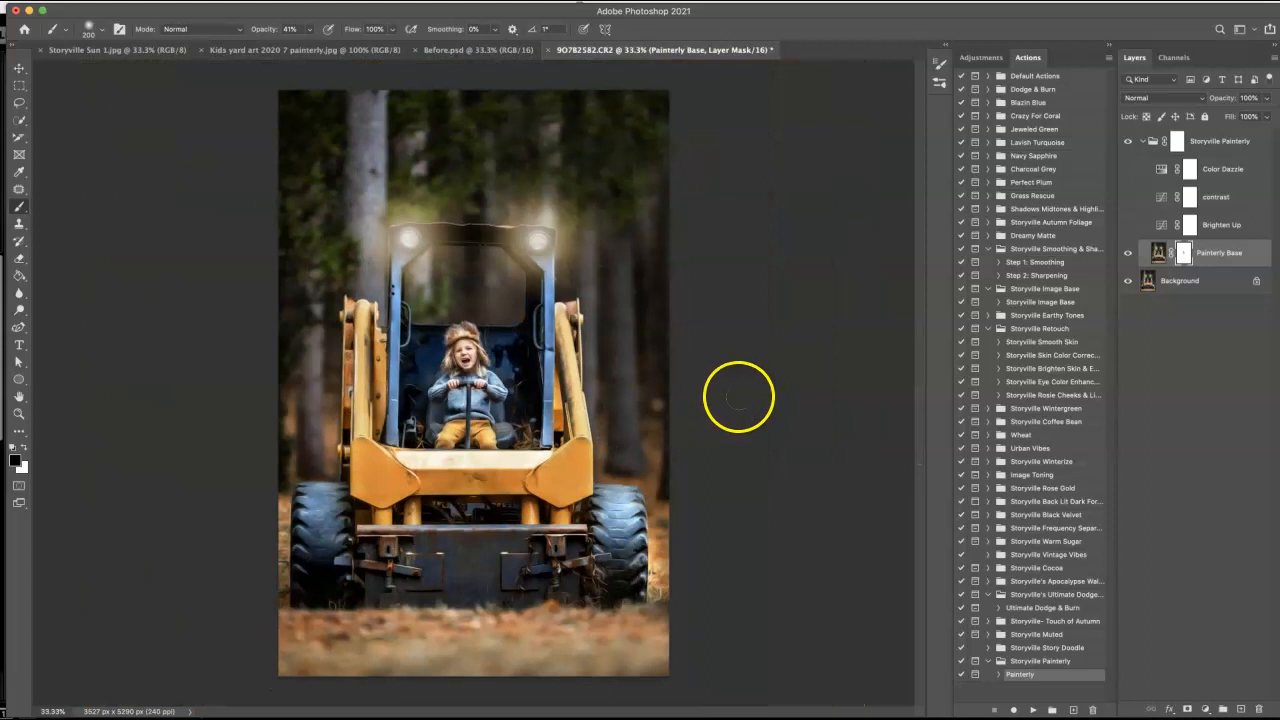
- Hide the Storyville Painterly effect to compare with the unpainted photo
left_click(1128, 141)
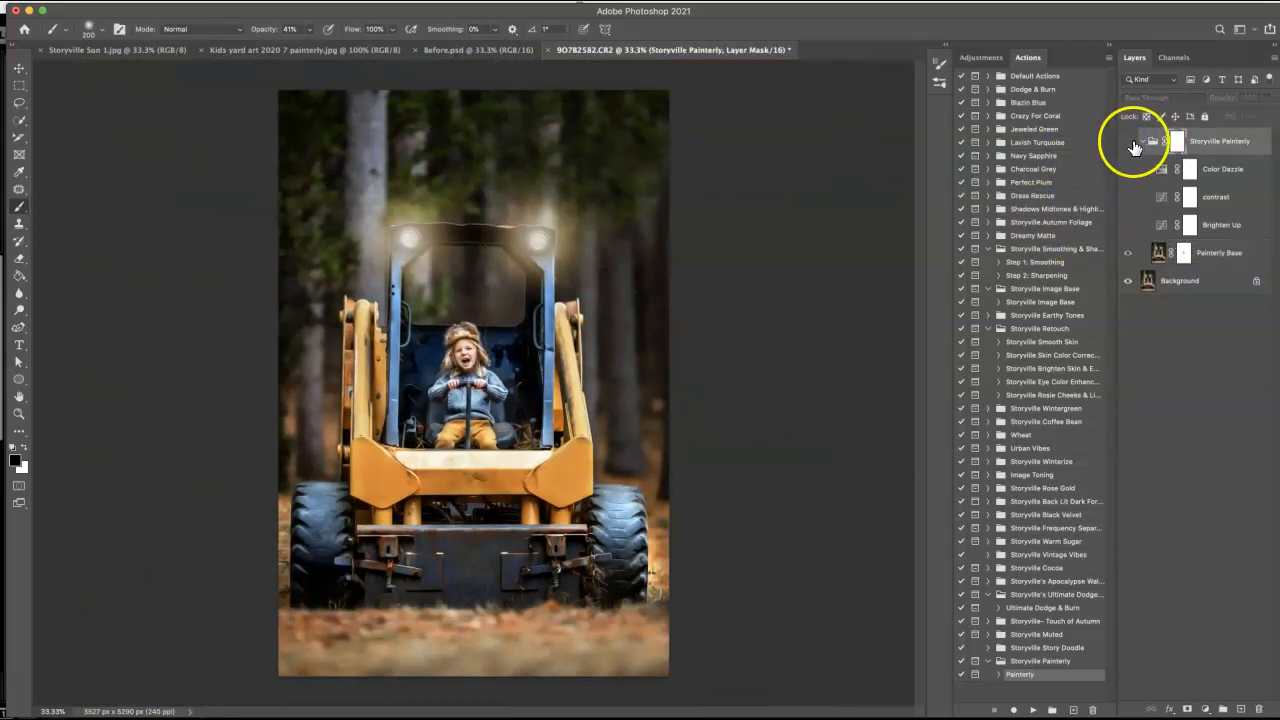
- Re-show the Painterly group, then flatten the image, discarding the hidden Painterly Base layer
left_click(1128, 140)
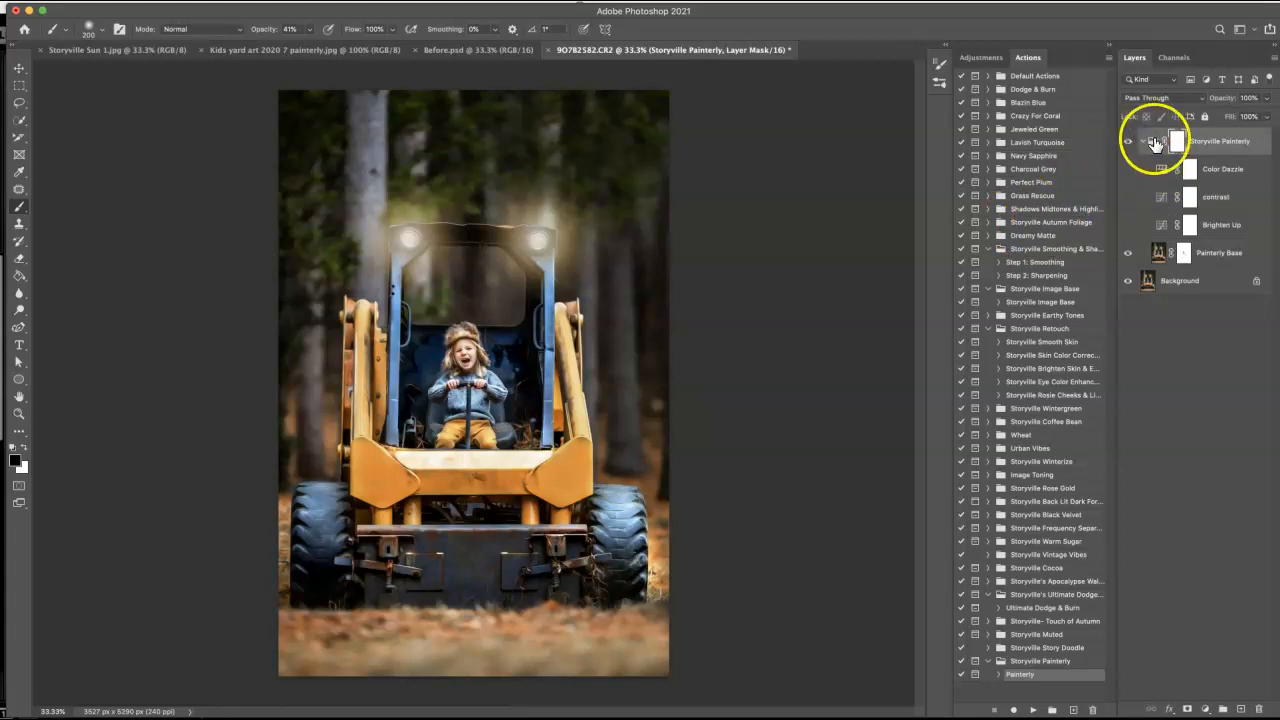
left_click(1143, 140)
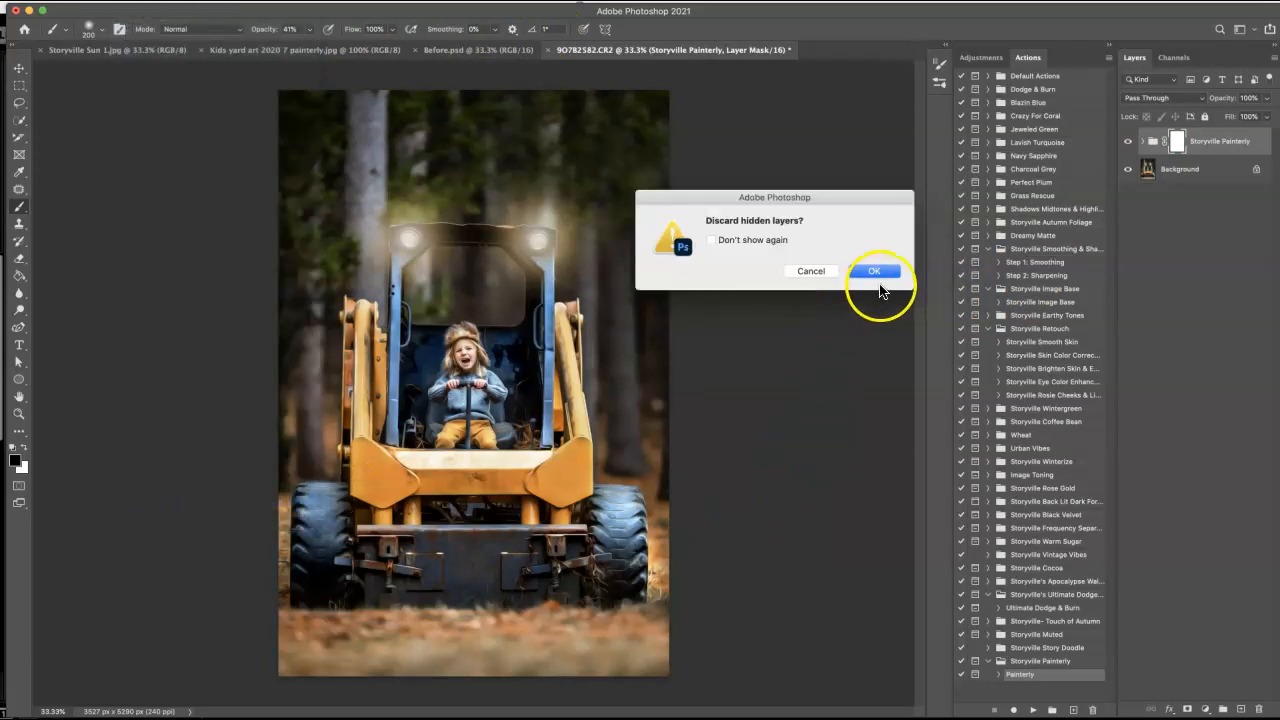
left_click(873, 271)
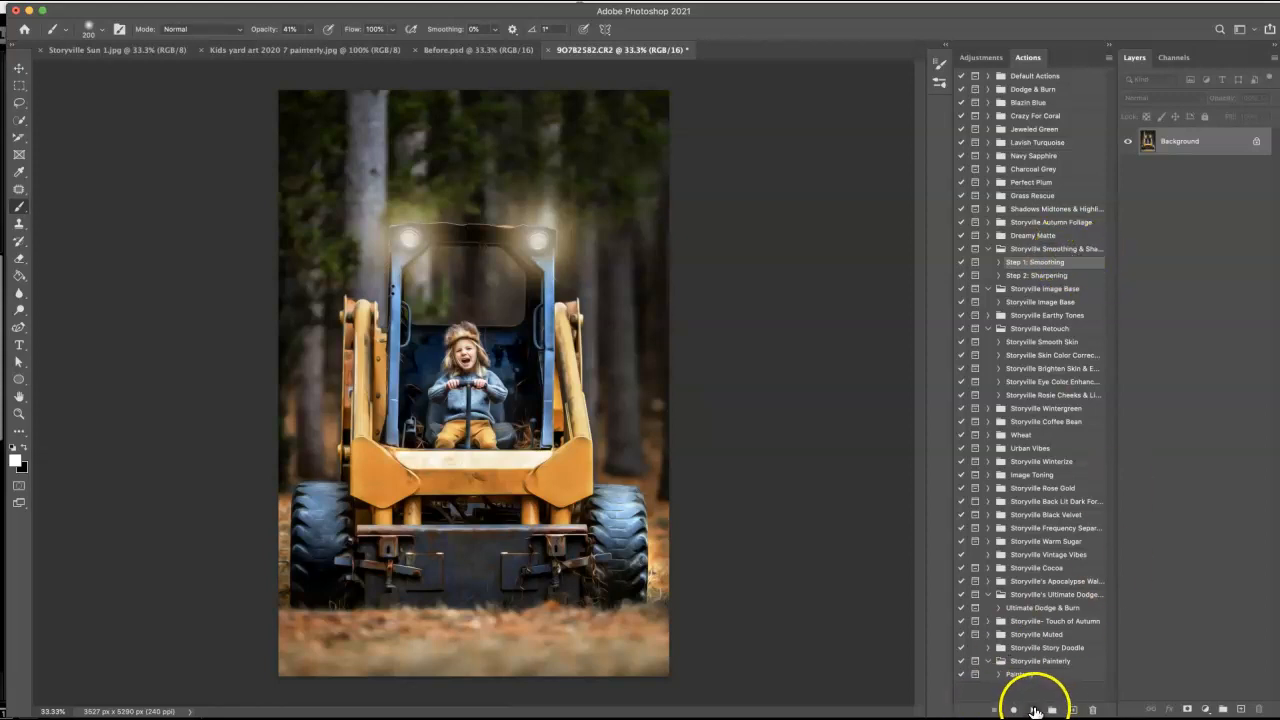
- Run the Step 1: Smoothing action and set Silky Smooth opacity to 54%
left_click(1035, 710)
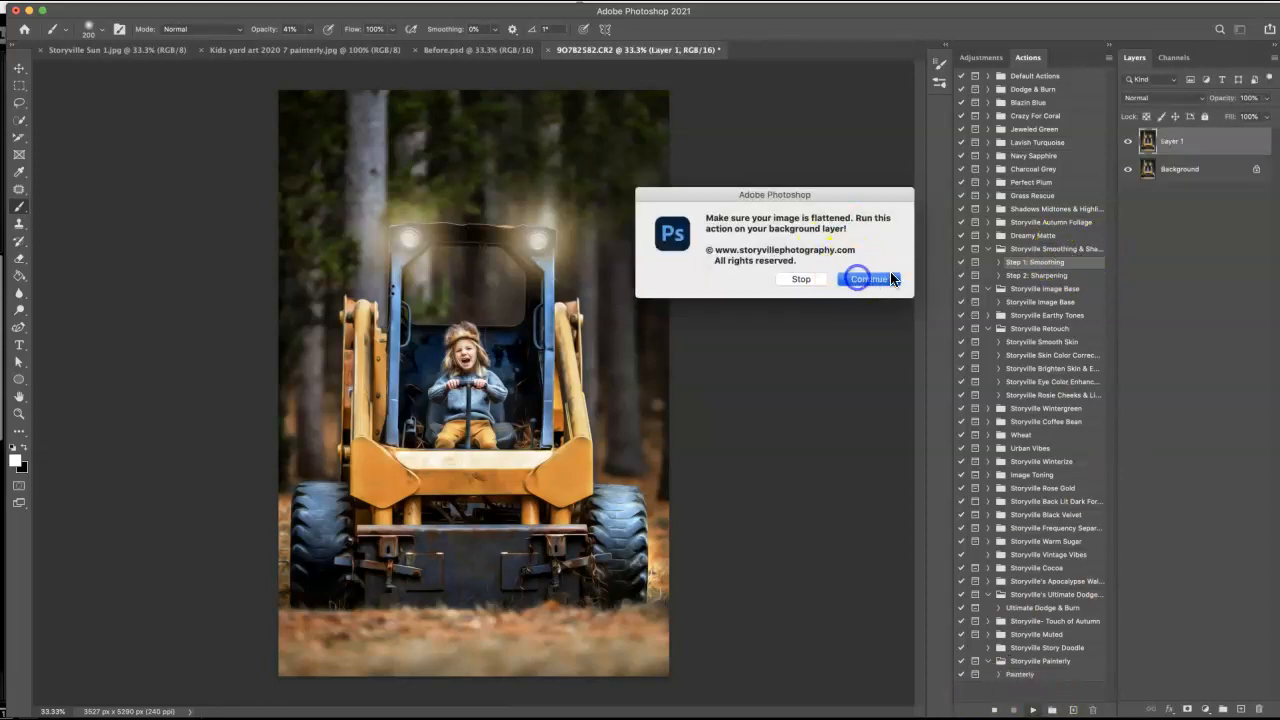
left_click(867, 278)
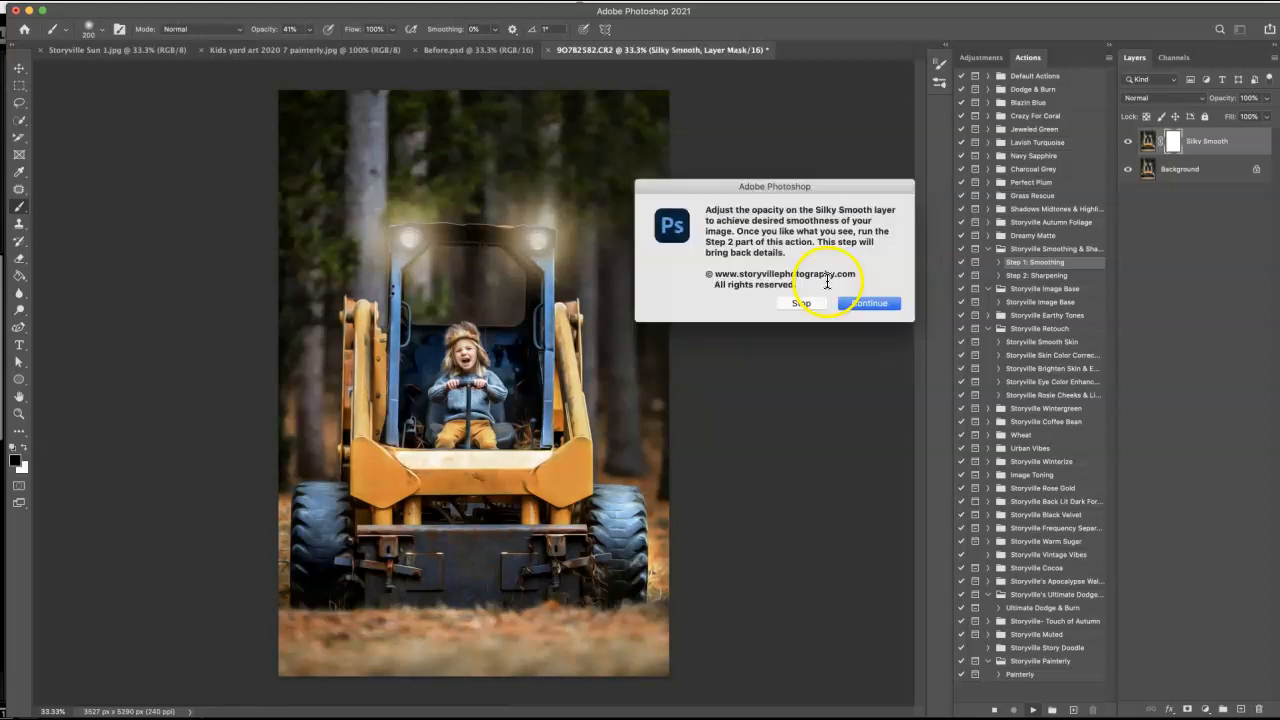
left_click(868, 303)
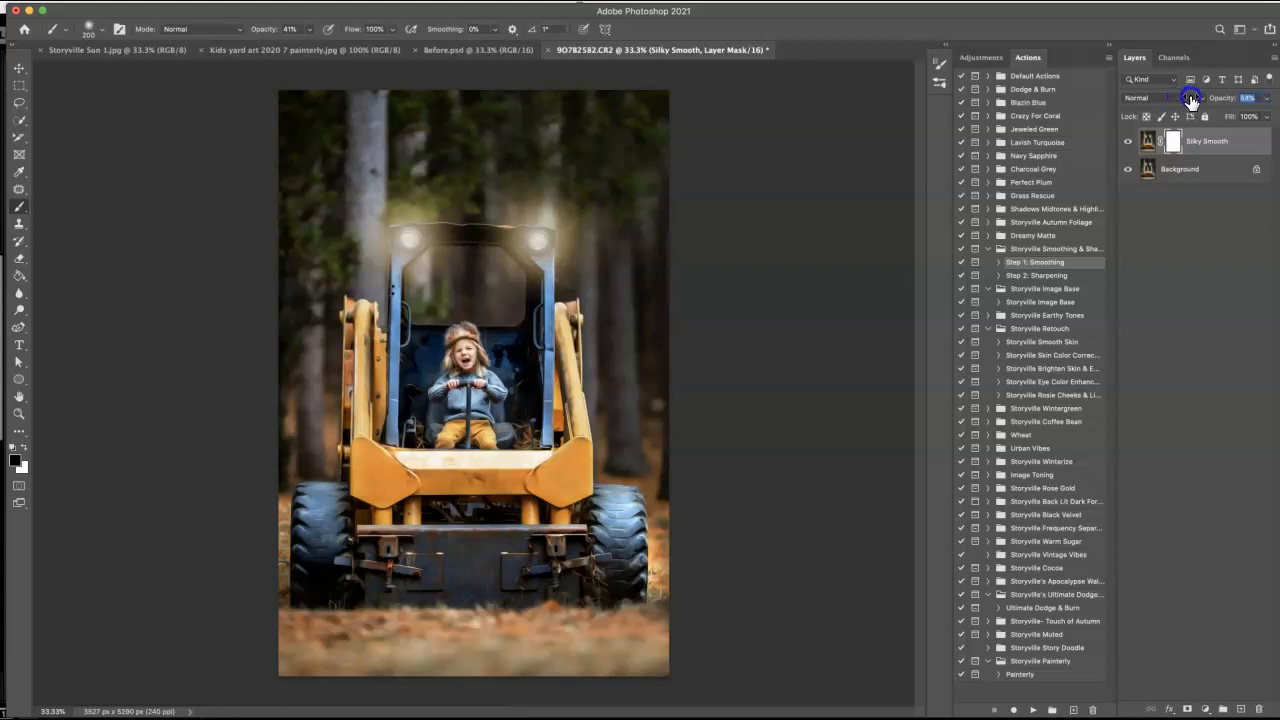
left_click_drag(1190, 97, 1203, 97)
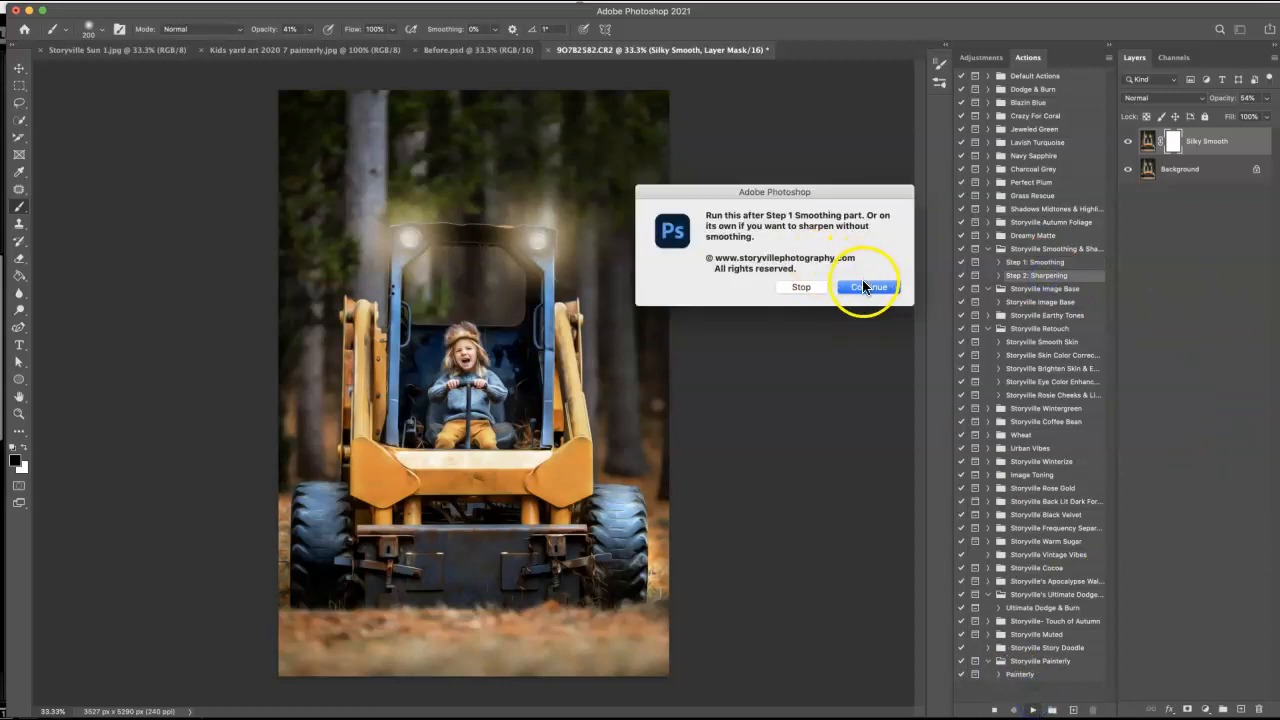
- Run the Step 2: Sharpening action and set Bring Back Details to about 30%
left_click(866, 287)
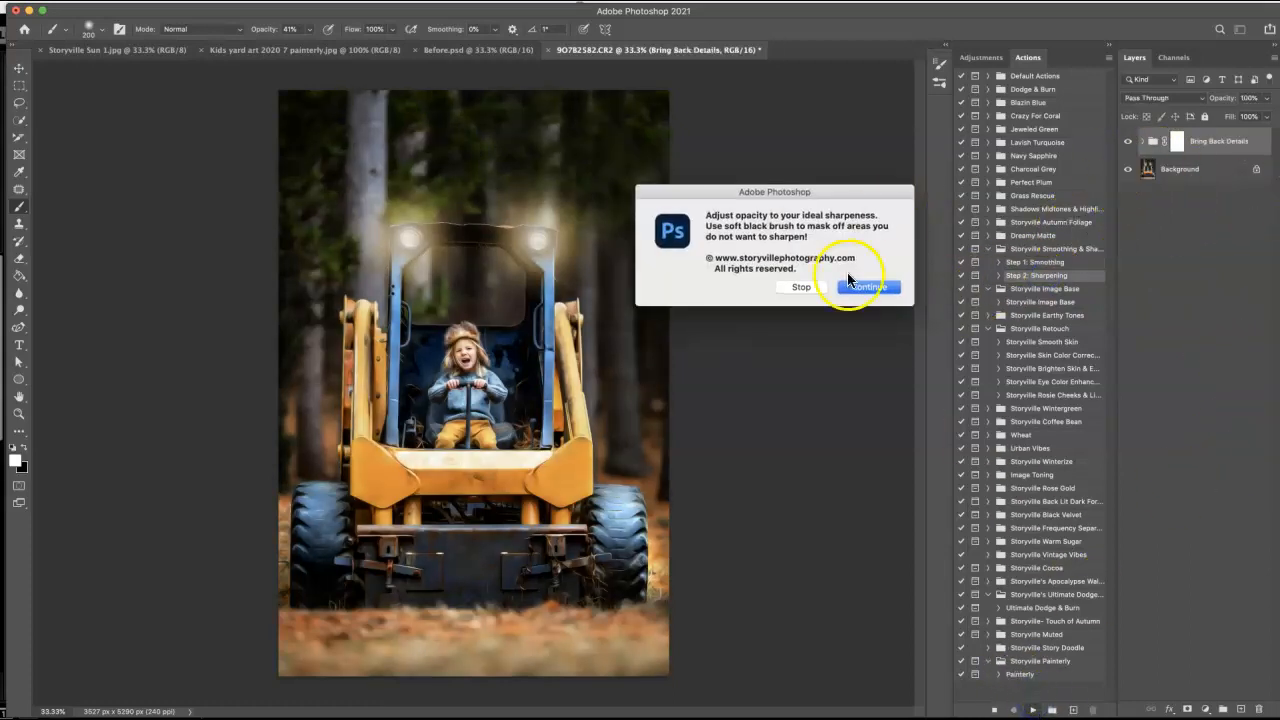
left_click(866, 287)
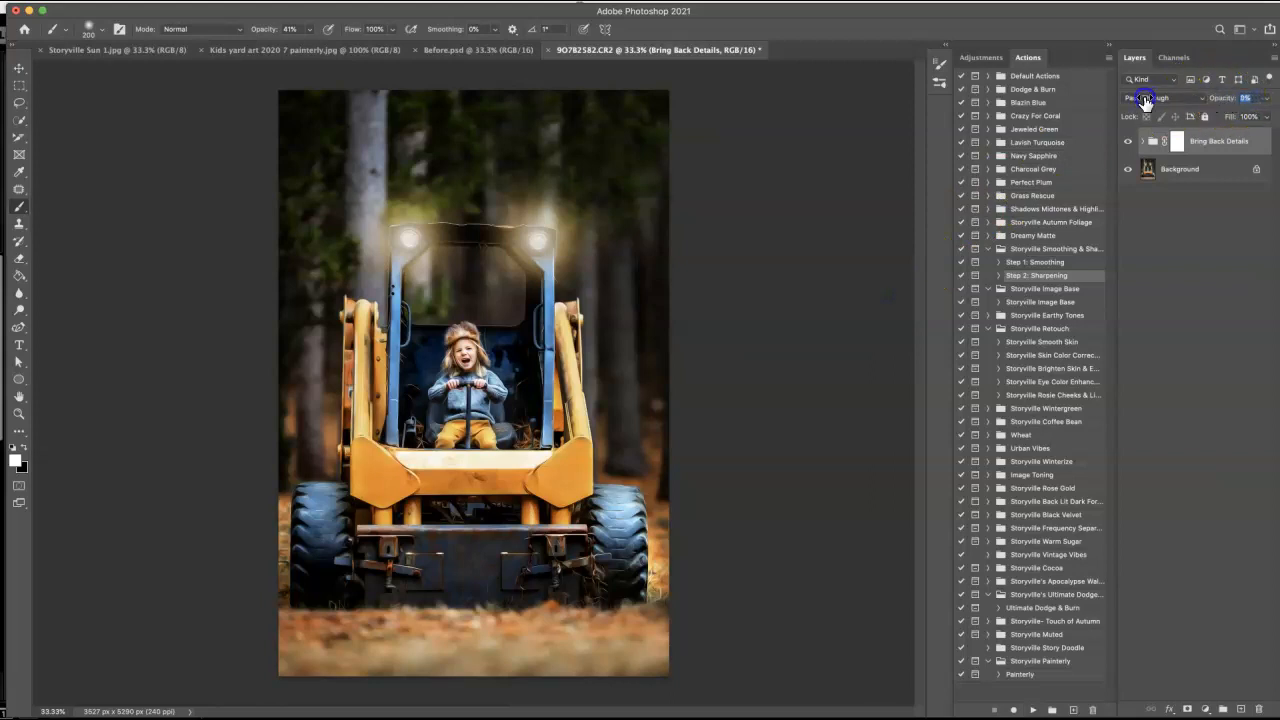
left_click(1160, 98)
type("31")
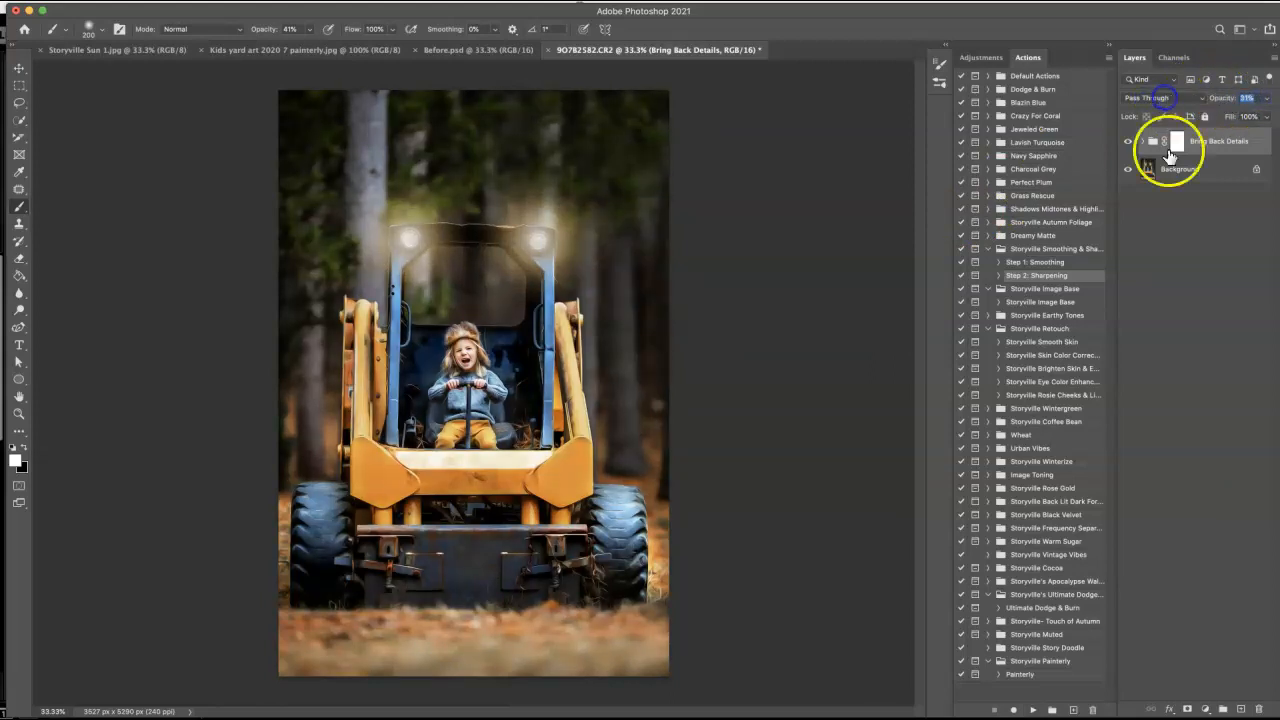
left_click(1129, 141)
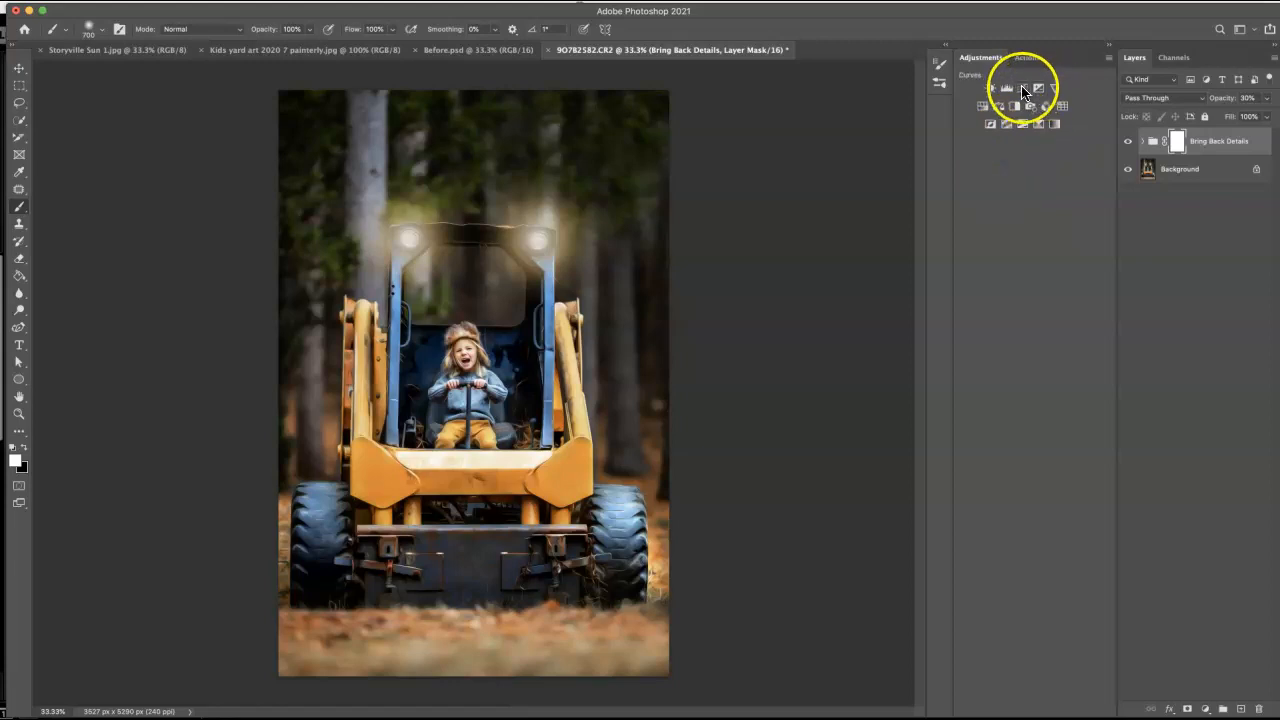
- Add a Curves highlight boost masked to the trees, then compare against Before.psd
left_click(1006, 88)
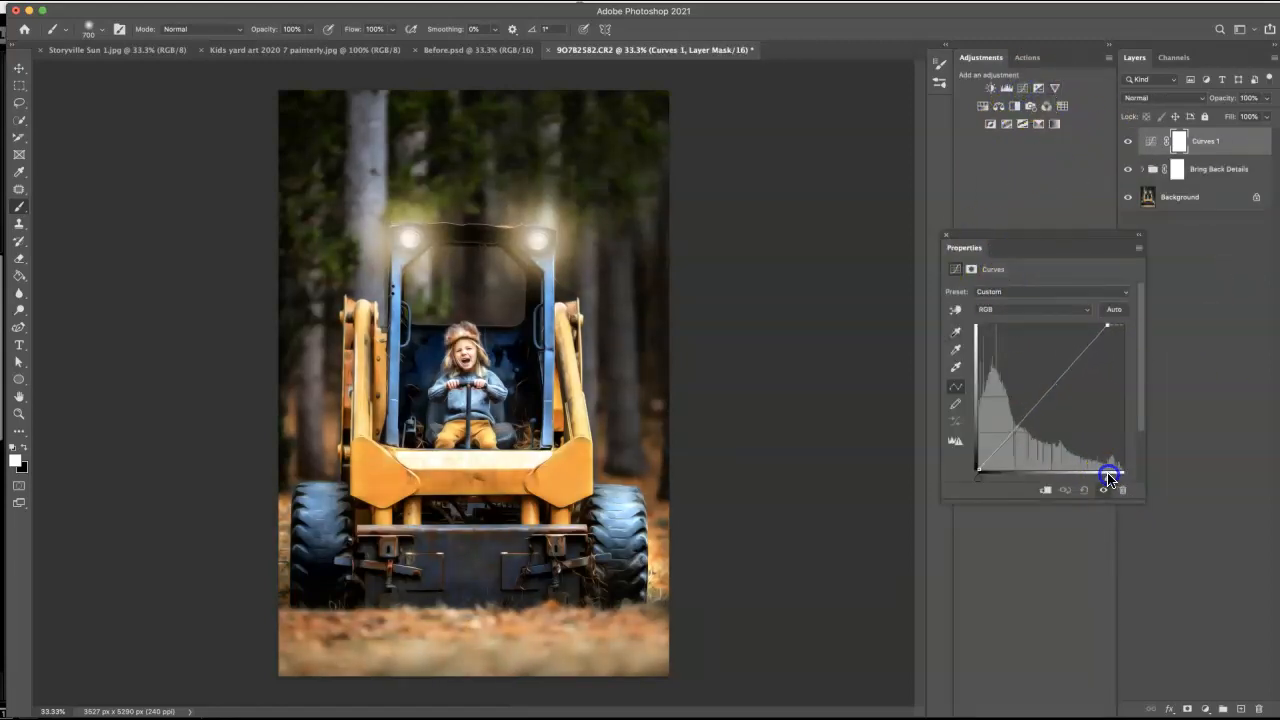
left_click_drag(1108, 475, 1100, 475)
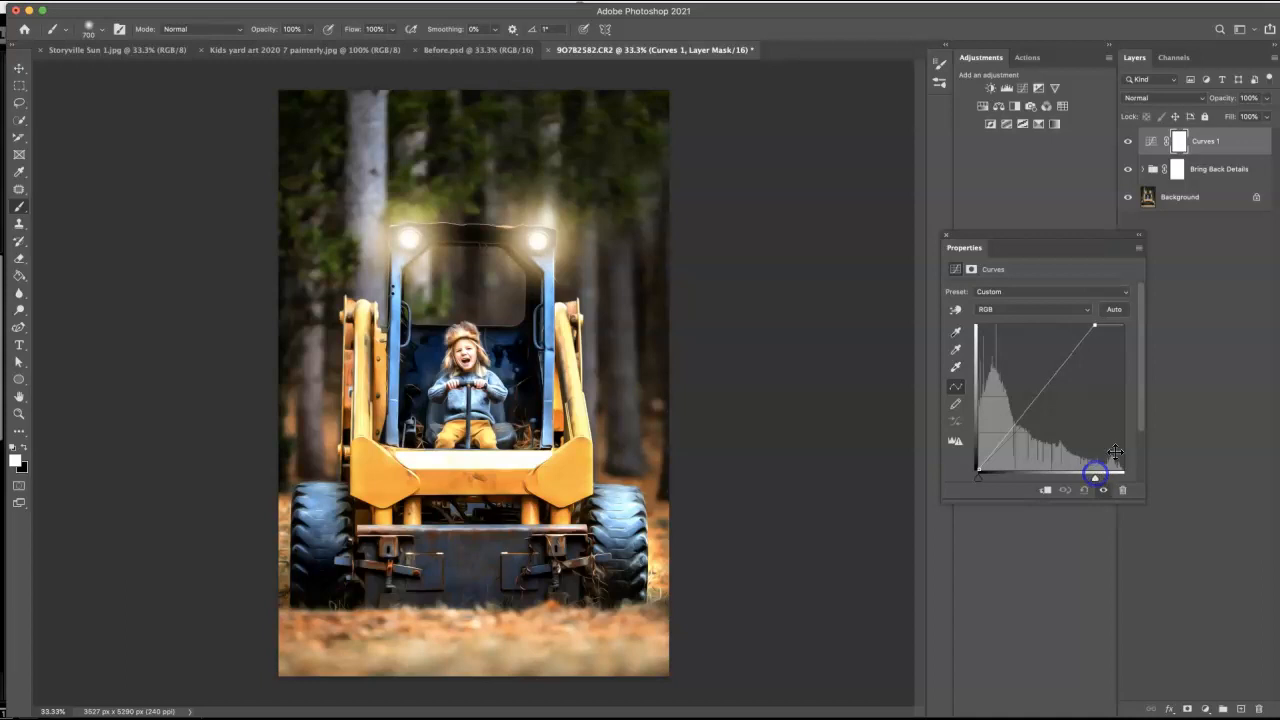
left_click(1179, 140)
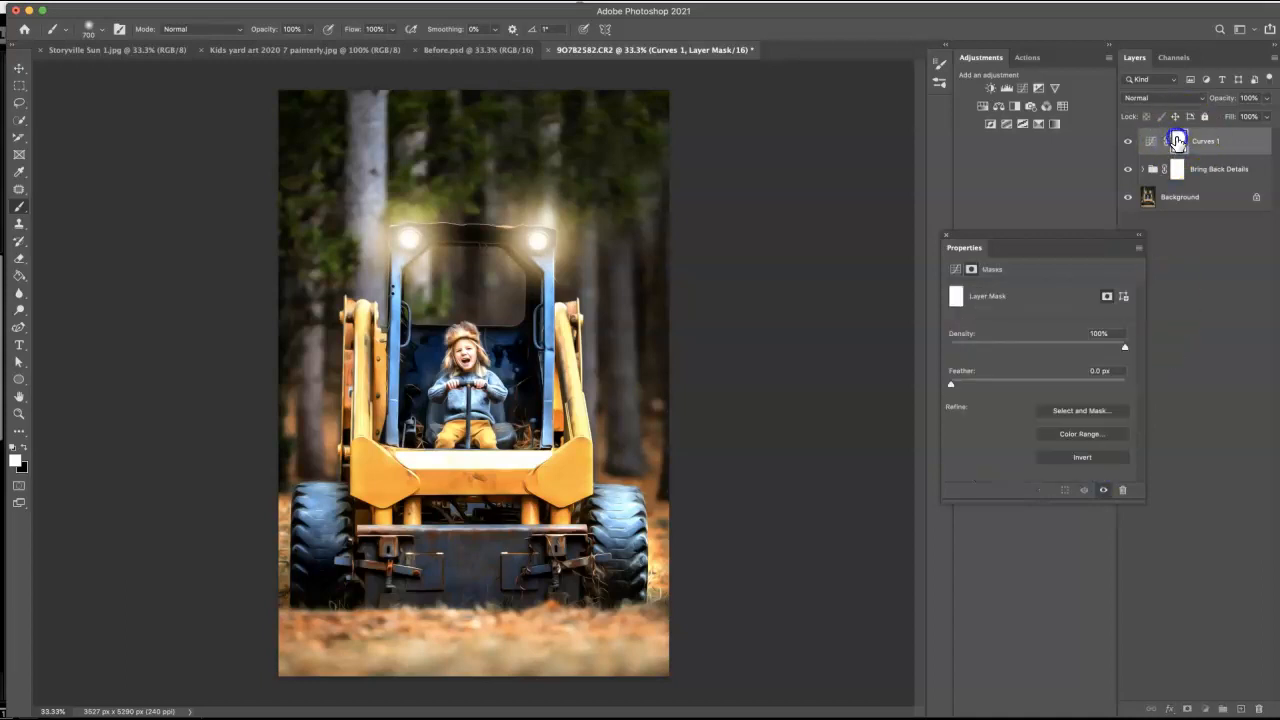
mouse_move(1180, 180)
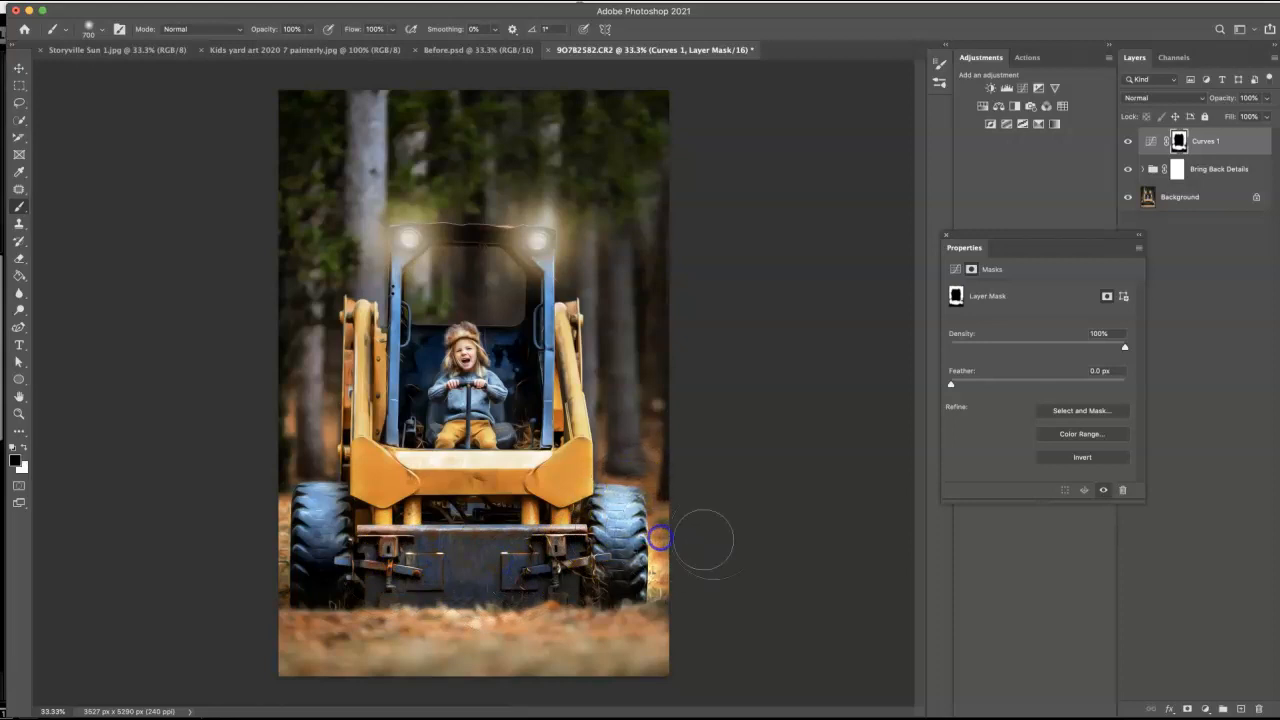
mouse_move(1008, 60)
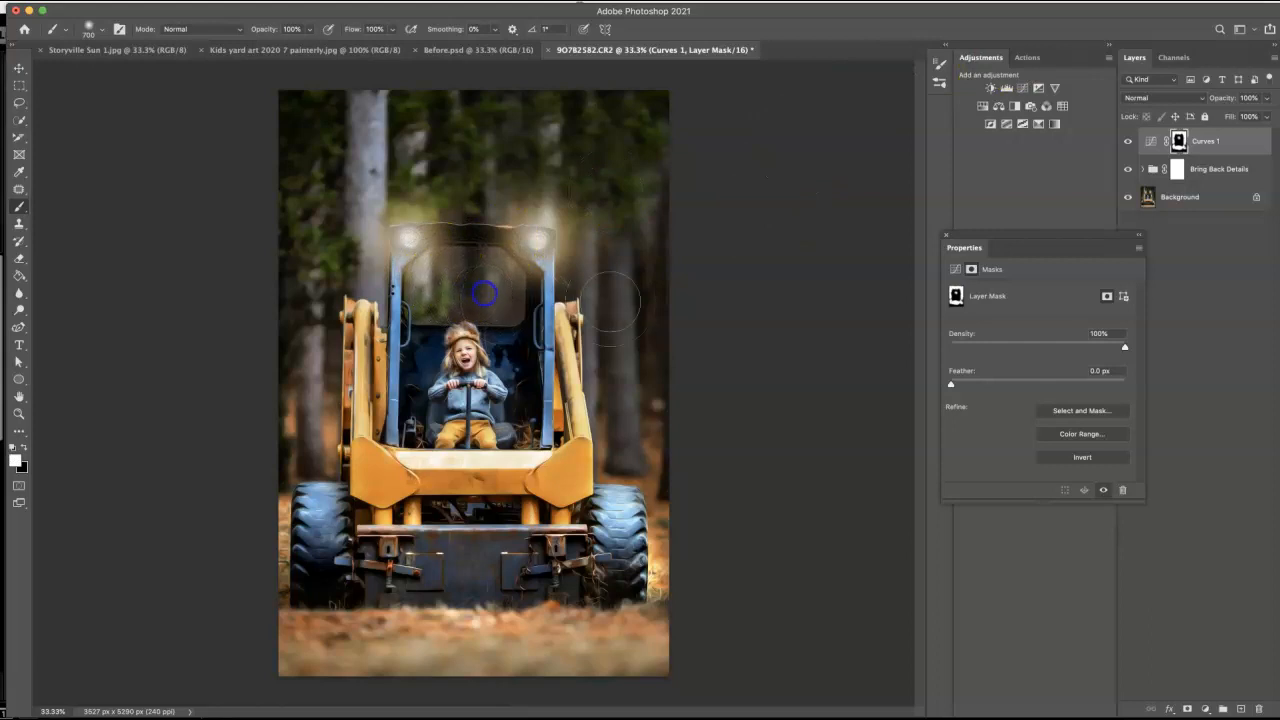
left_click(478, 50)
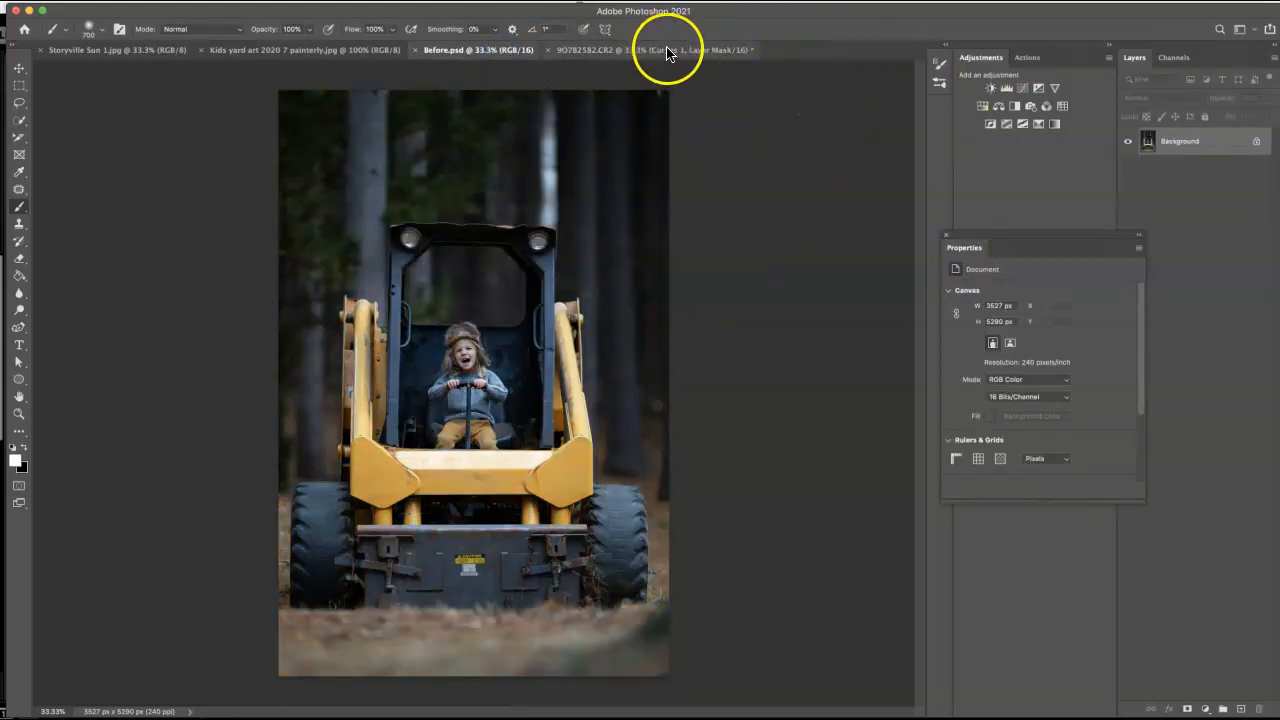
left_click(650, 50)
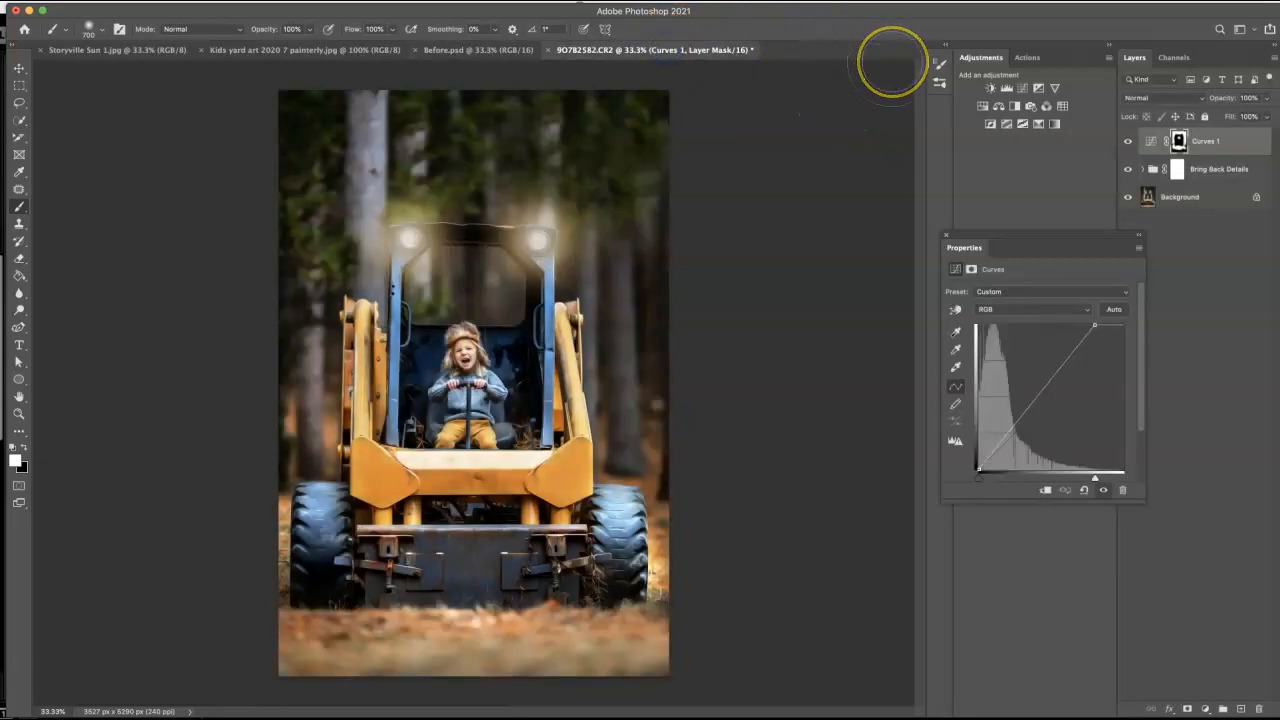
mouse_move(887, 65)
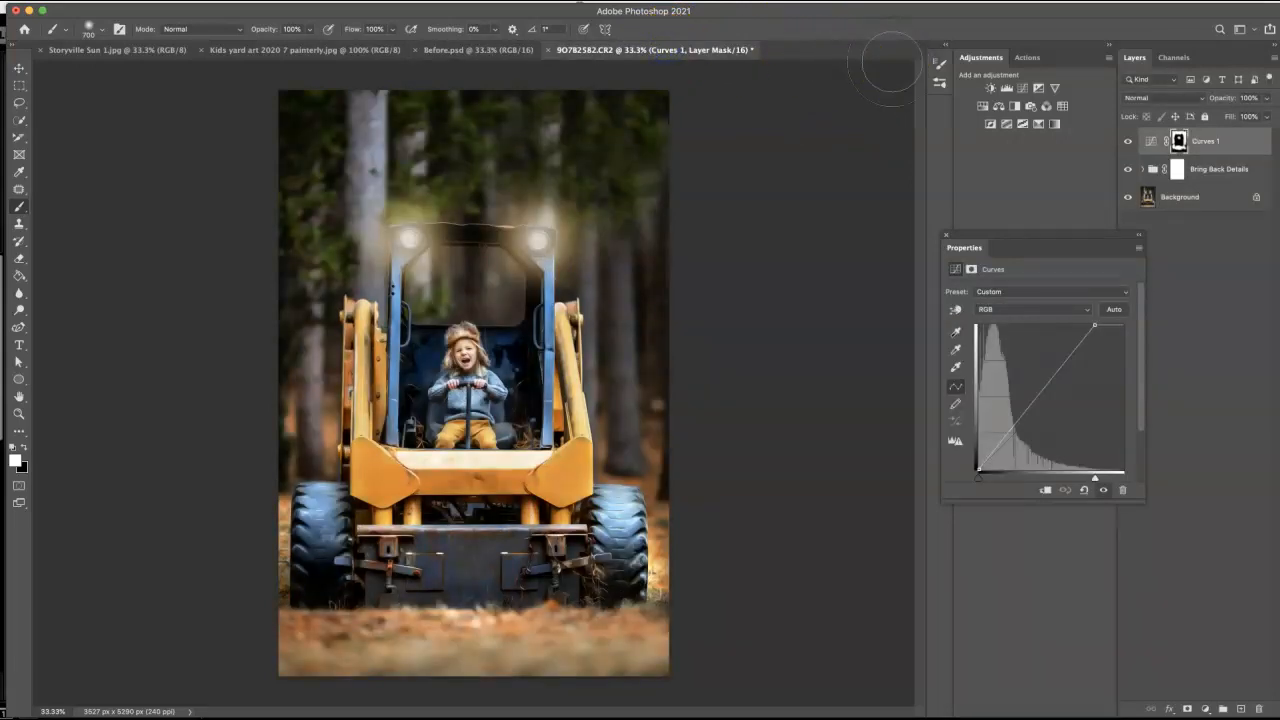